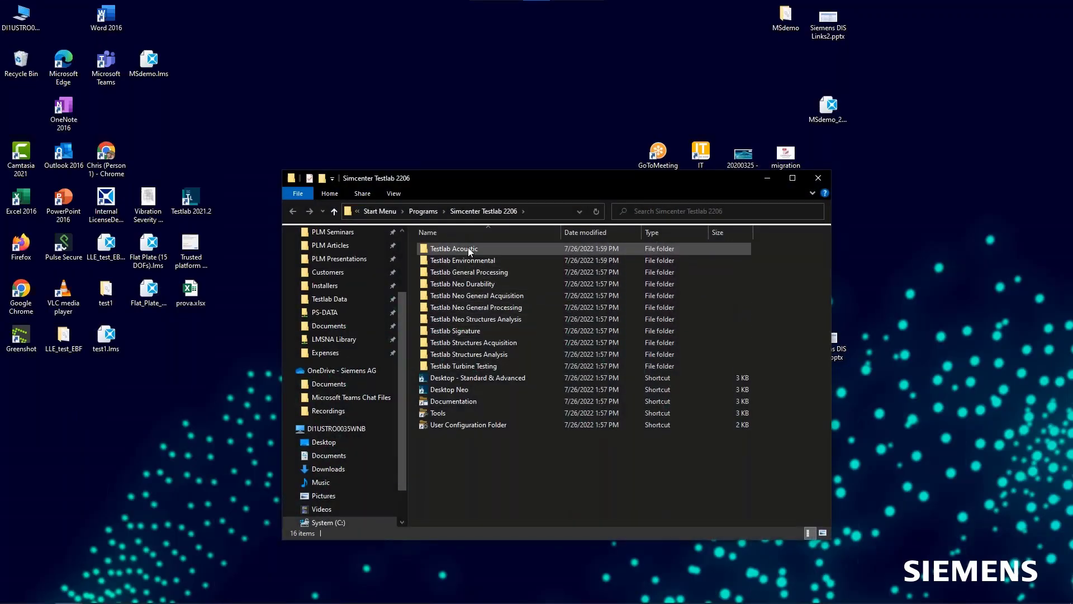
- Launch Mission Synthesis from the Testlab Environmental programs folder
double_click(462, 261)
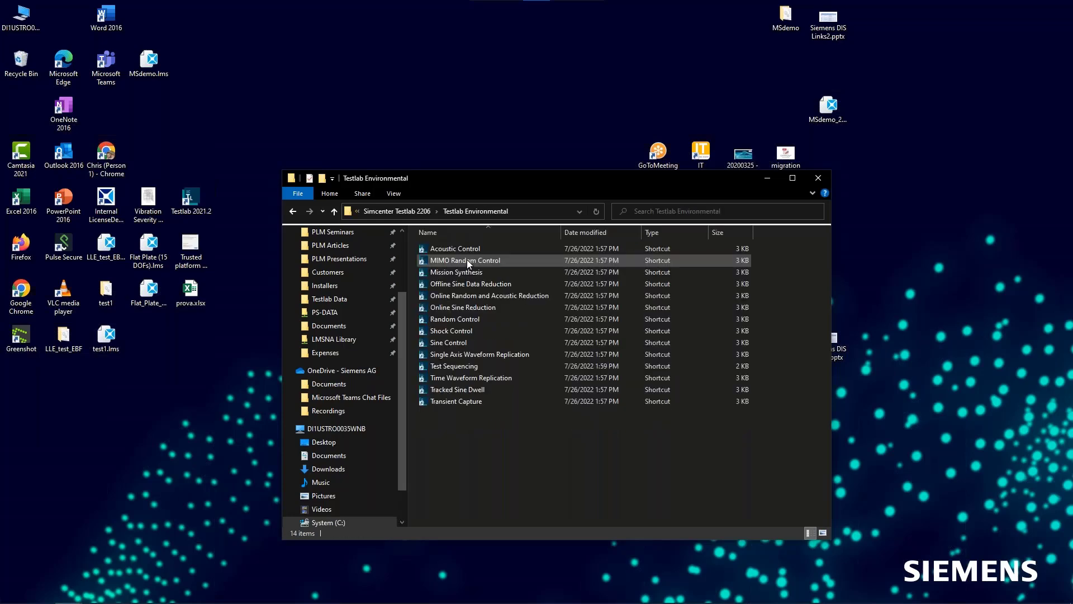
left_click(456, 272)
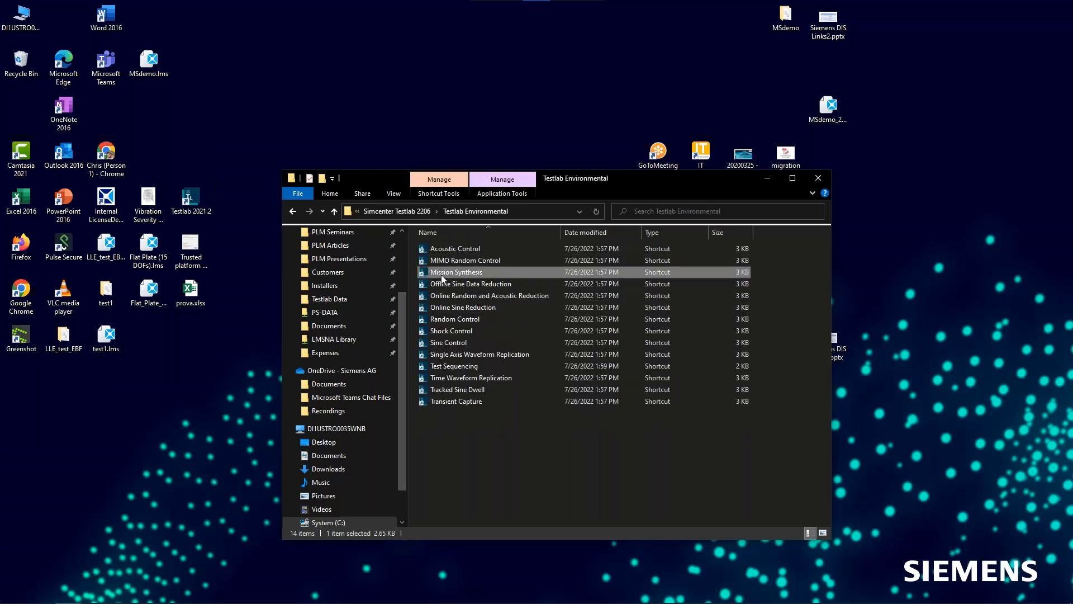
double_click(456, 272)
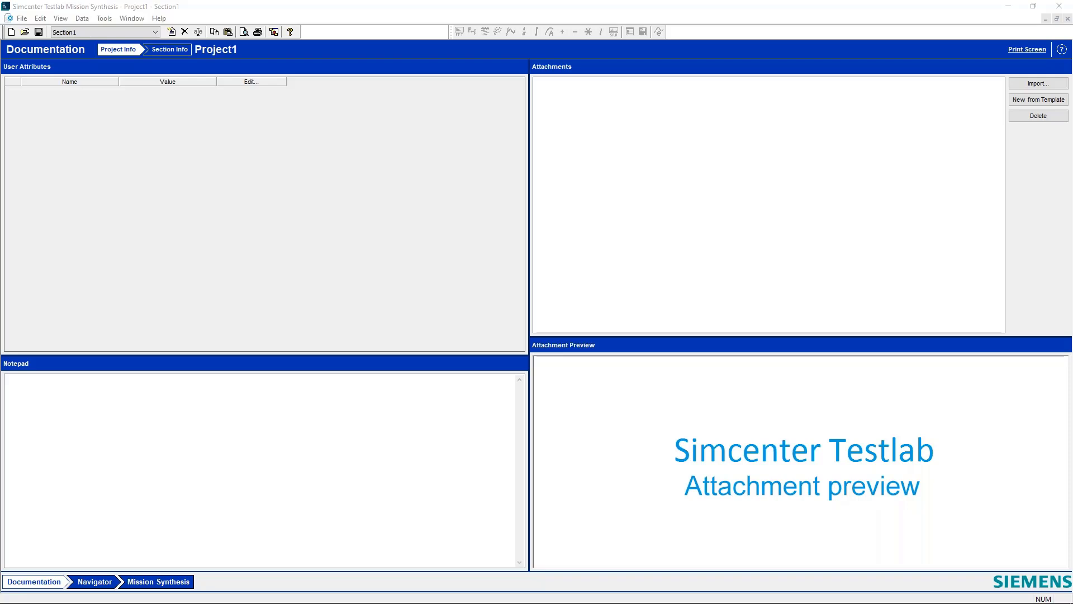
mouse_move(145, 178)
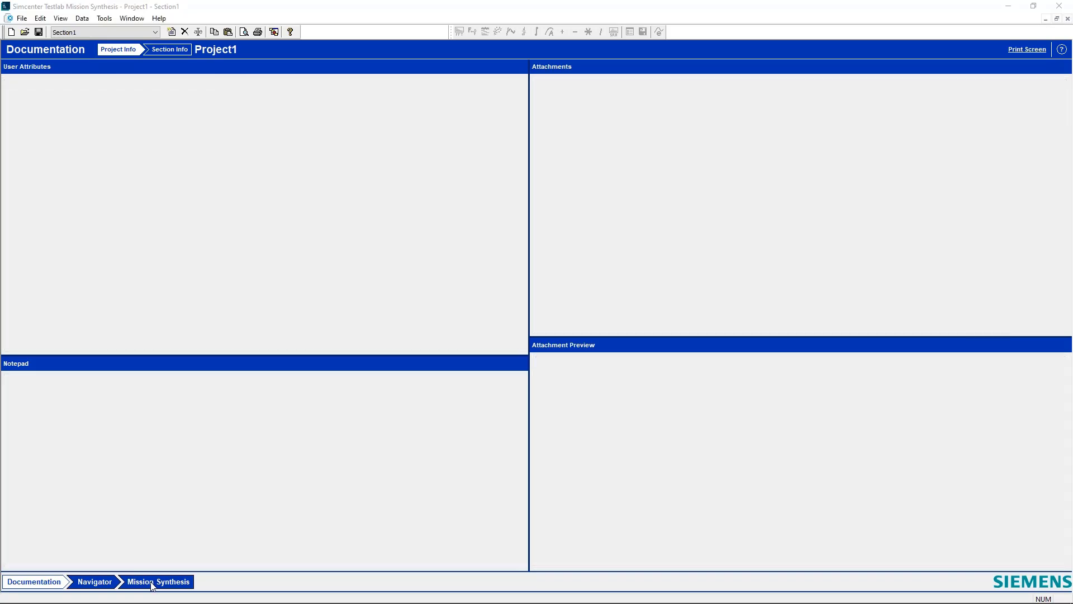
- Show the Mission Synthesis worksheet and save the project as MSdemo.lms, replacing the existing file
left_click(159, 581)
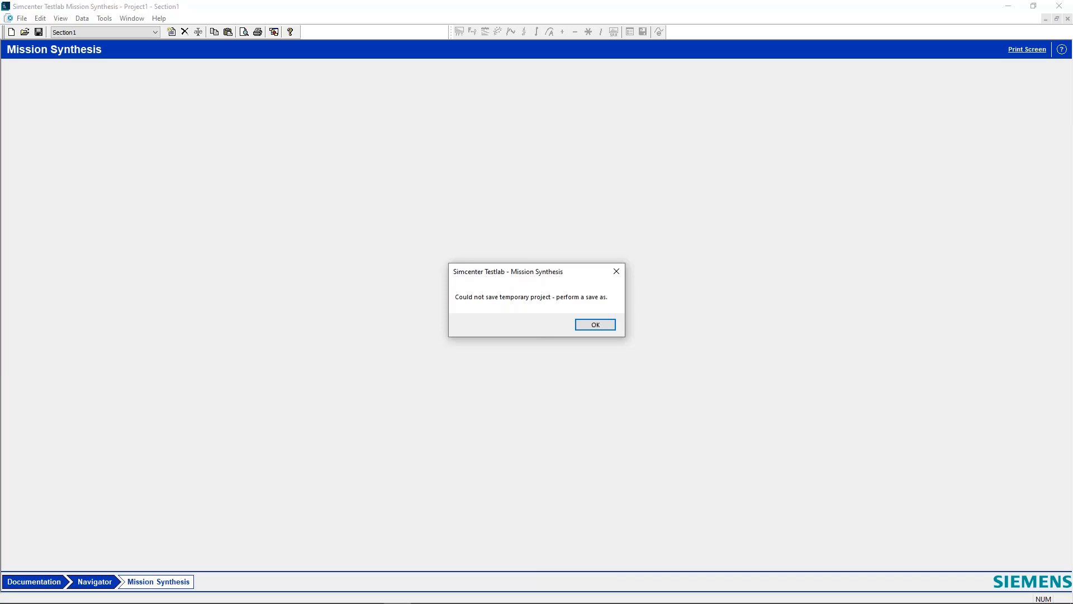
mouse_move(564, 315)
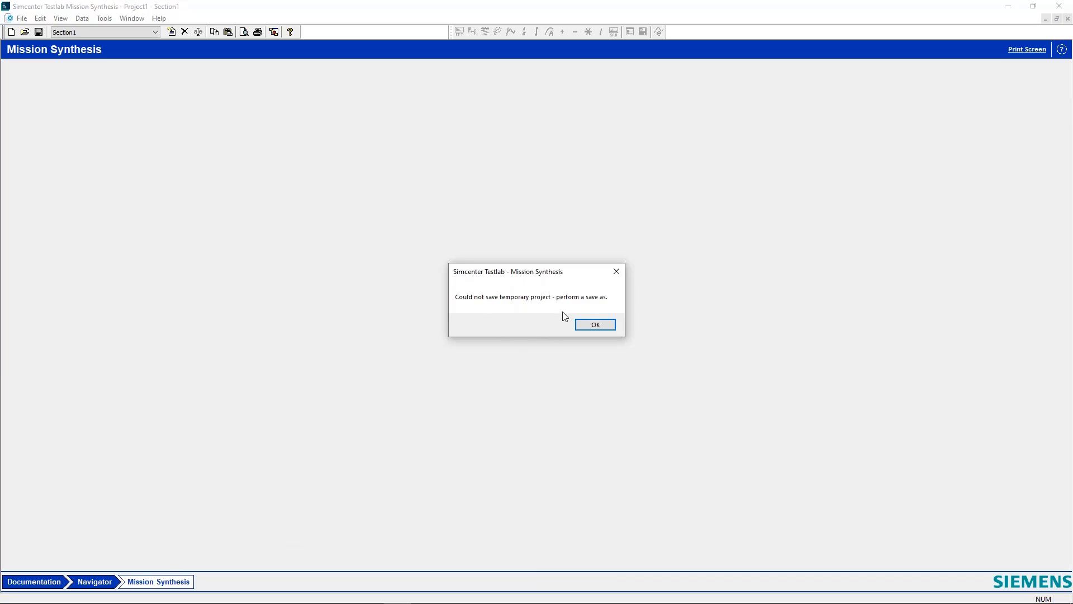
mouse_move(495, 319)
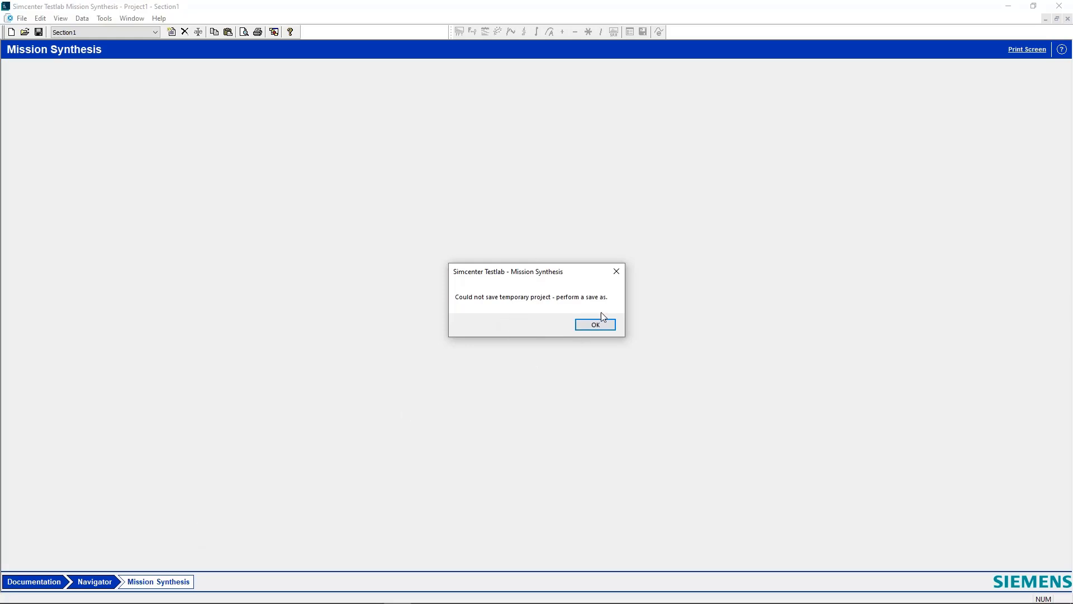
left_click(594, 324)
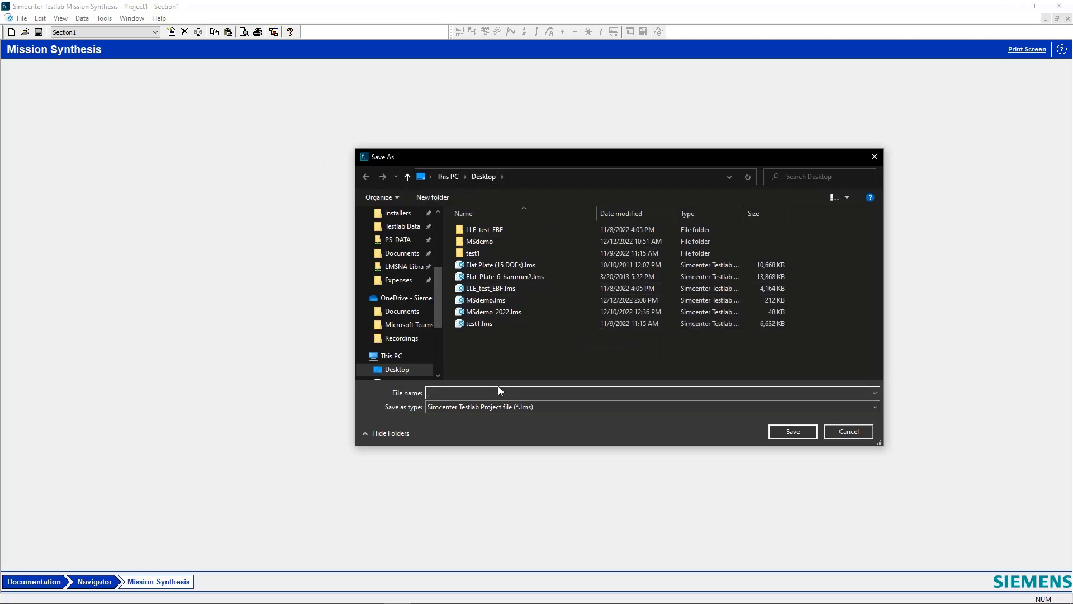
left_click(486, 299)
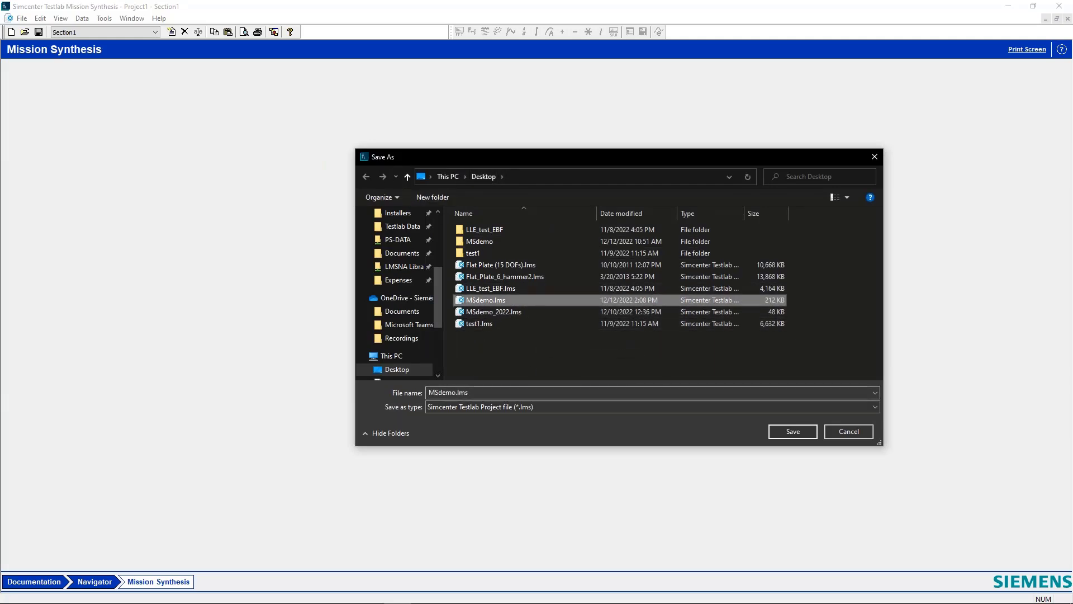
left_click(791, 432)
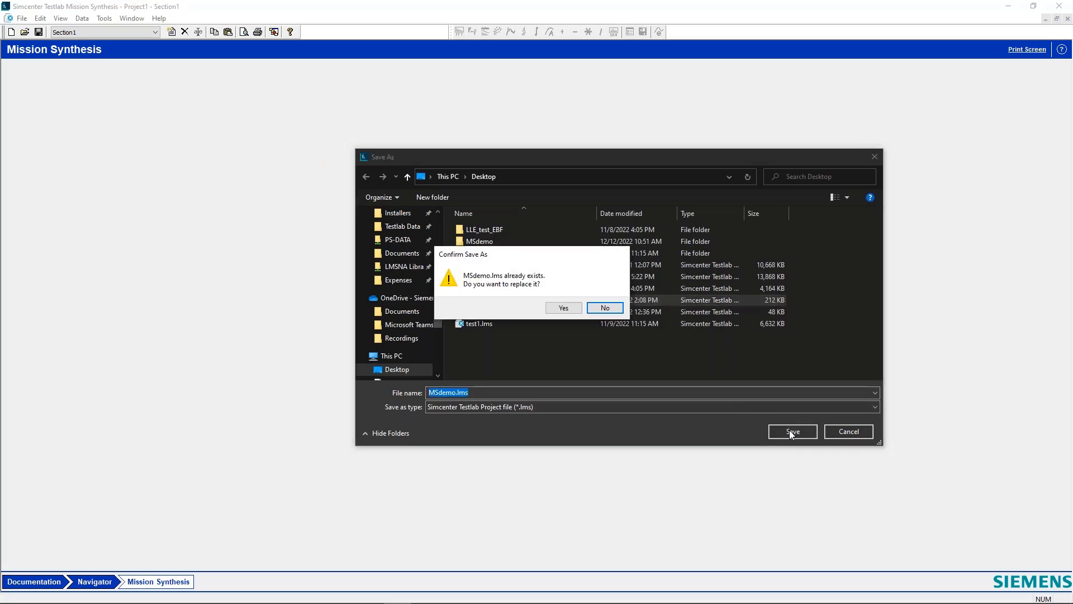
left_click(562, 307)
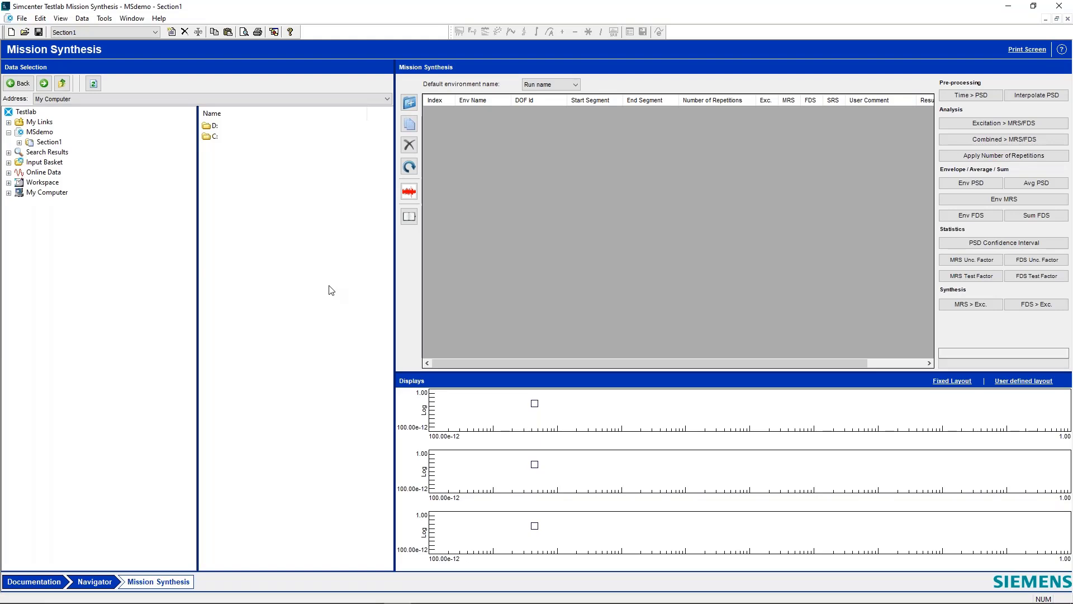
mouse_move(319, 217)
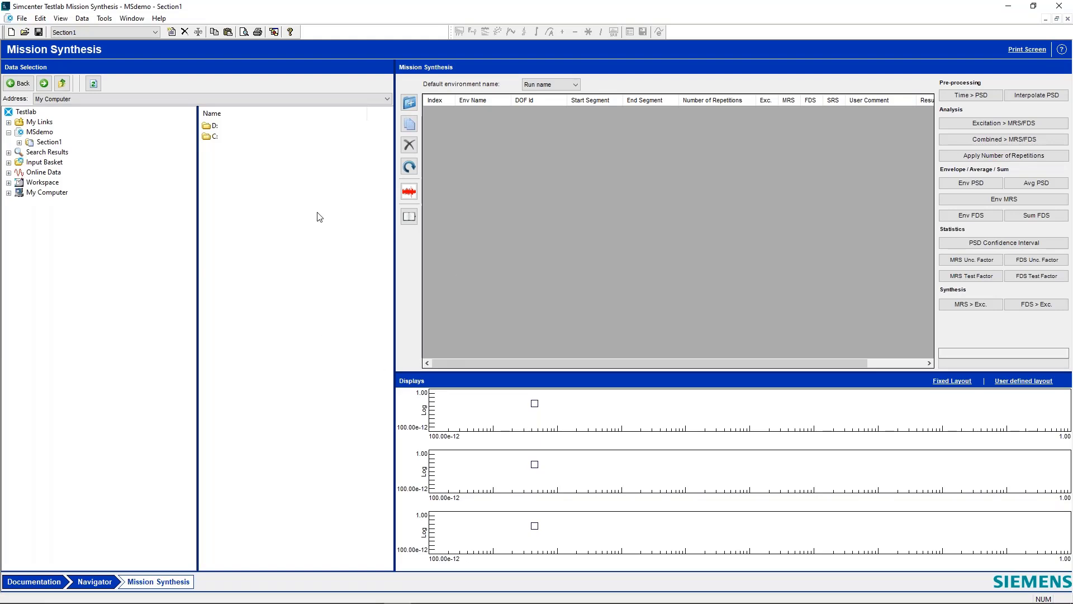
mouse_move(148, 190)
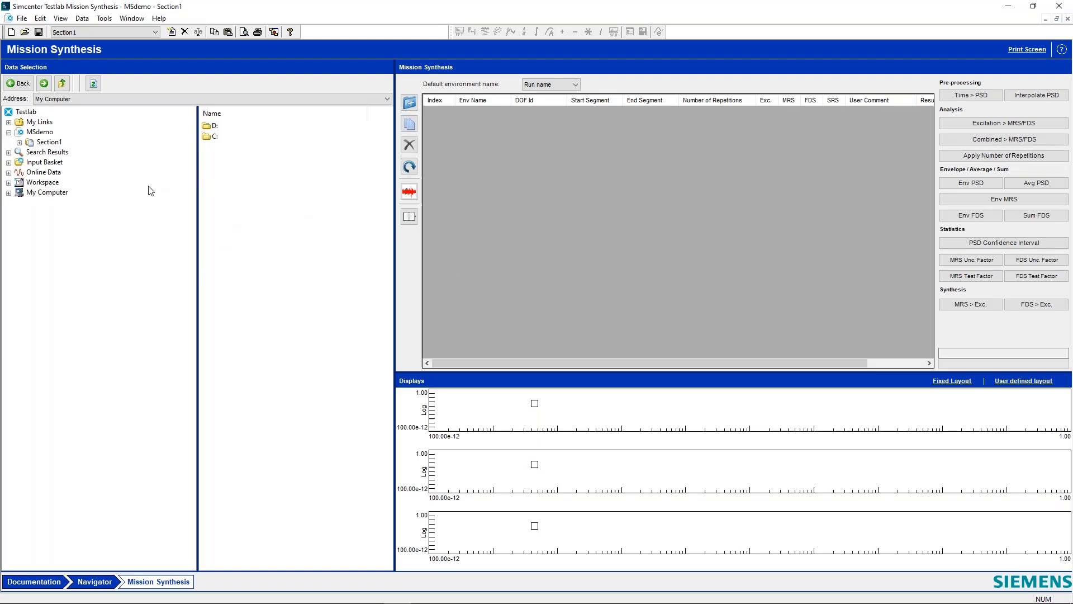
mouse_move(166, 226)
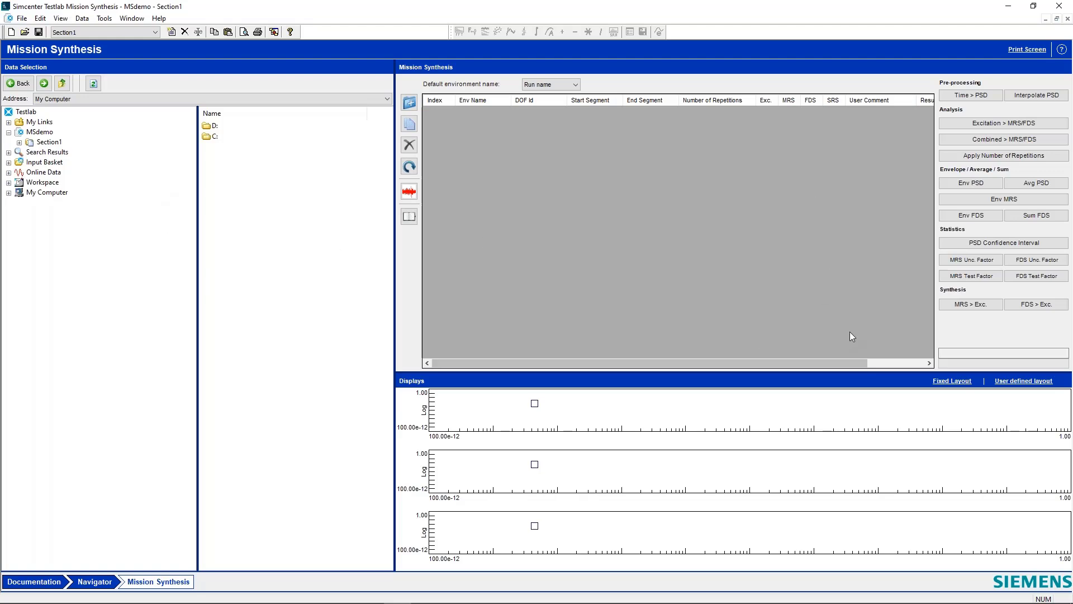
mouse_move(303, 268)
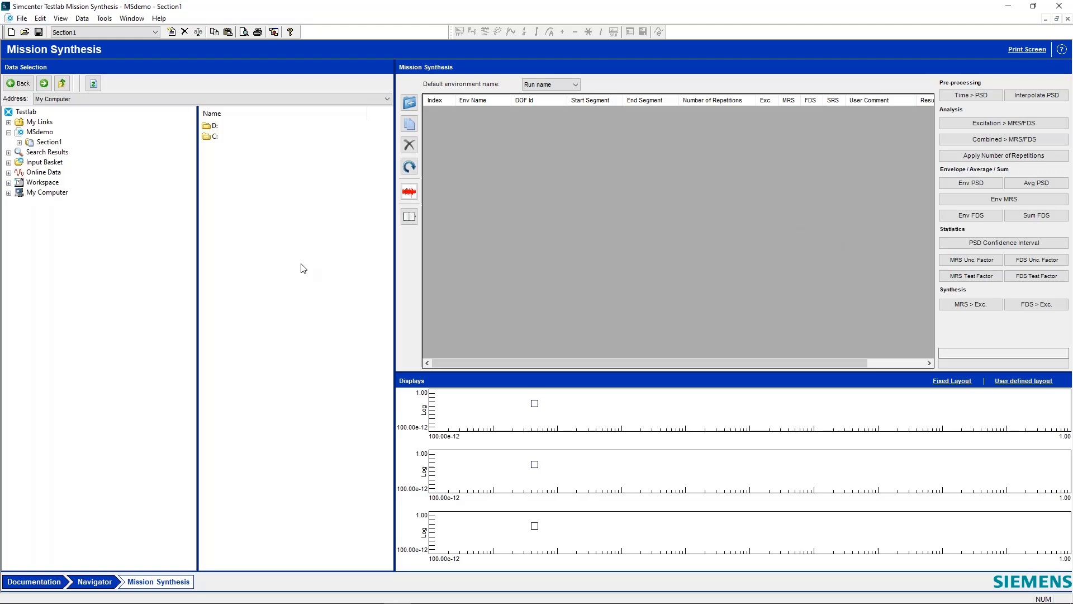
mouse_move(93, 198)
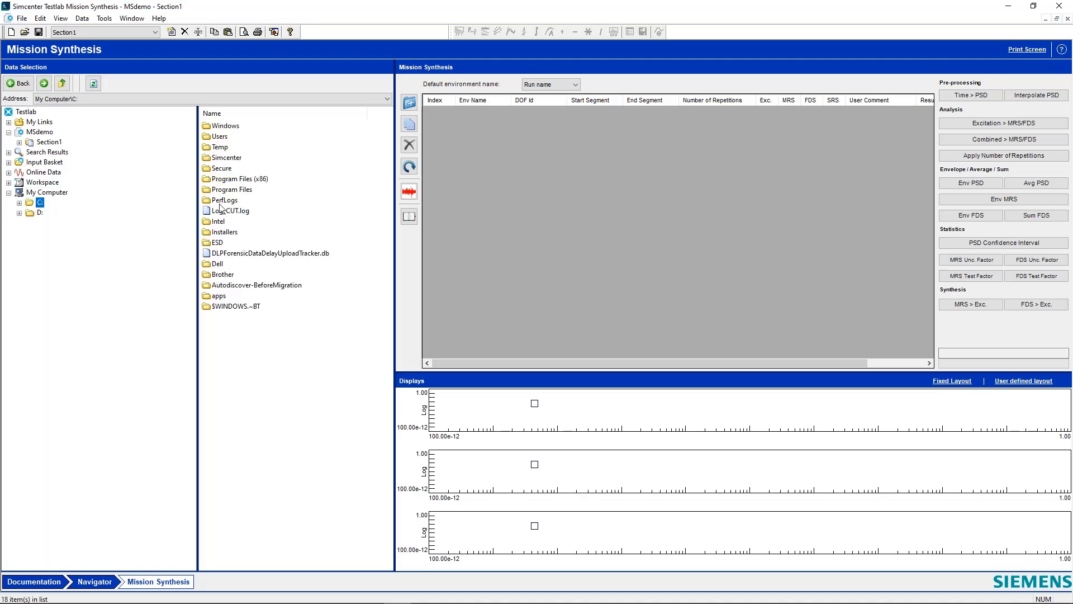
- From Track Data, add the Saw tooth, Belgian block and Accelerate brake beam channels as environments
double_click(225, 158)
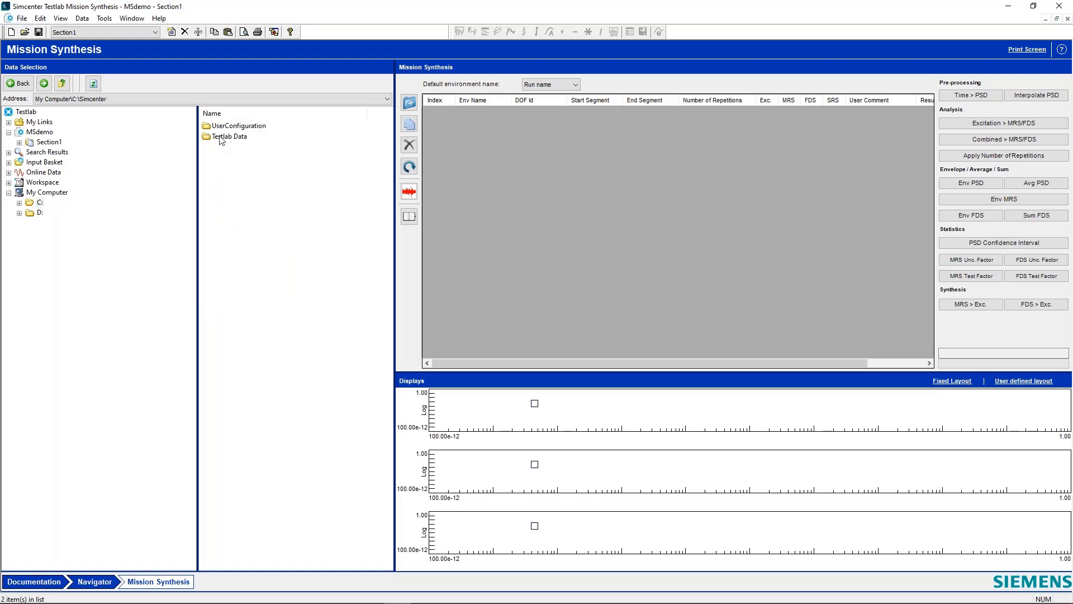
double_click(230, 137)
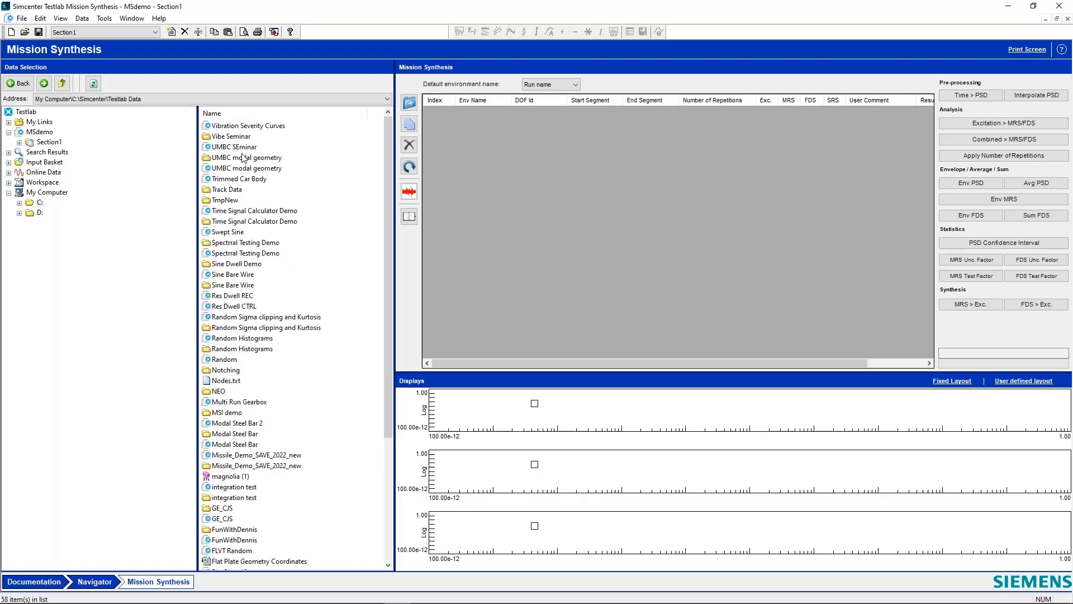
double_click(225, 189)
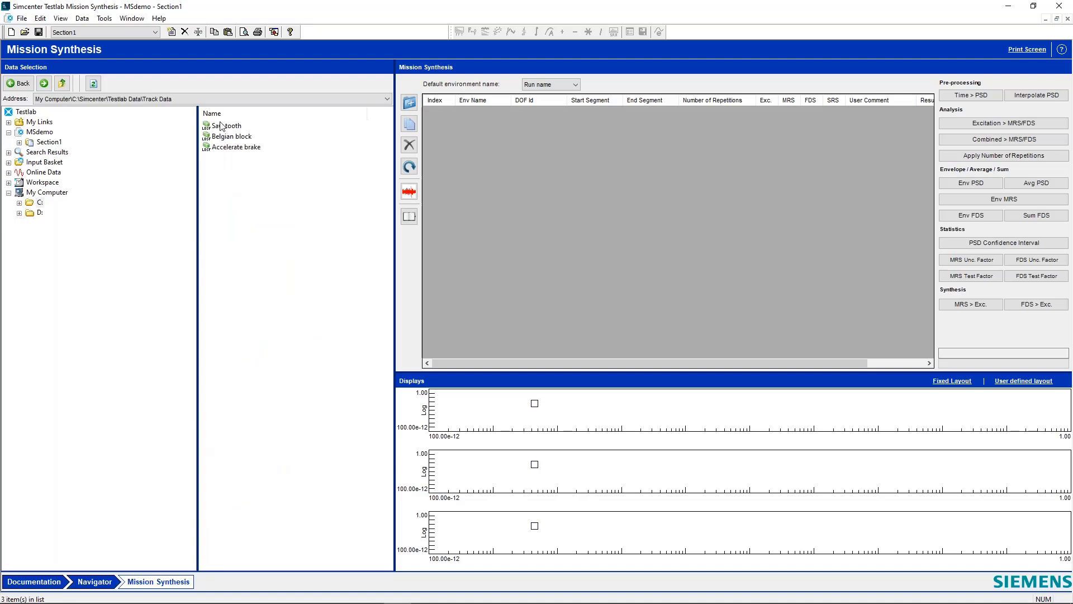
double_click(227, 125)
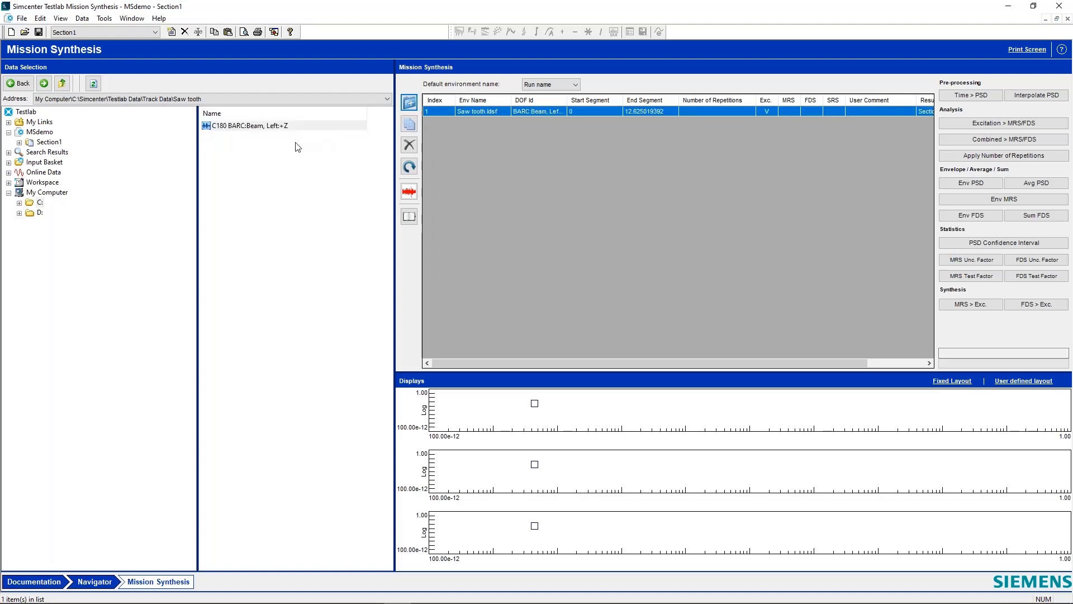
mouse_move(178, 124)
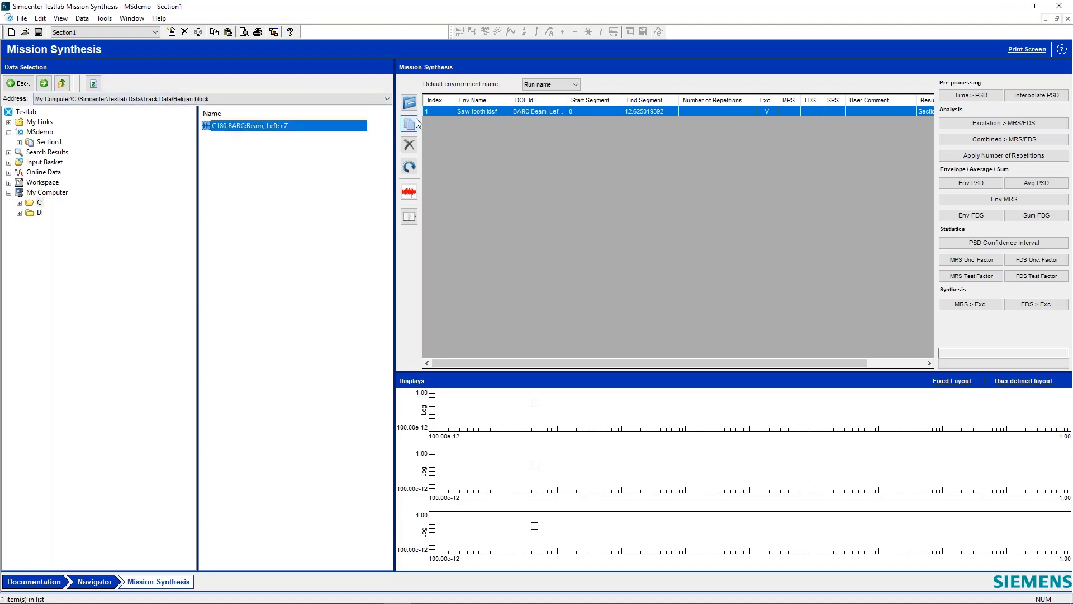
mouse_move(409, 103)
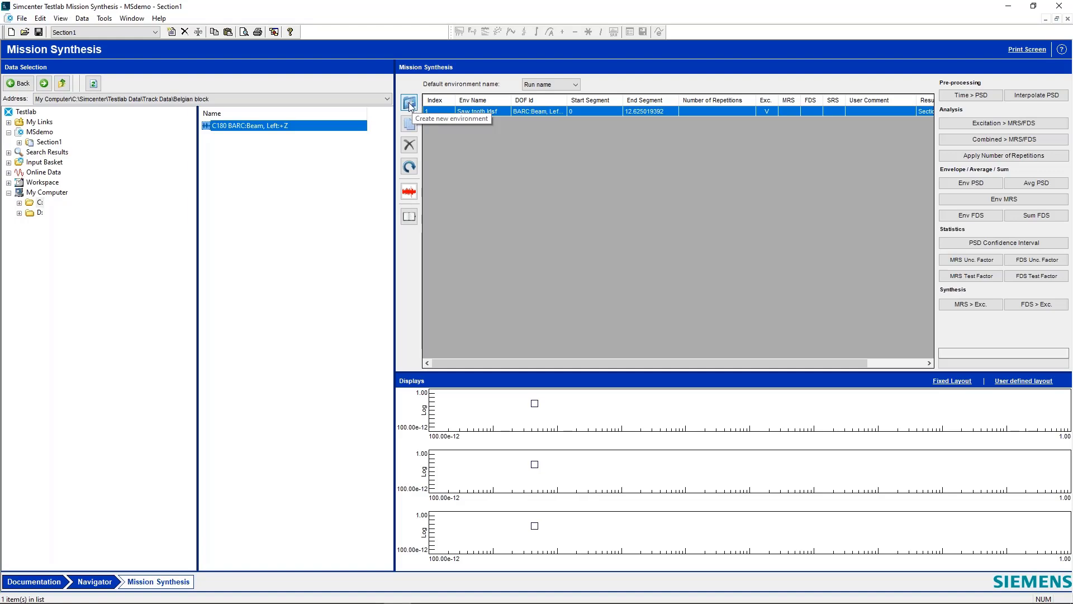
left_click(409, 102)
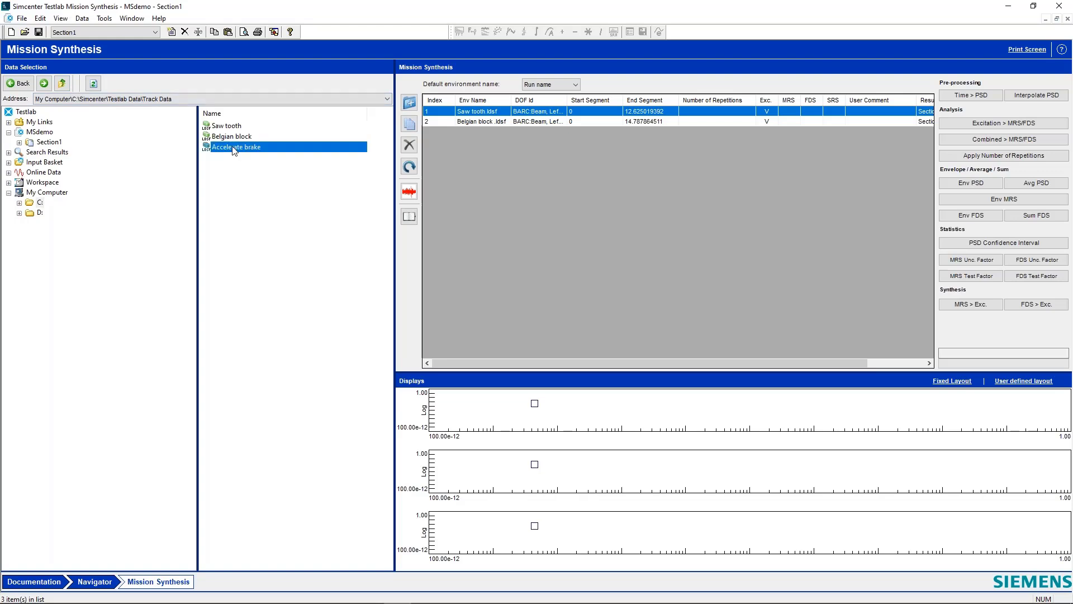
double_click(237, 147)
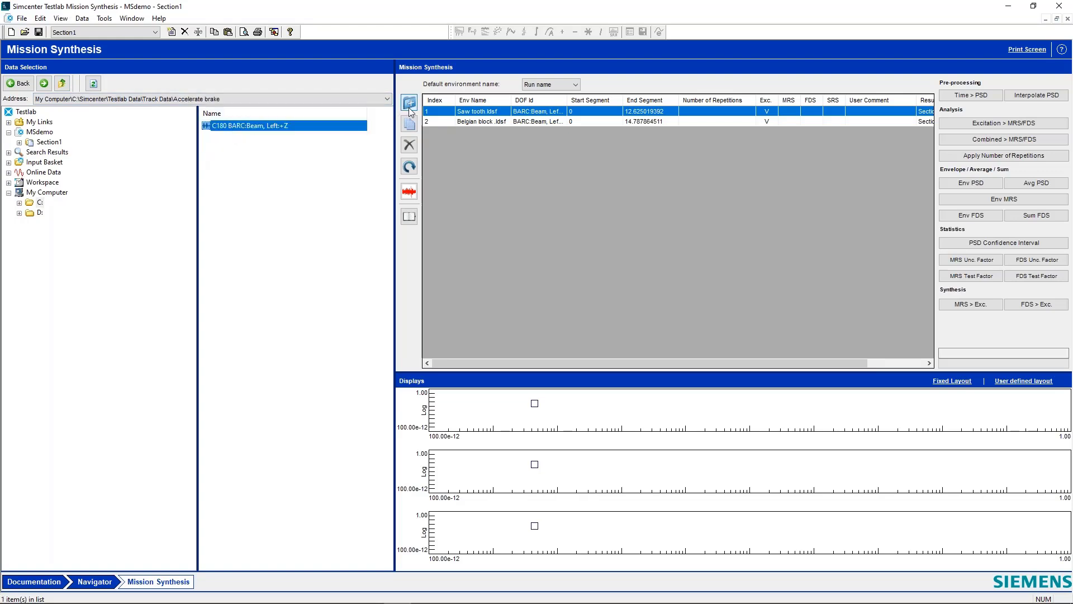
left_click(409, 101)
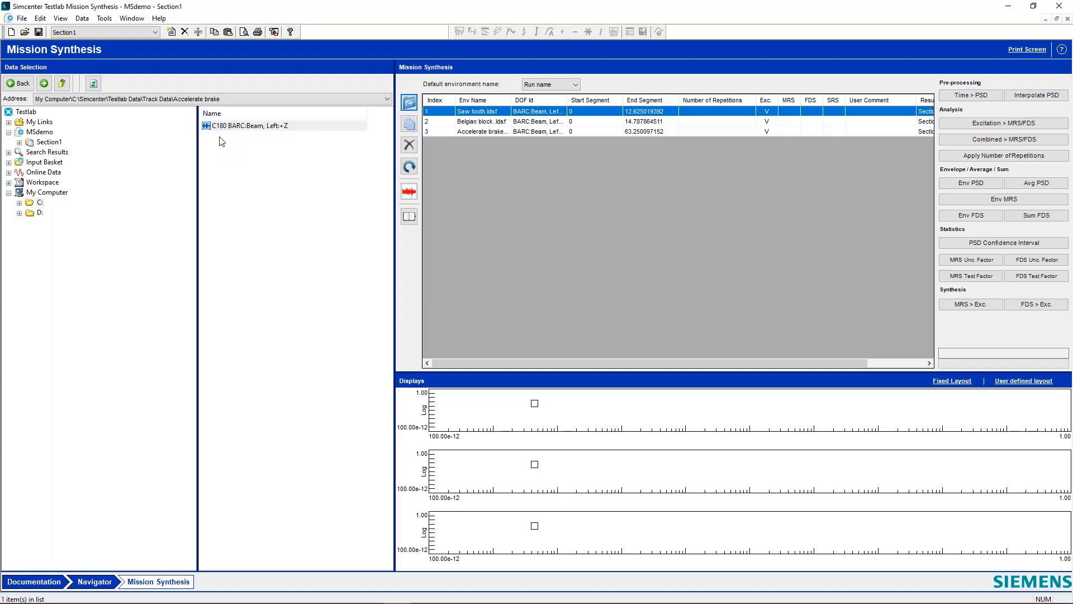
mouse_move(151, 128)
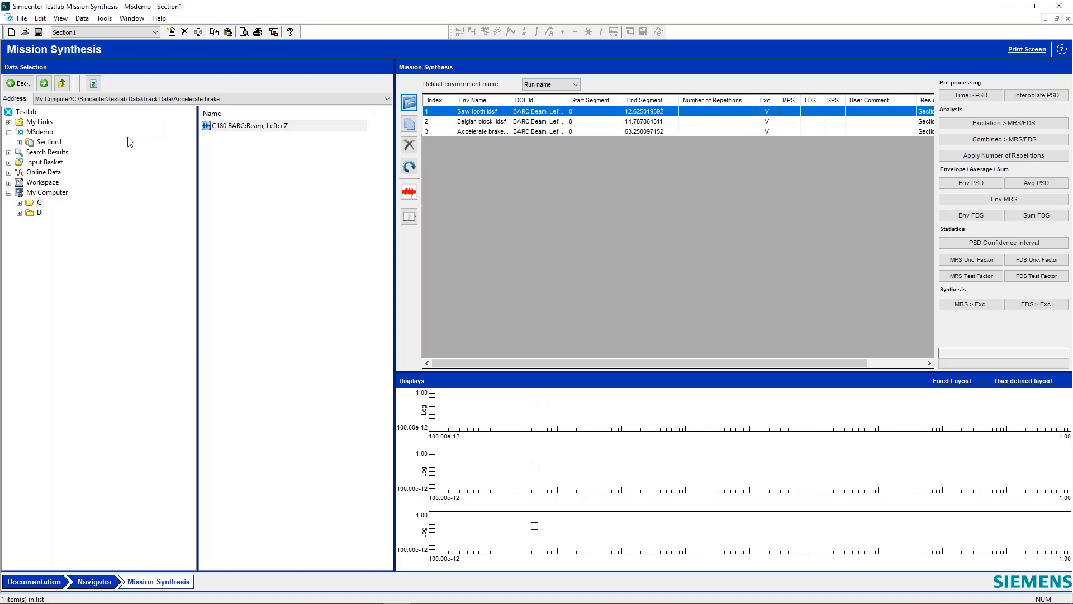
mouse_move(30, 208)
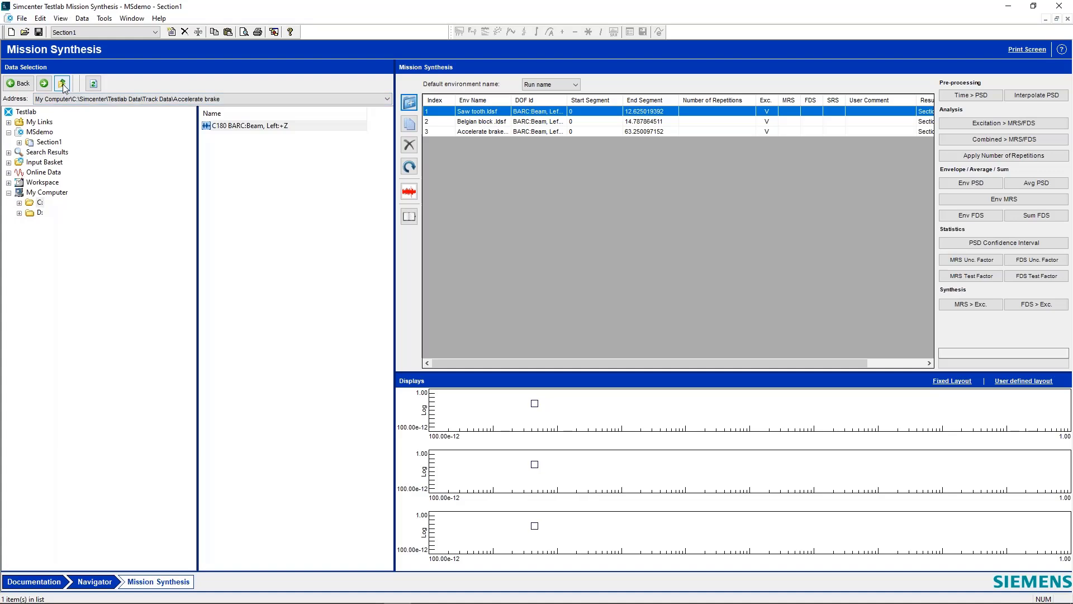
- Add the Run 5 Point3:+Z channel from CLS SRS Demo as a fourth environment
left_click(60, 83)
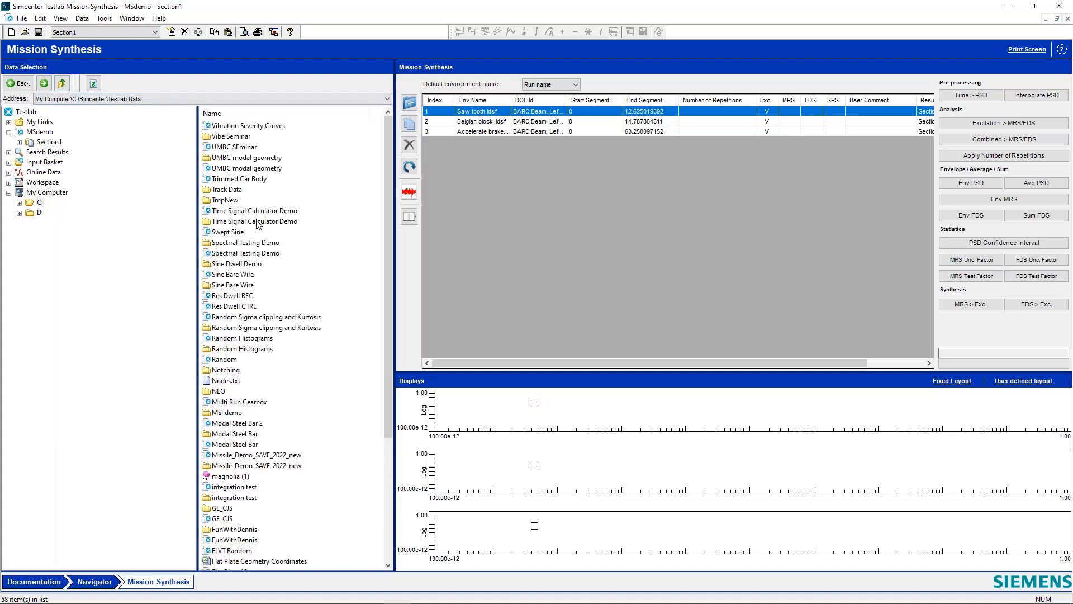
mouse_move(301, 269)
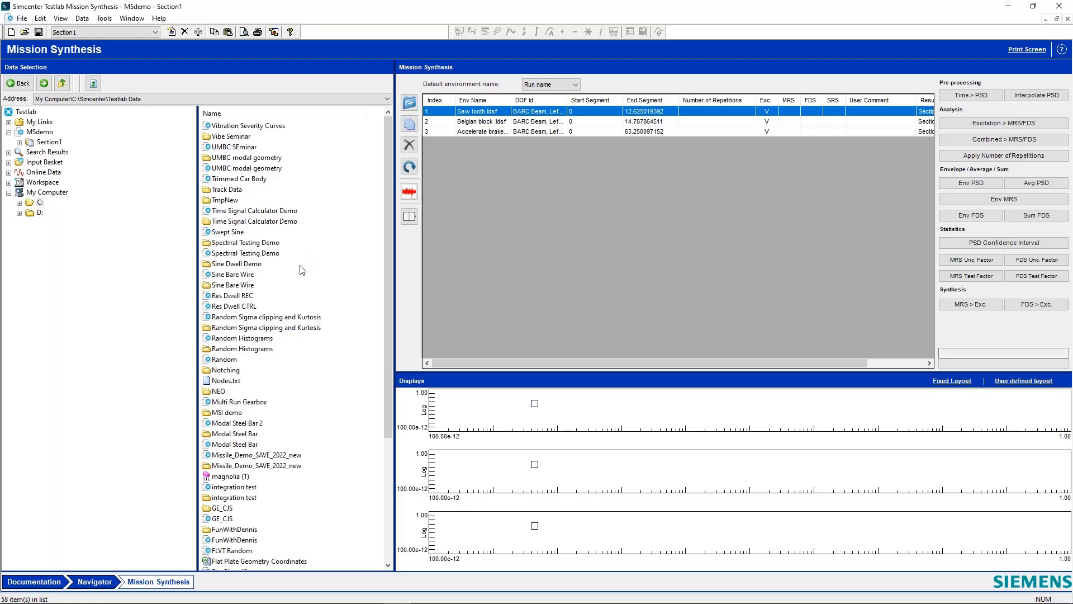
mouse_move(320, 267)
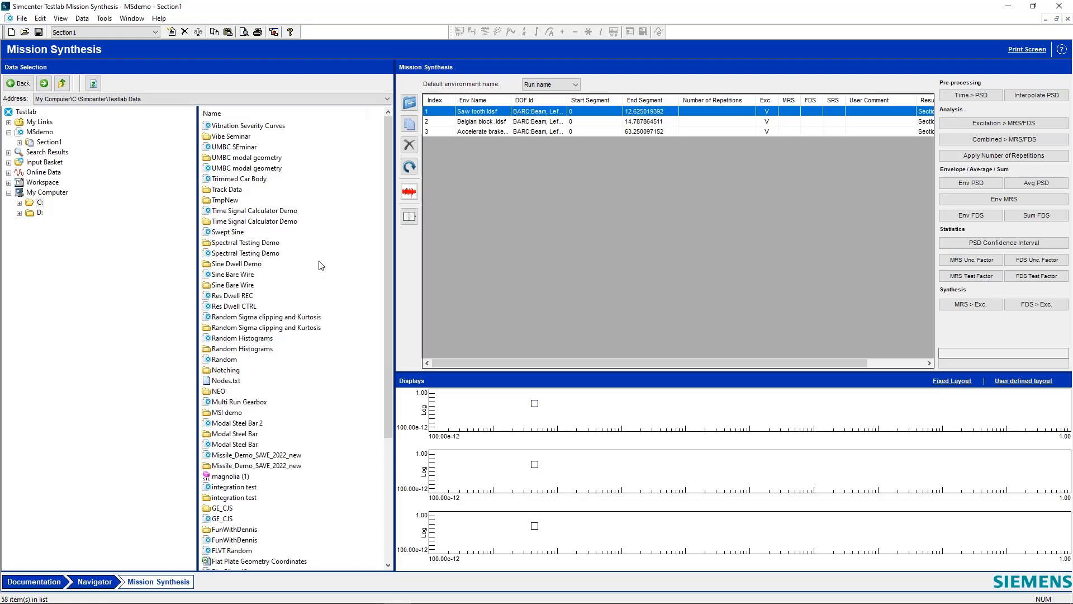
scroll("down", 3)
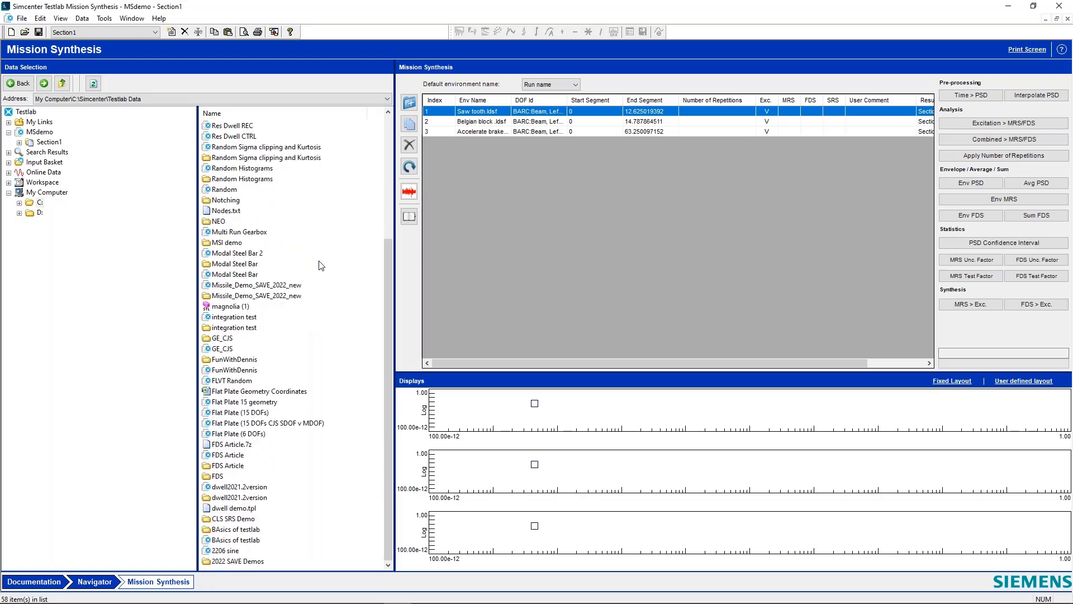
left_click(236, 518)
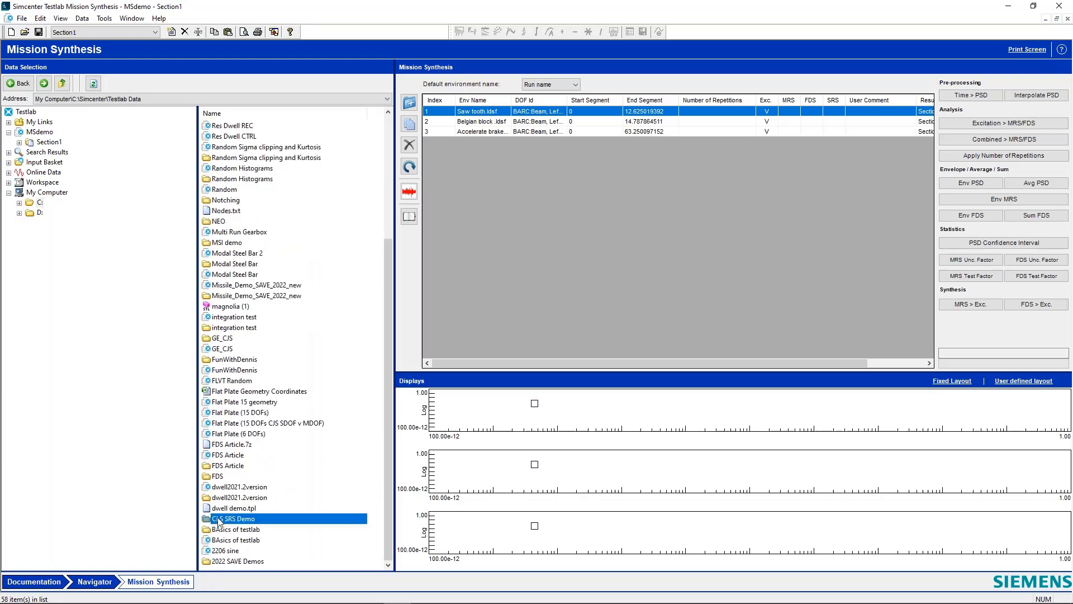
double_click(236, 518)
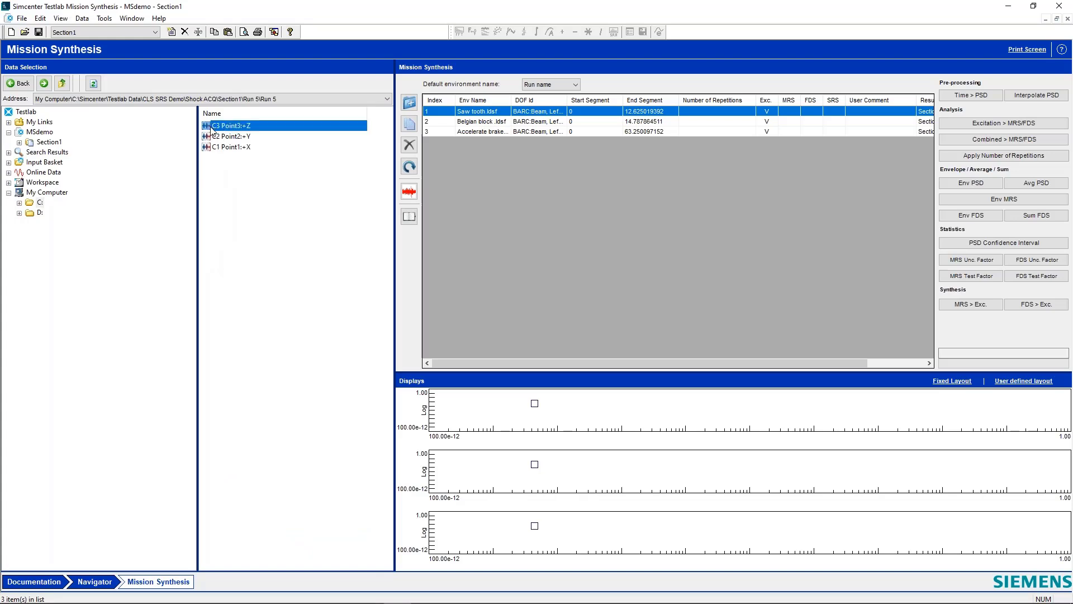
left_click(409, 102)
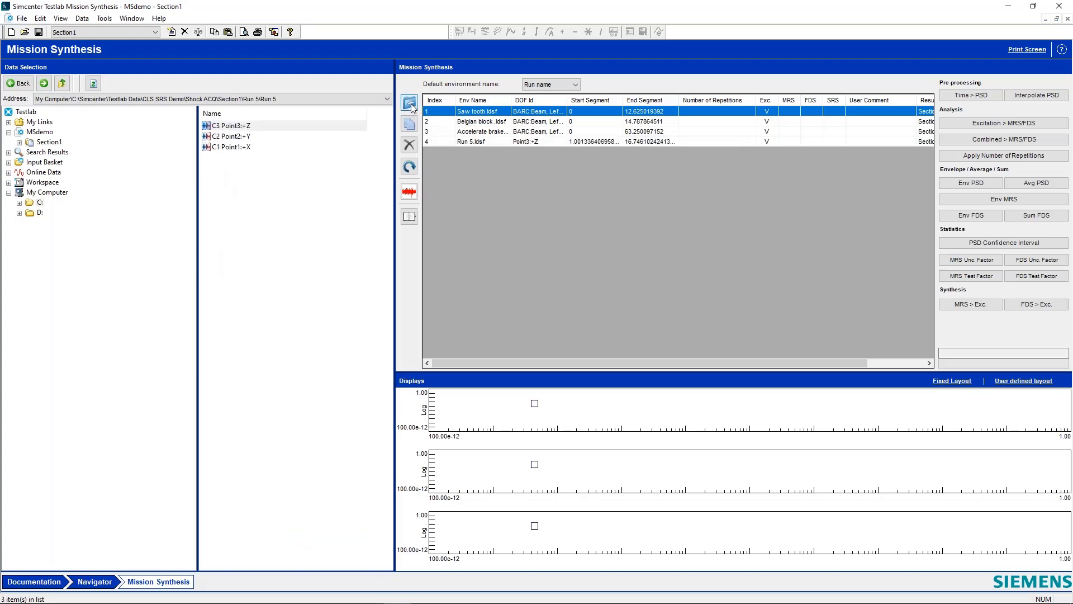
left_click(480, 141)
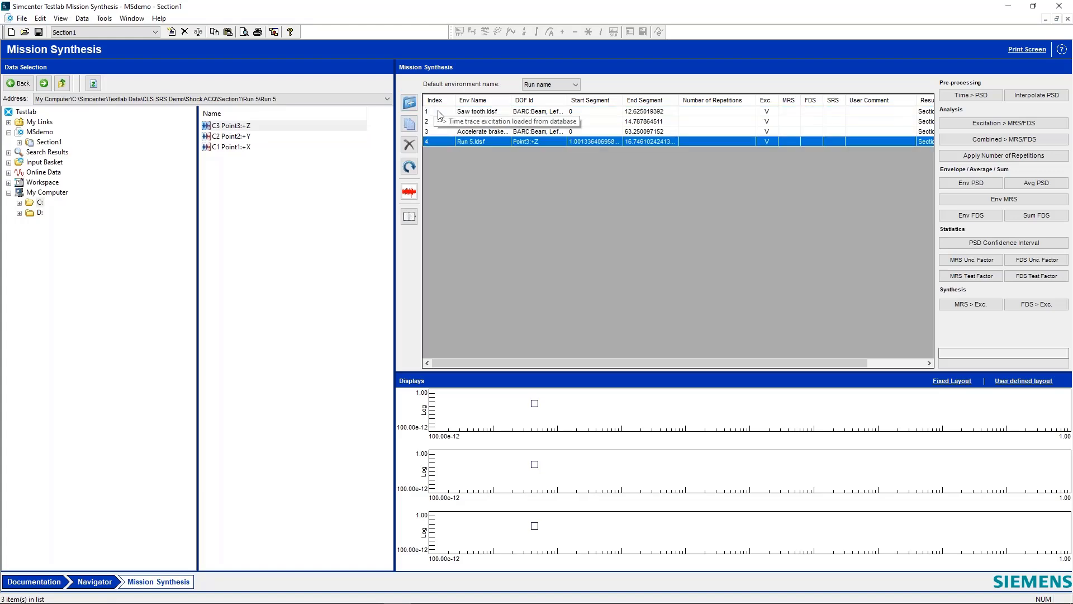
- Select all four environments and maximize the display to overlay their time traces
left_click(409, 190)
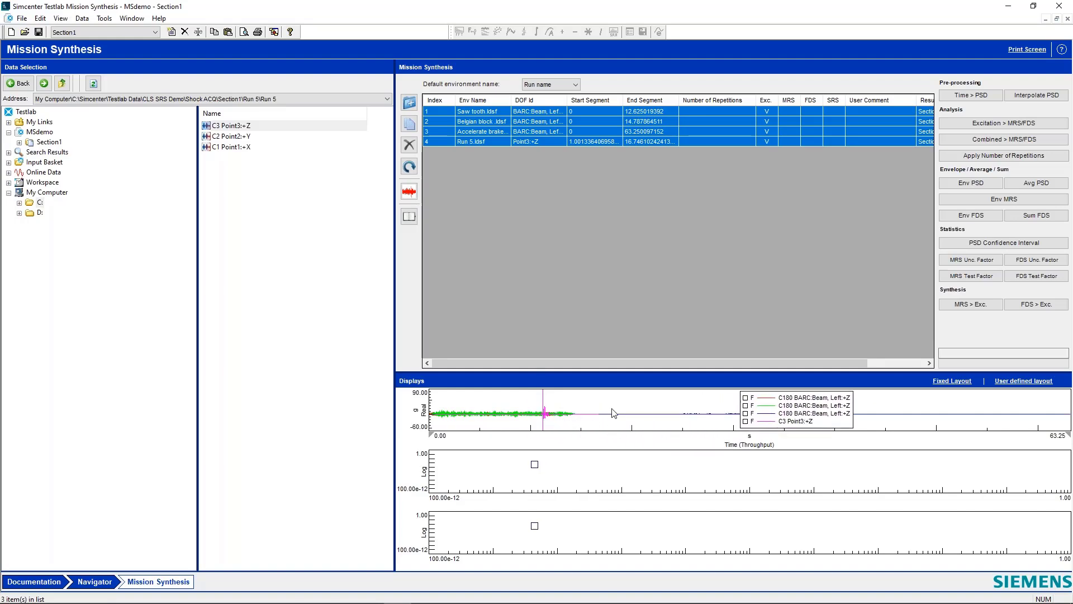
right_click(612, 413)
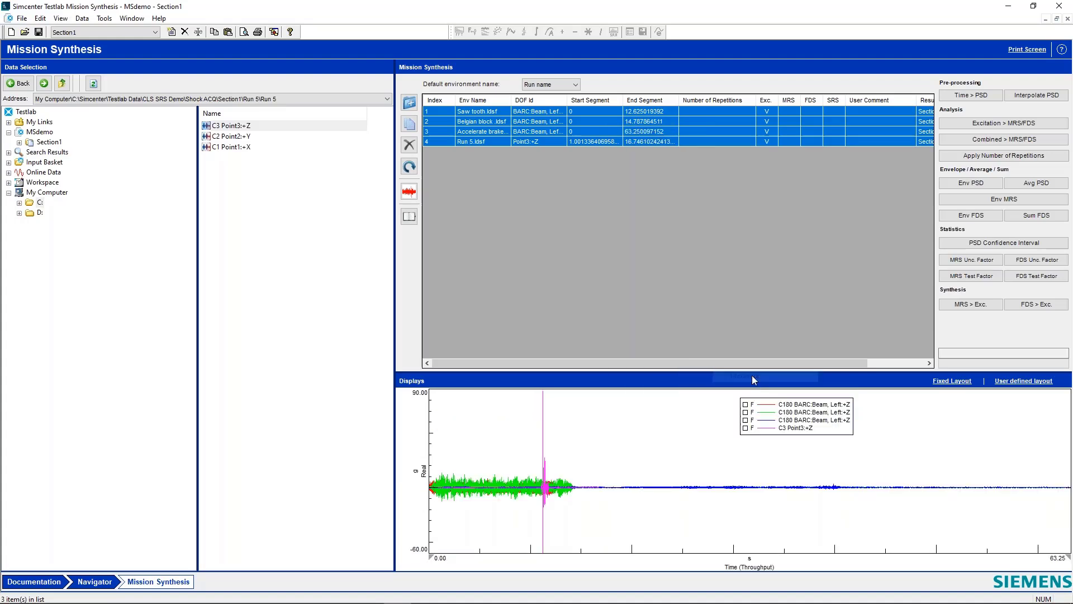
mouse_move(565, 514)
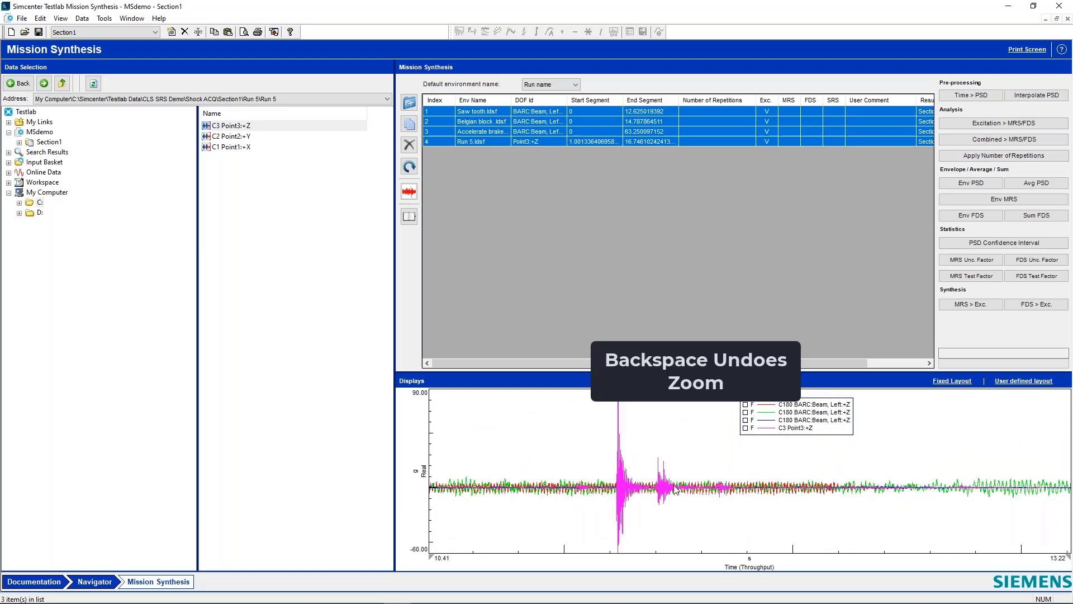
mouse_move(861, 499)
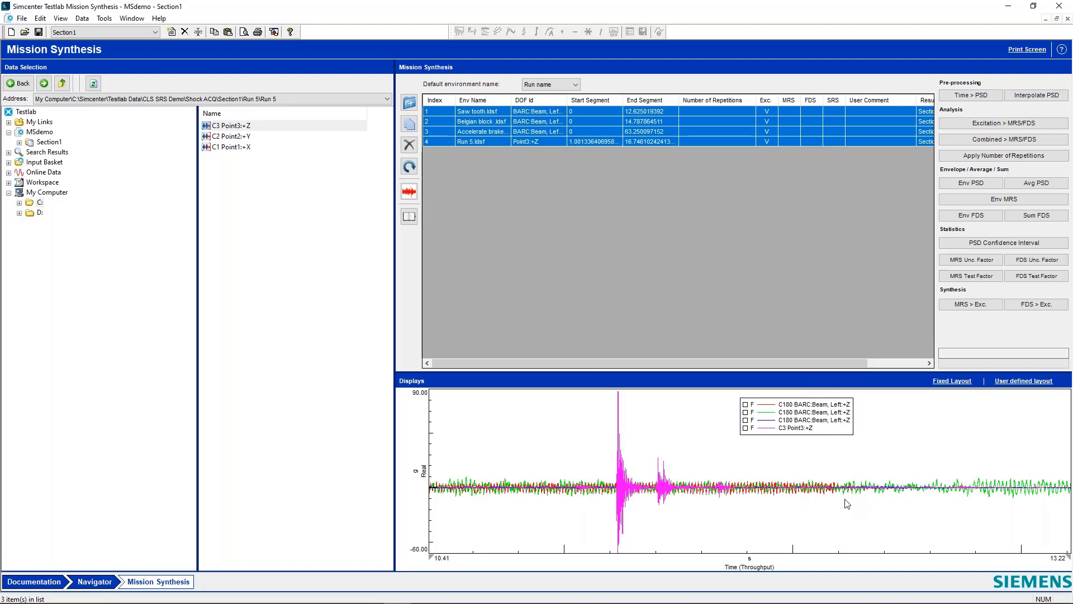
mouse_move(867, 507)
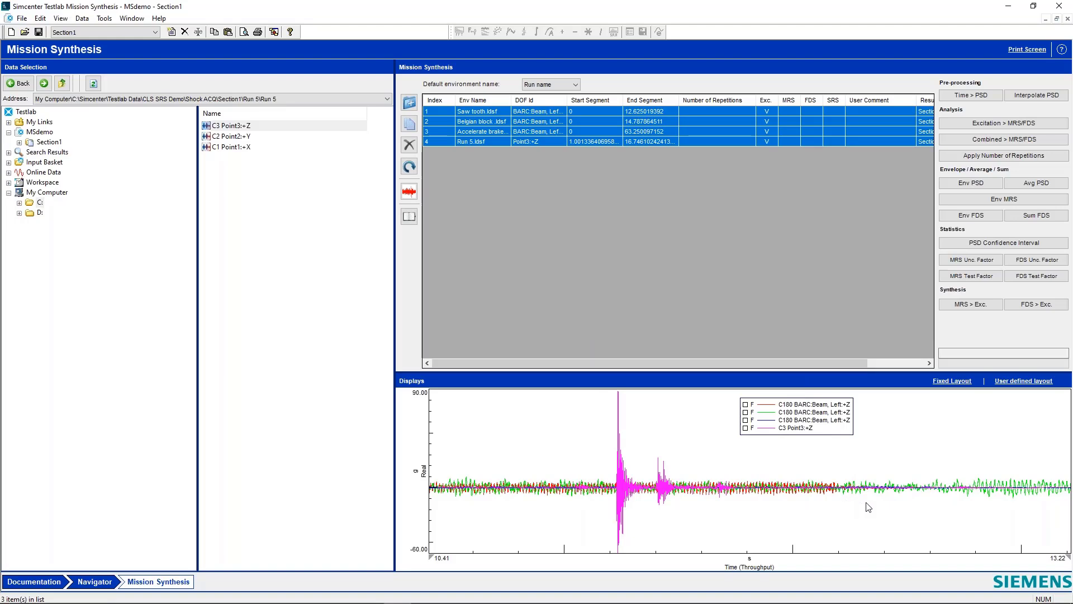
mouse_move(594, 450)
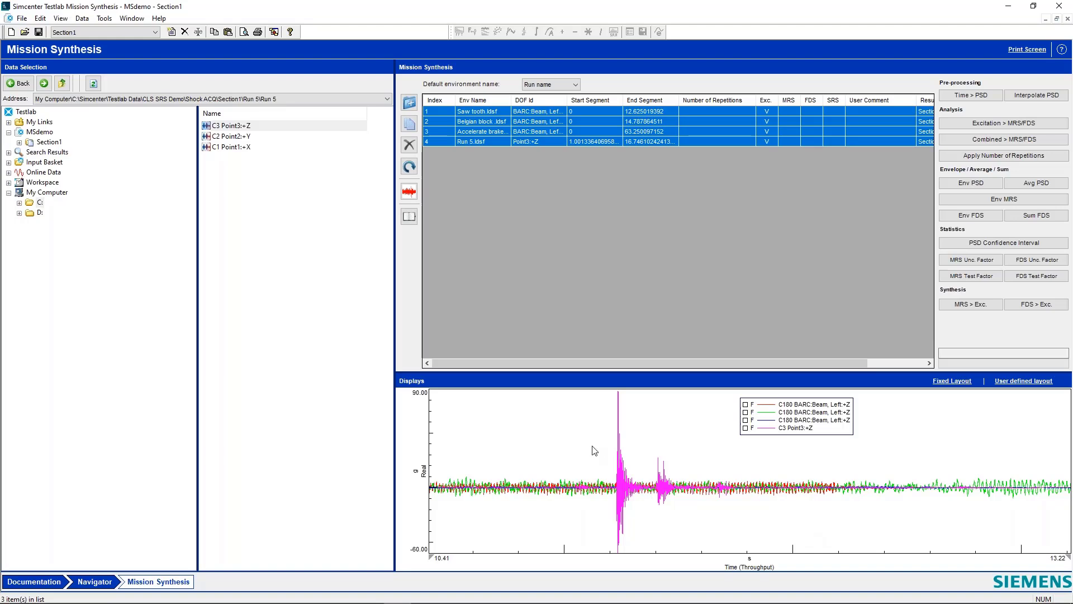
mouse_move(545, 496)
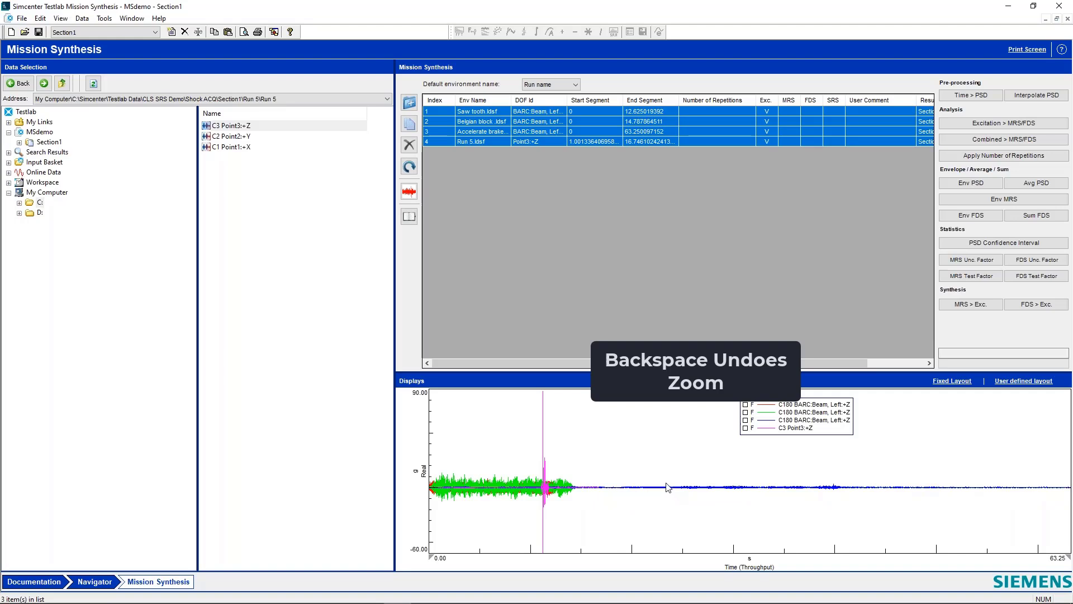
mouse_move(665, 491)
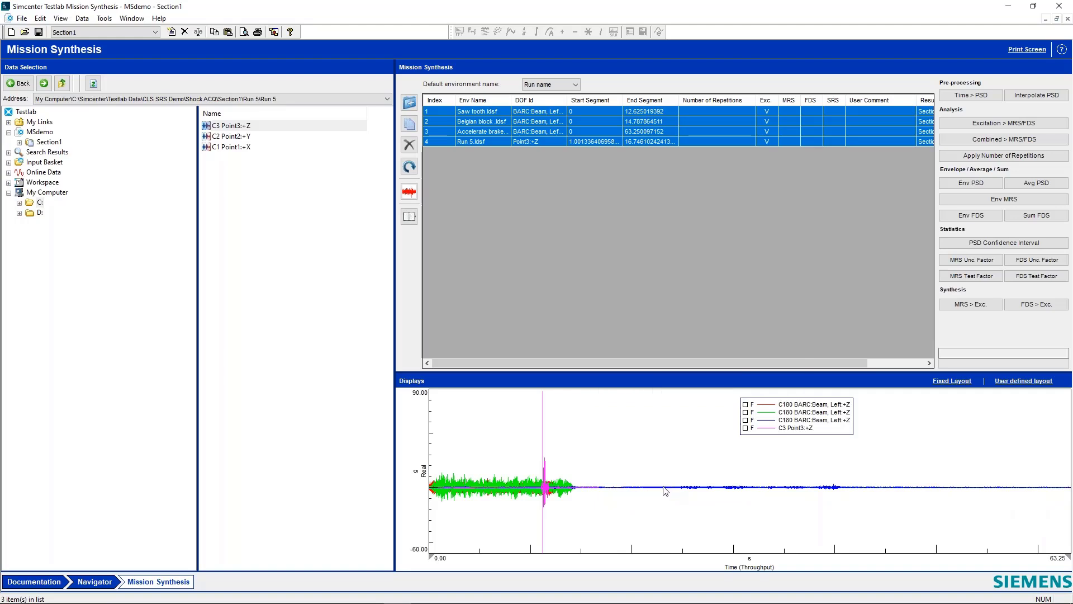
mouse_move(601, 487)
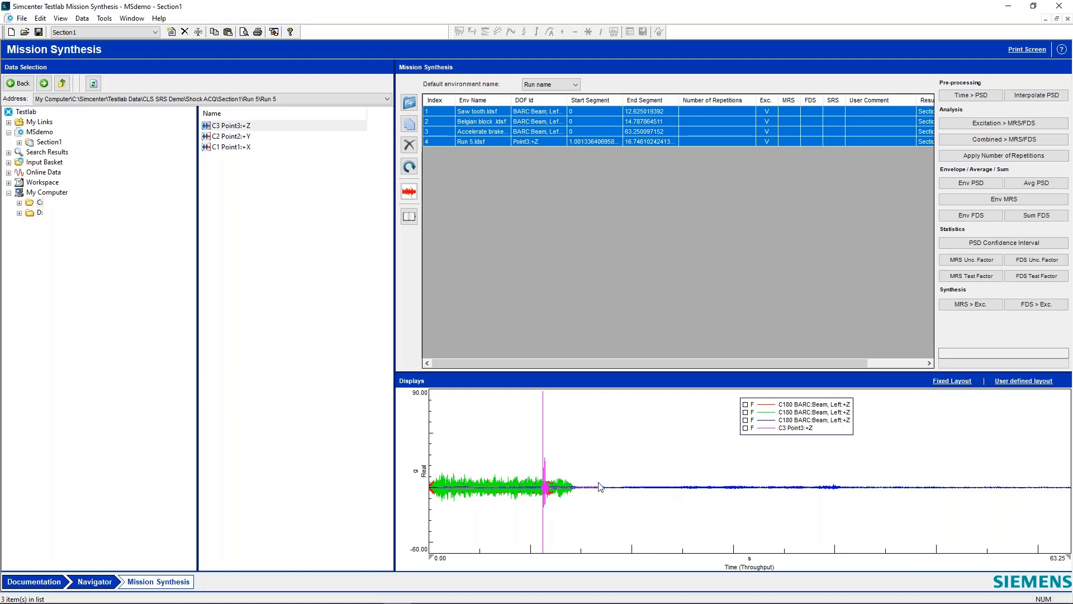
mouse_move(570, 491)
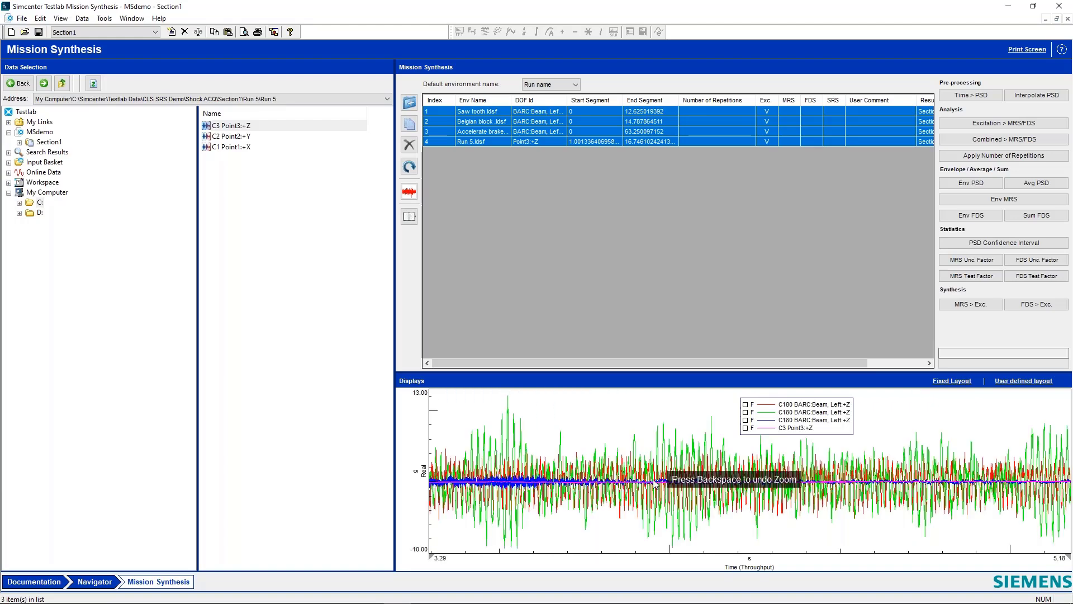
mouse_move(688, 454)
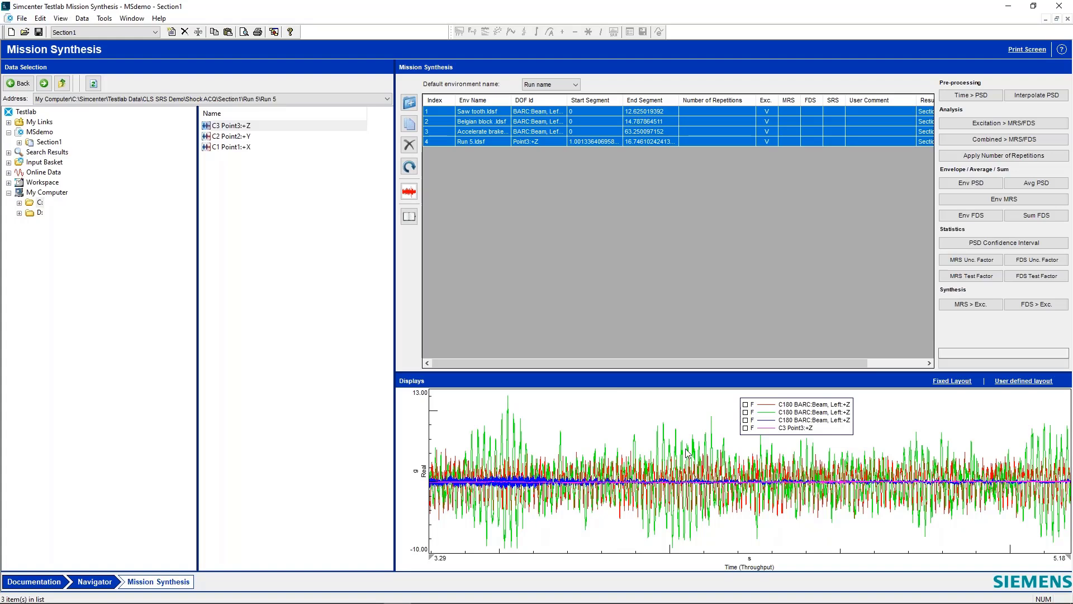
mouse_move(690, 437)
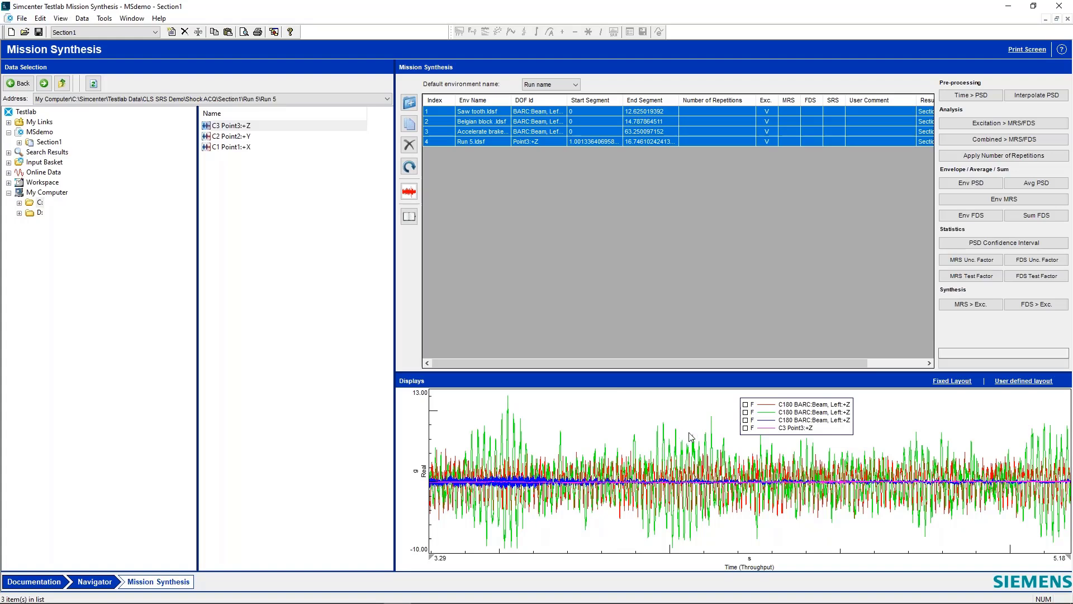
mouse_move(764, 417)
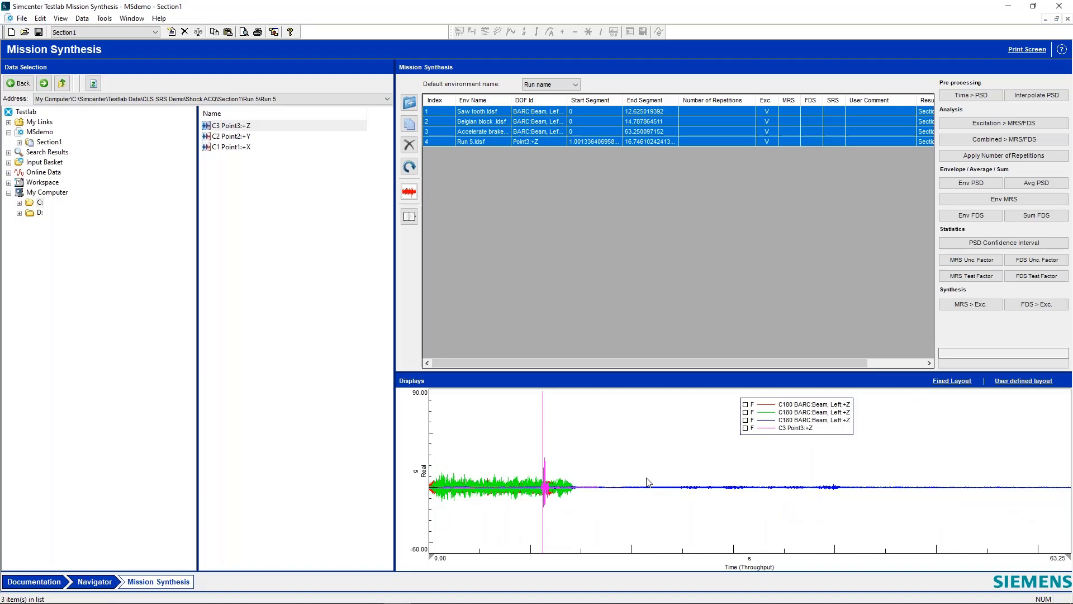
mouse_move(652, 444)
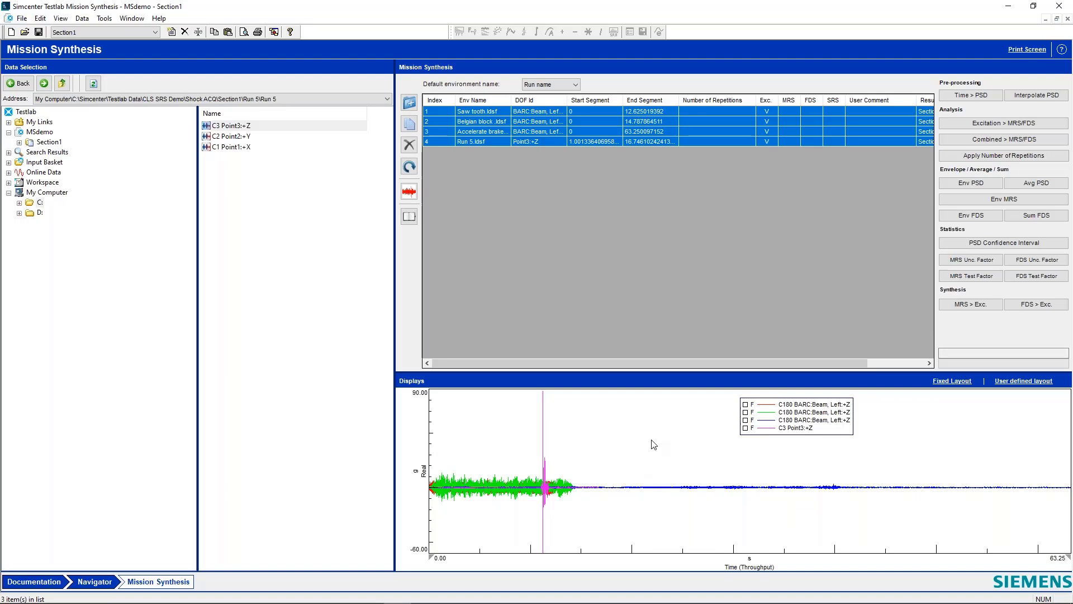
- Restore the maximized display to its normal size in the three-panel layout
right_click(653, 444)
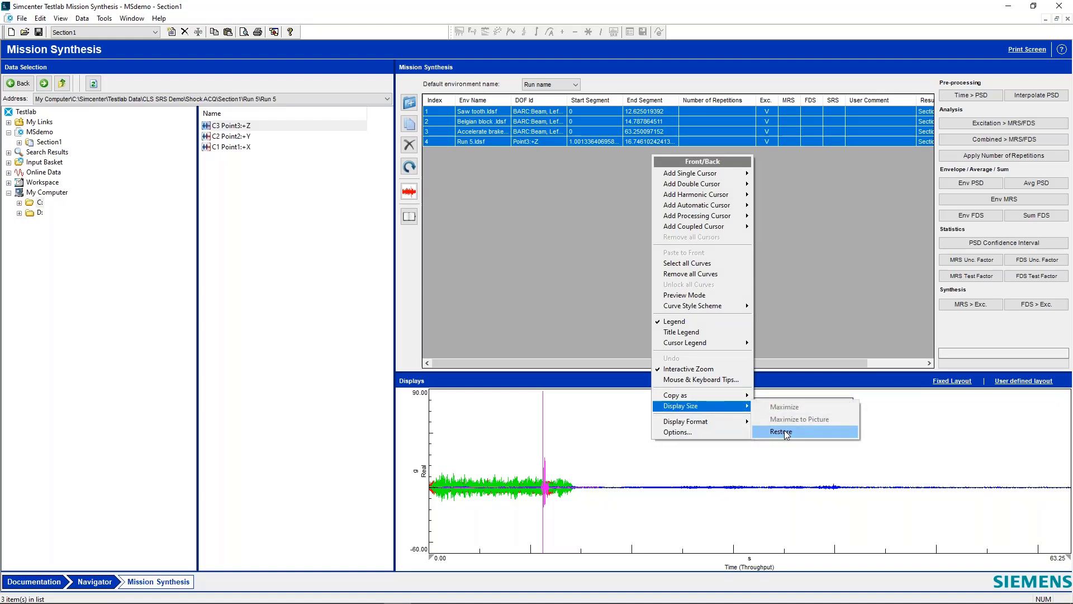
left_click(780, 432)
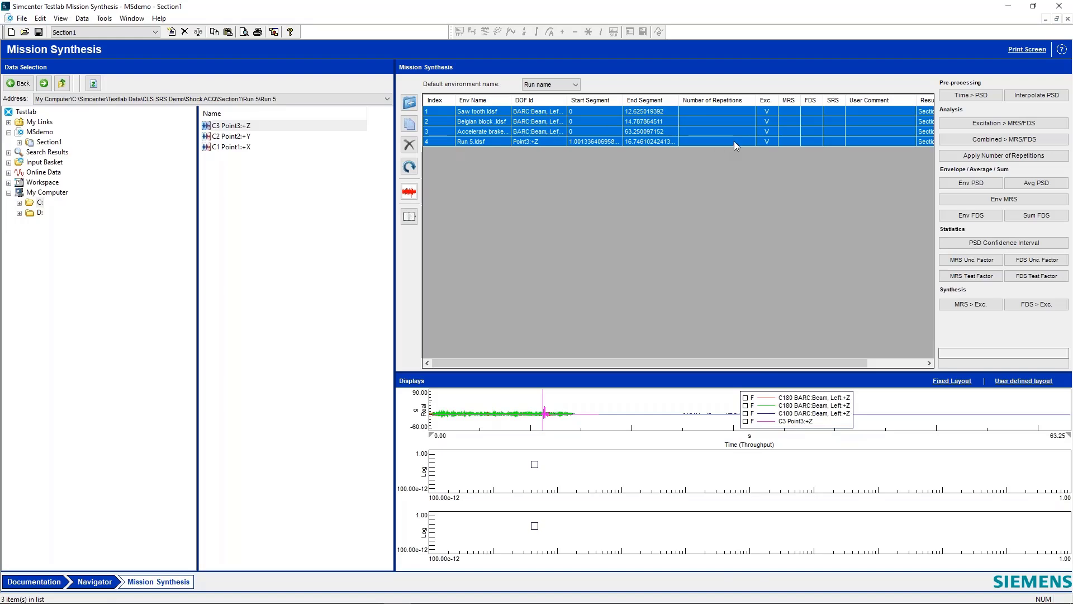
mouse_move(1004, 123)
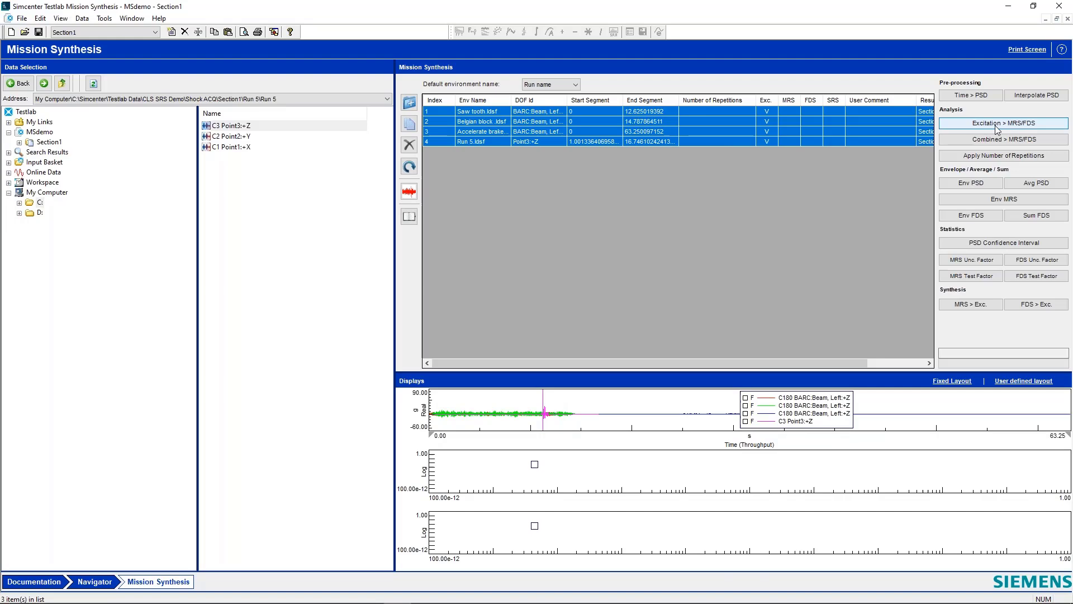
mouse_move(992, 127)
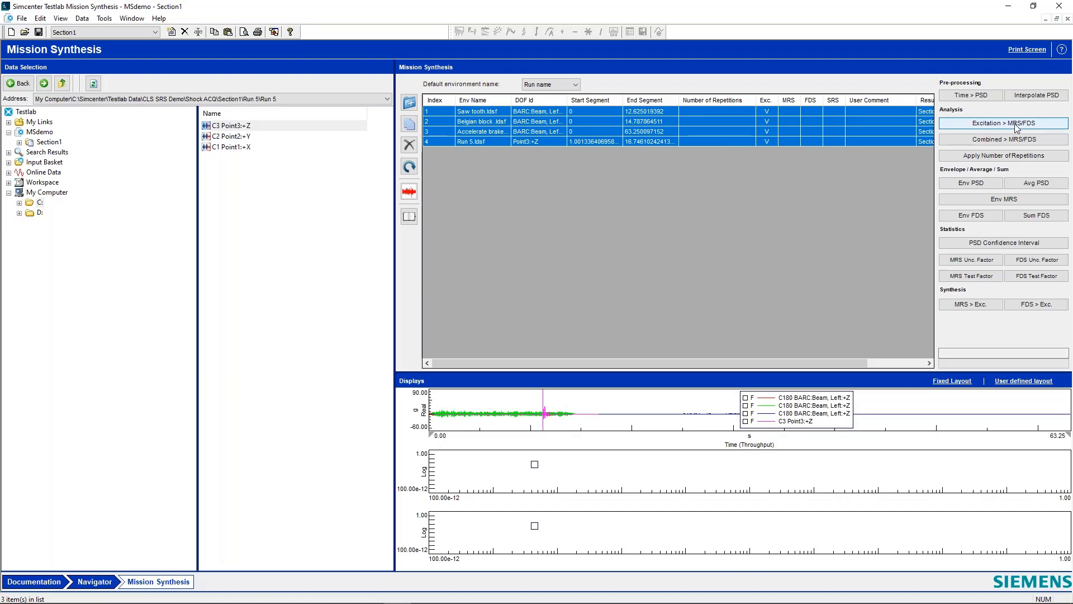
- Compute MRS/FDS for all four environments with Q factor set to 10
left_click(1003, 123)
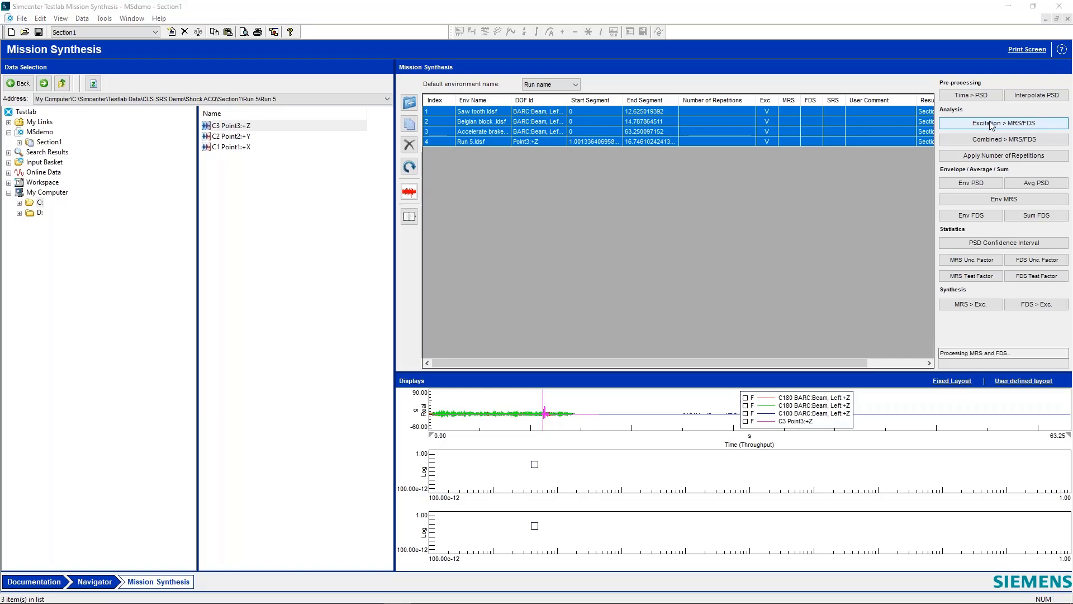
left_click(1003, 123)
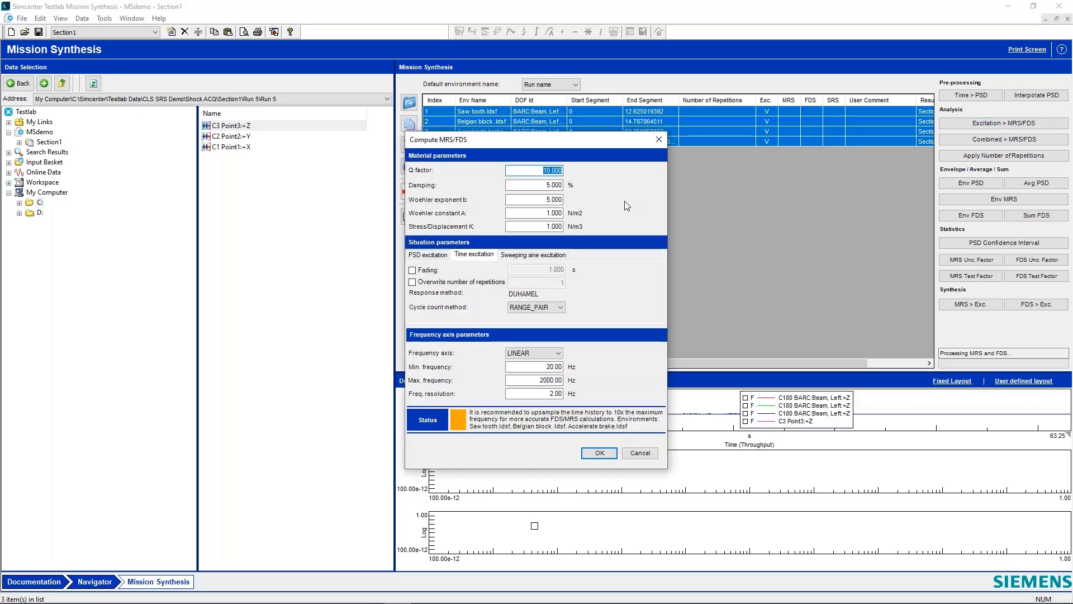
mouse_move(615, 206)
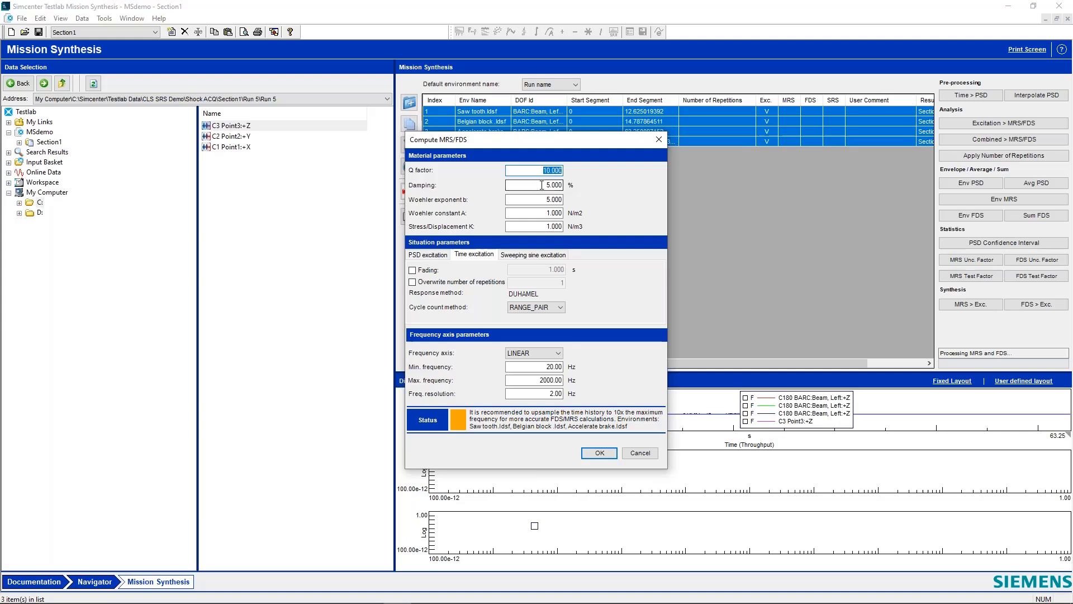
left_click(534, 185)
type("10.000")
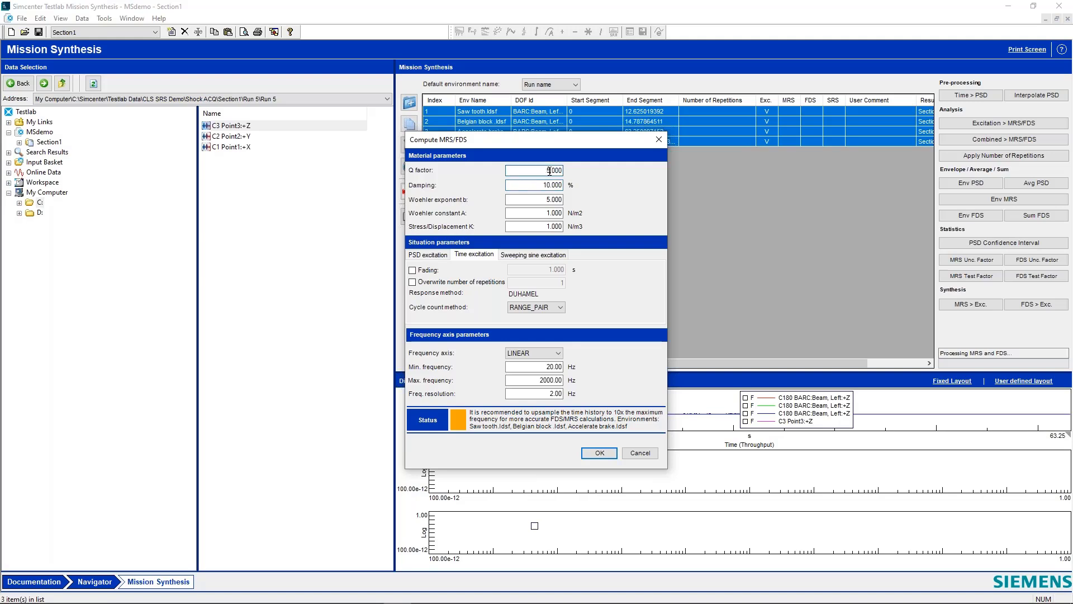
triple_click(534, 170)
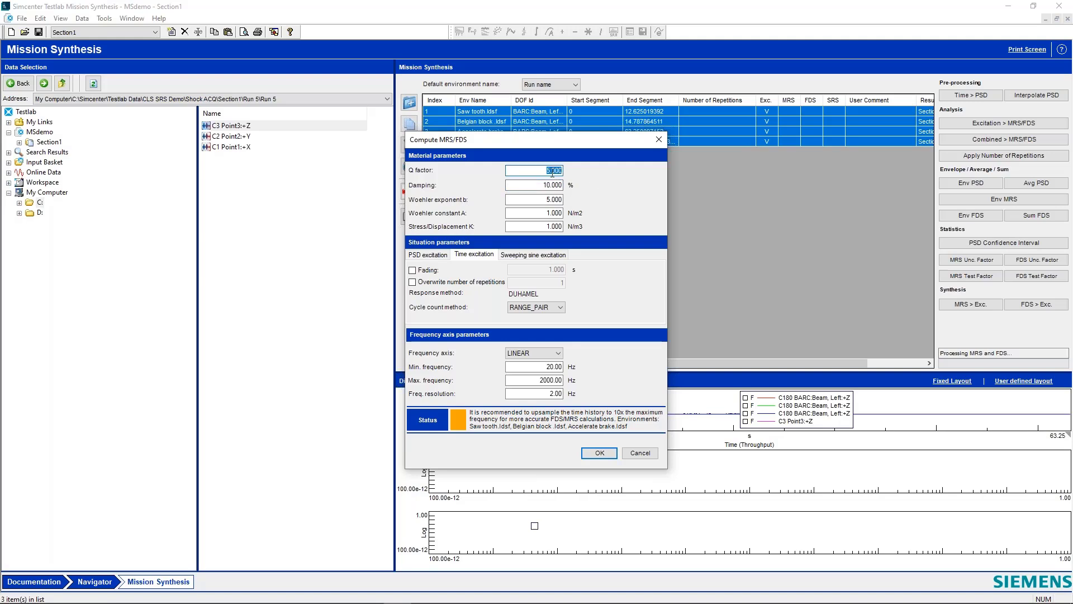
type("10")
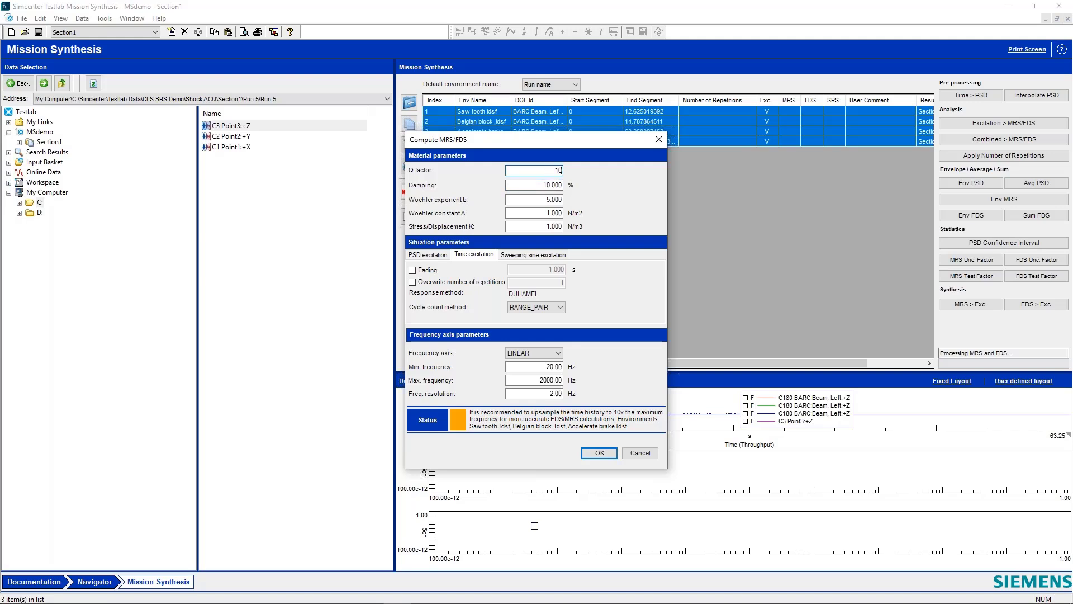
left_click(597, 453)
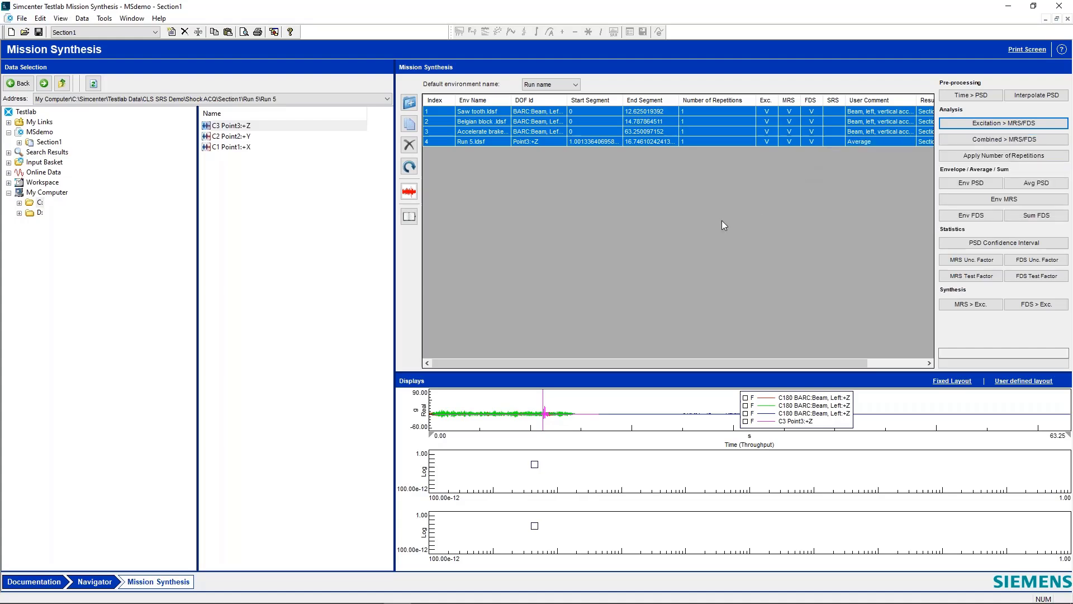
mouse_move(409, 191)
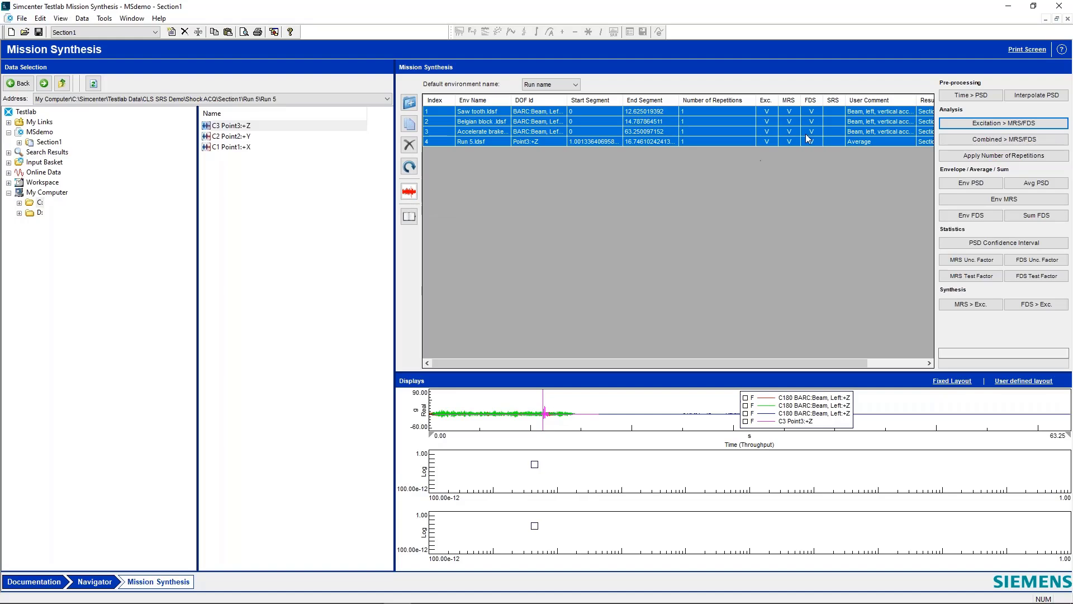
mouse_move(812, 132)
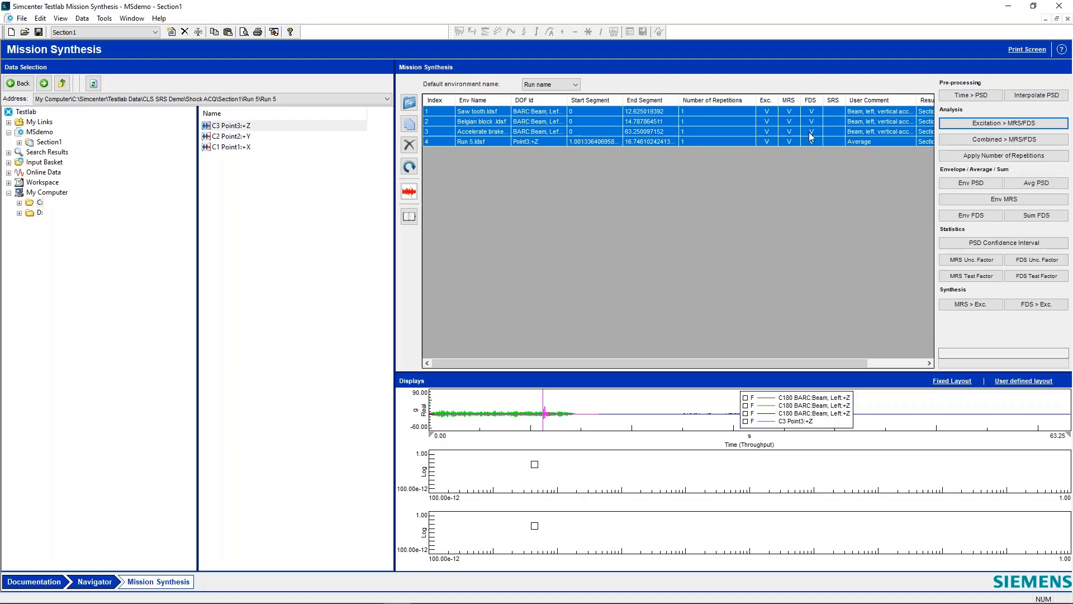
mouse_move(791, 135)
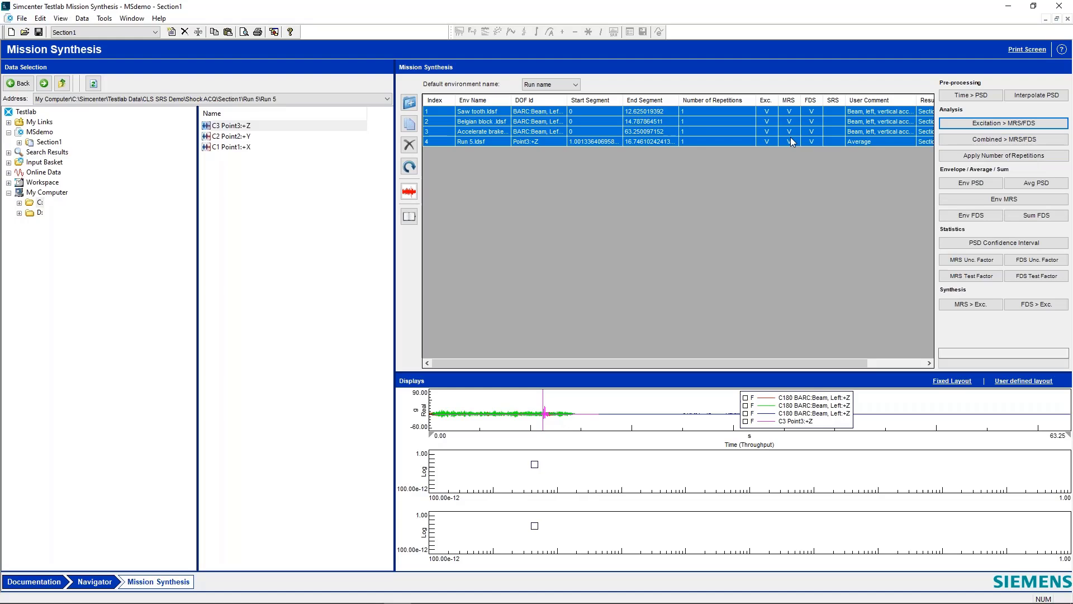
mouse_move(819, 124)
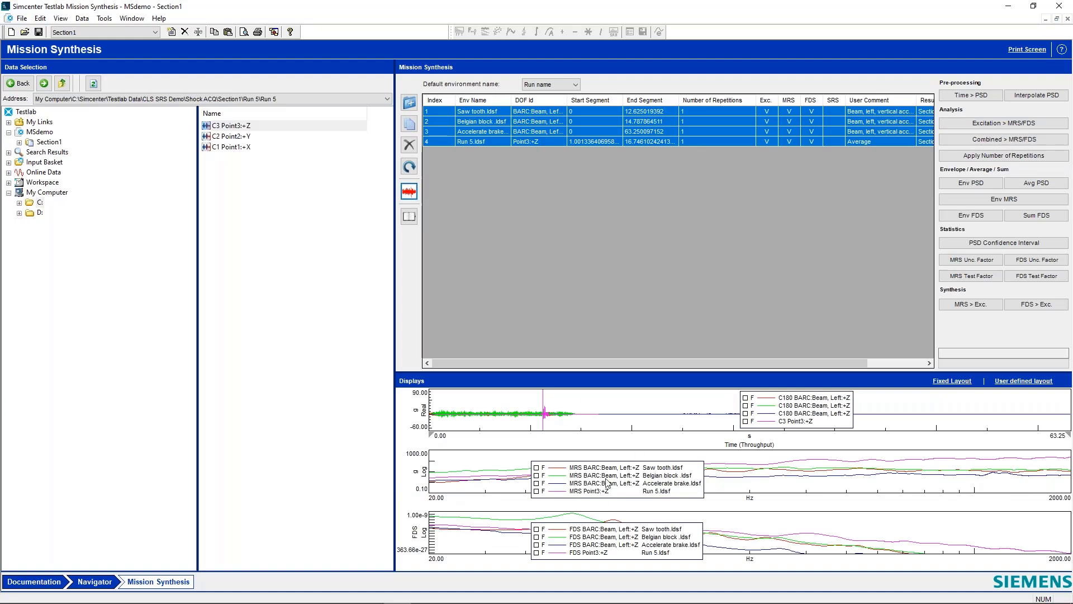
mouse_move(732, 478)
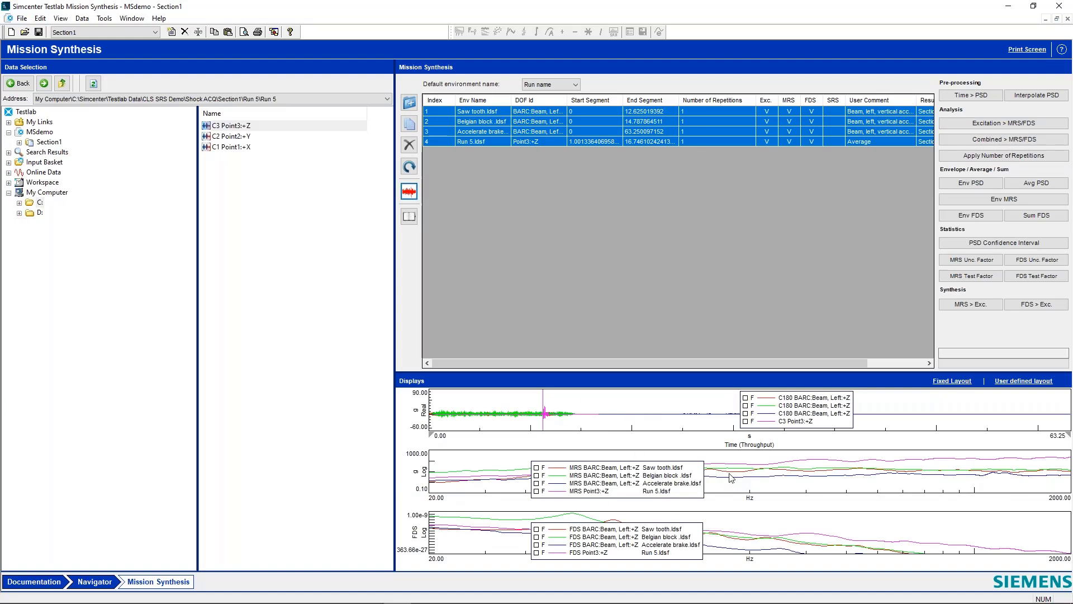
mouse_move(575, 484)
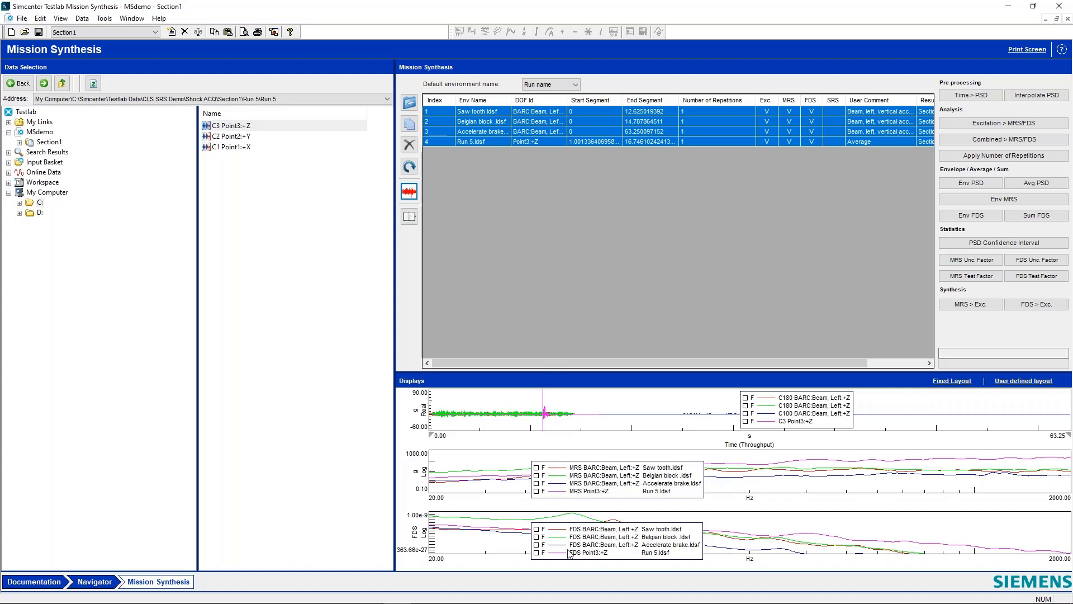
mouse_move(581, 467)
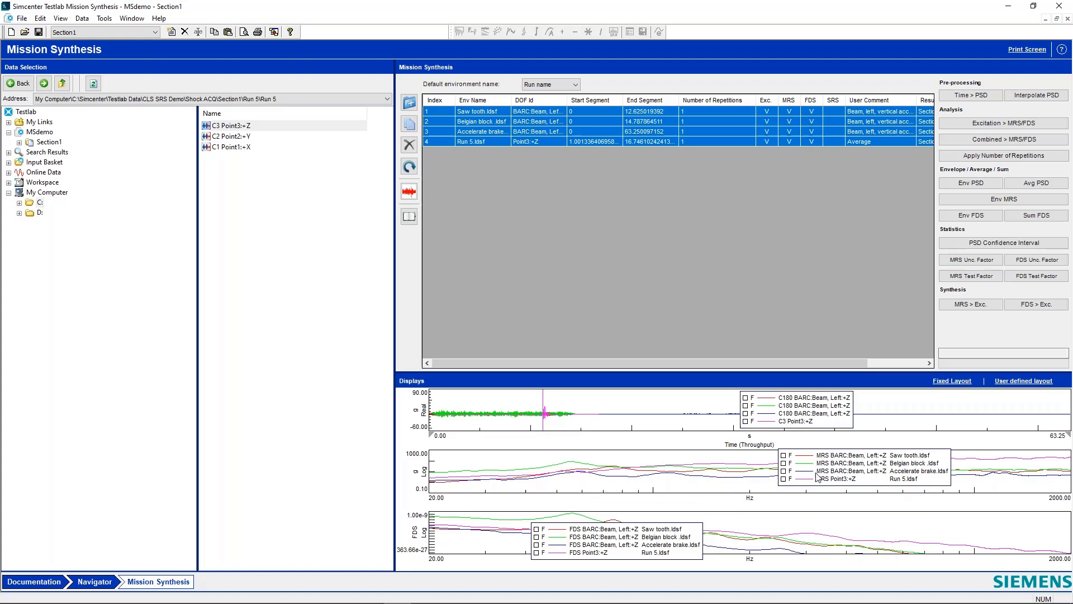
mouse_move(596, 455)
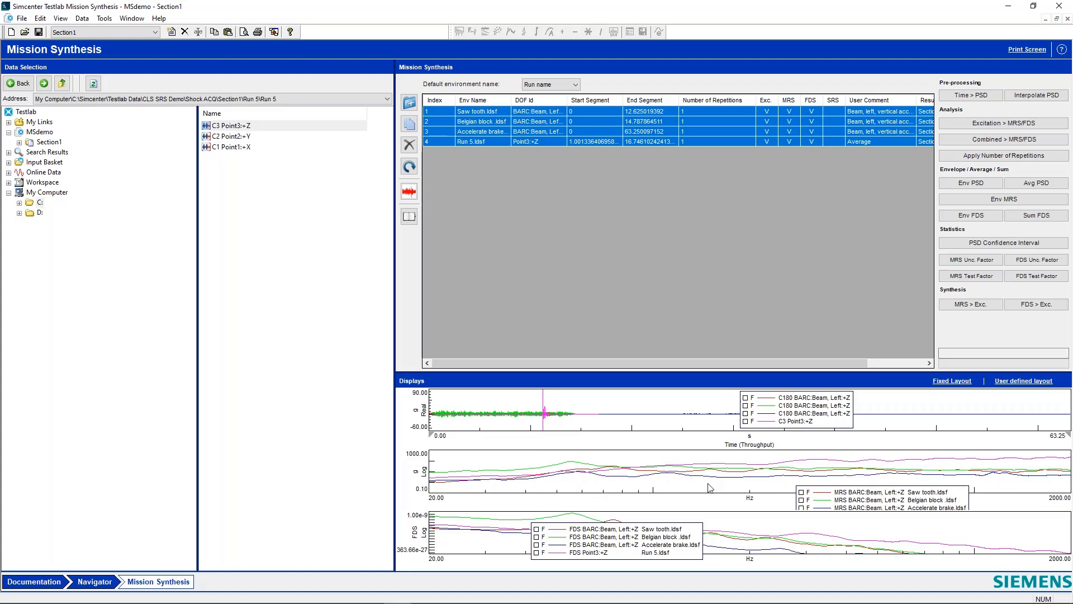
mouse_move(688, 489)
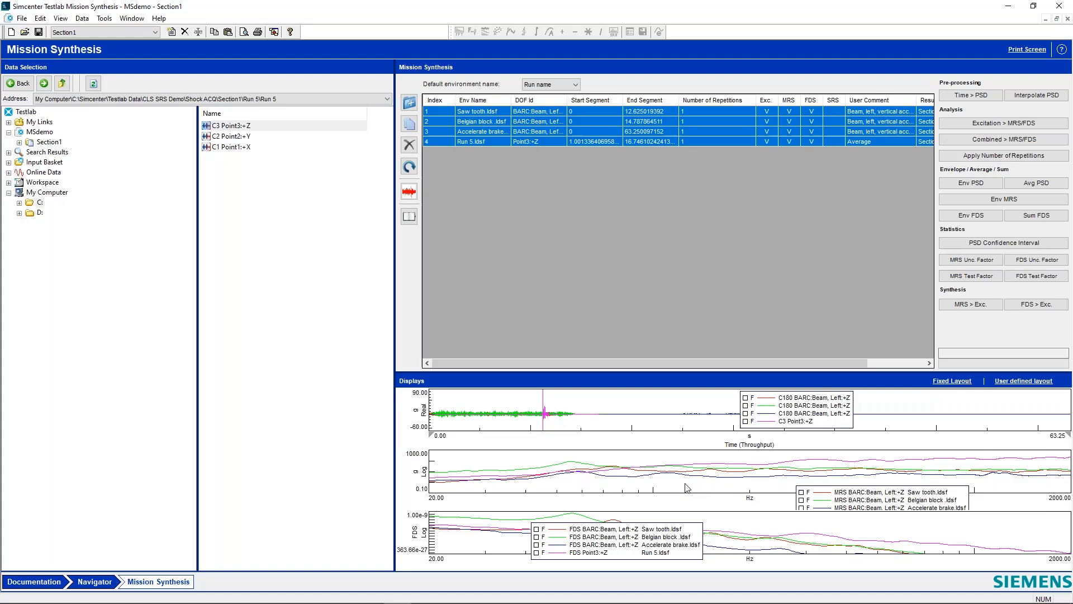
mouse_move(757, 526)
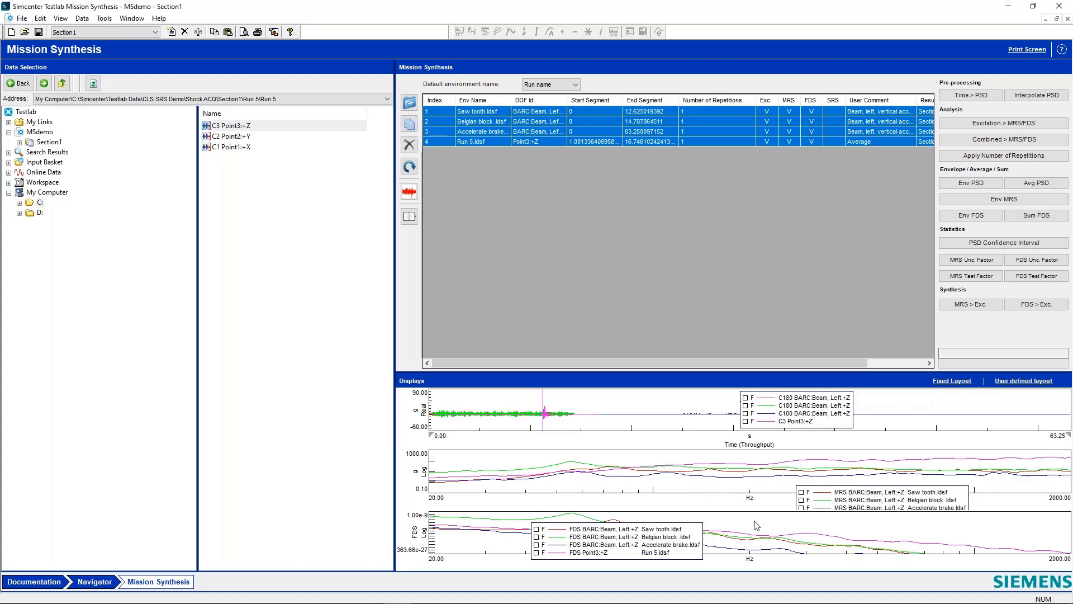
mouse_move(737, 374)
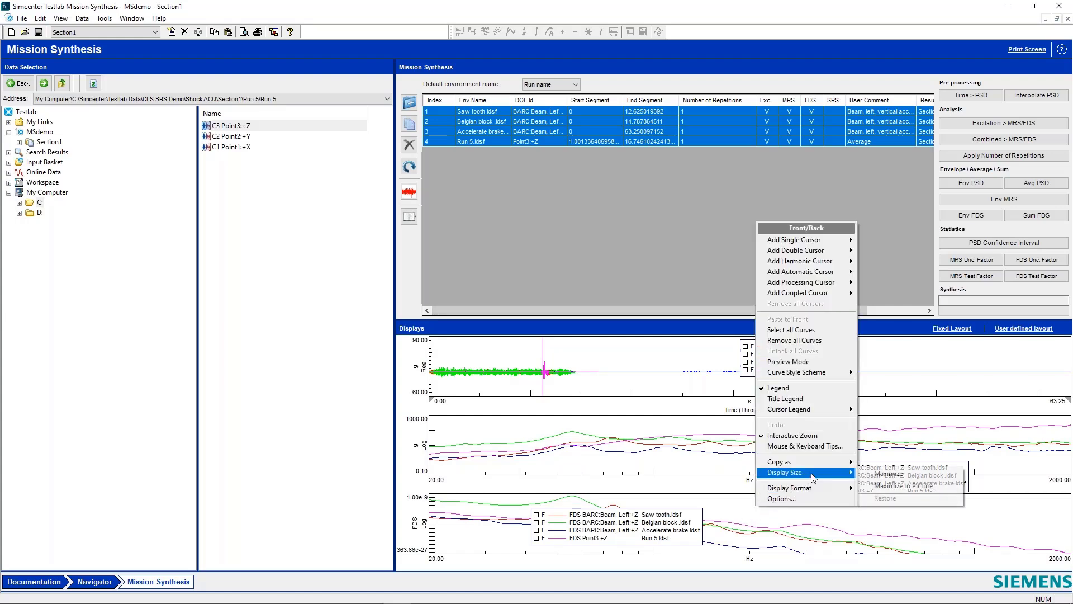
- Maximize the FDS plot and highlight the Saw tooth, Belgian block, Accelerate brake and Run 5 curves in turn
left_click(887, 473)
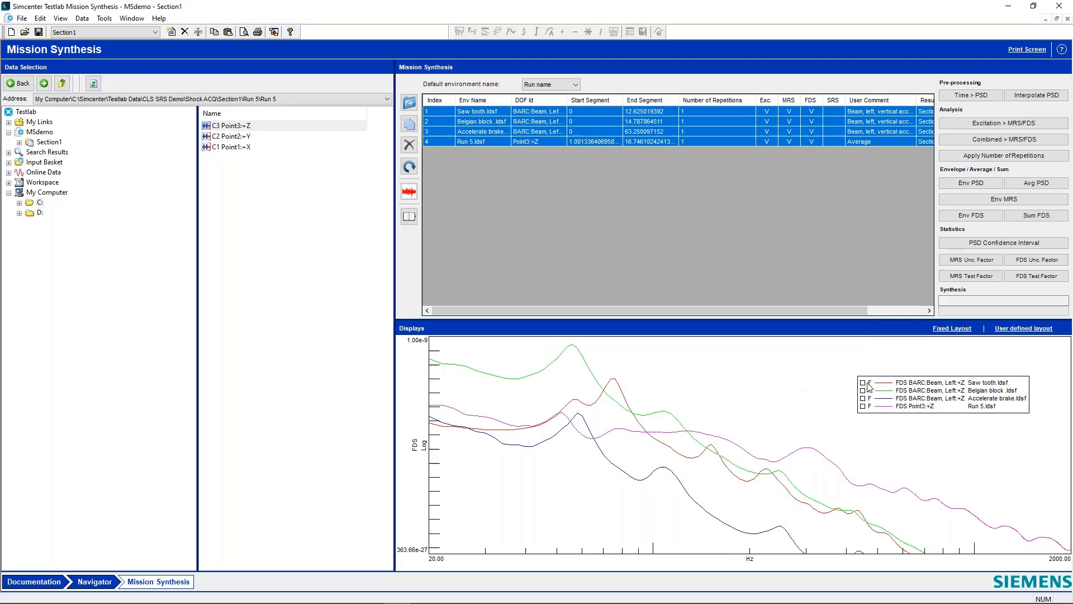
left_click(862, 383)
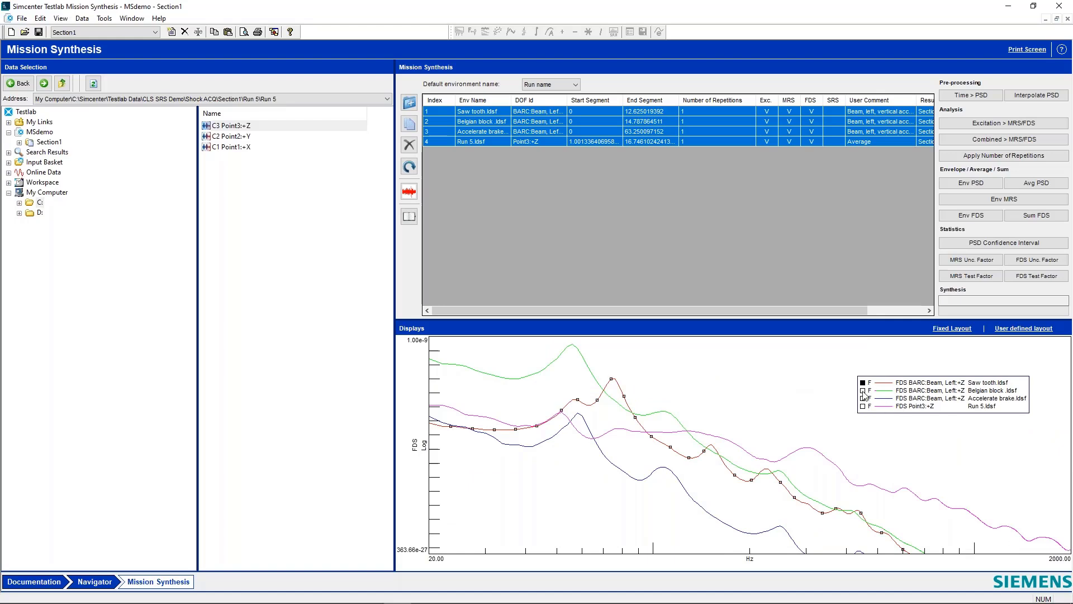
left_click(862, 390)
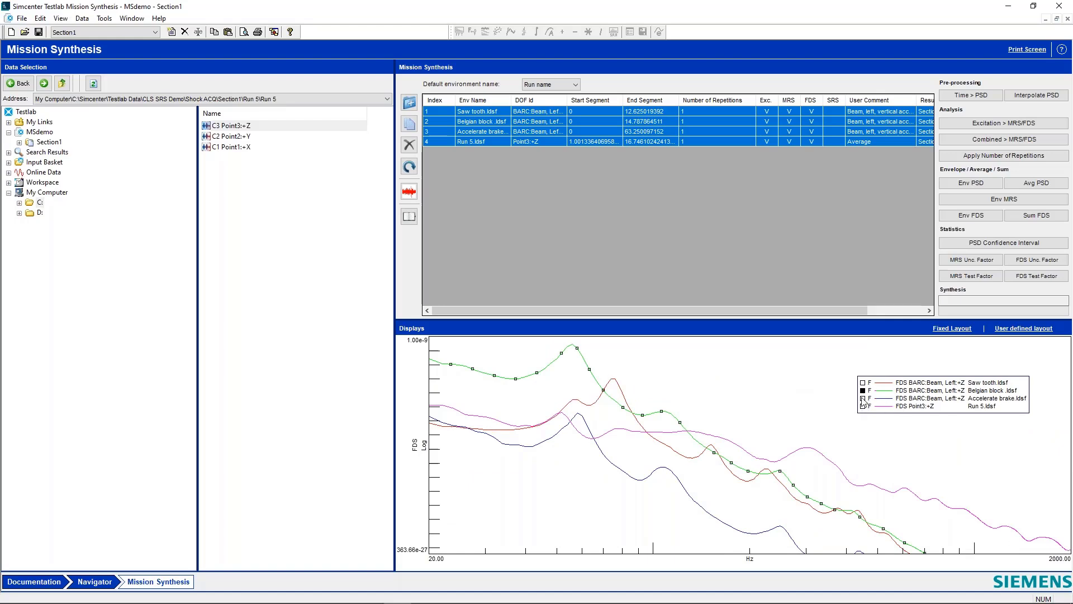
left_click(863, 398)
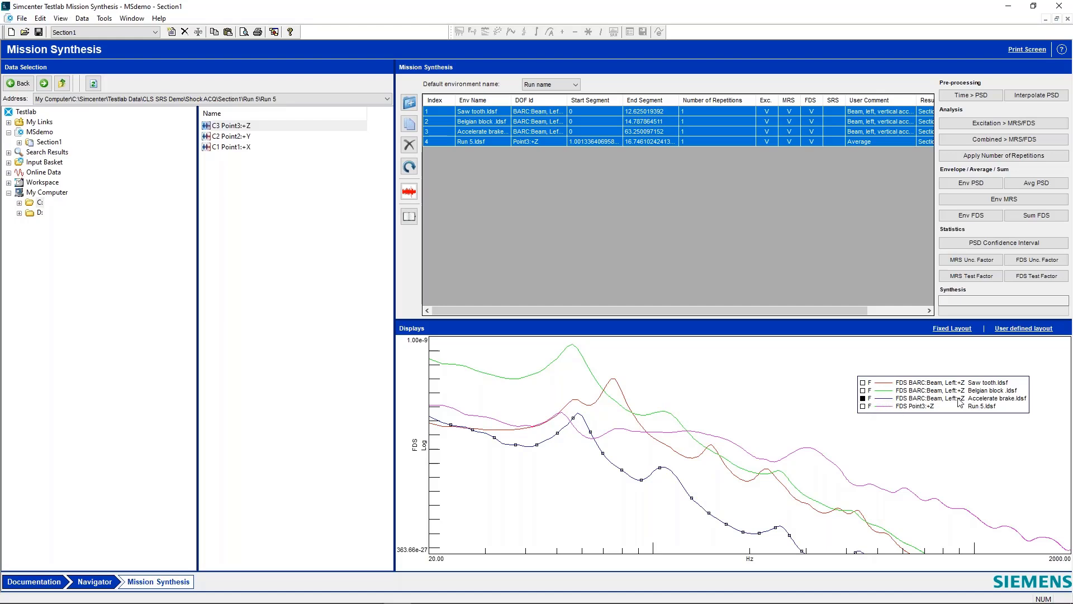
mouse_move(875, 432)
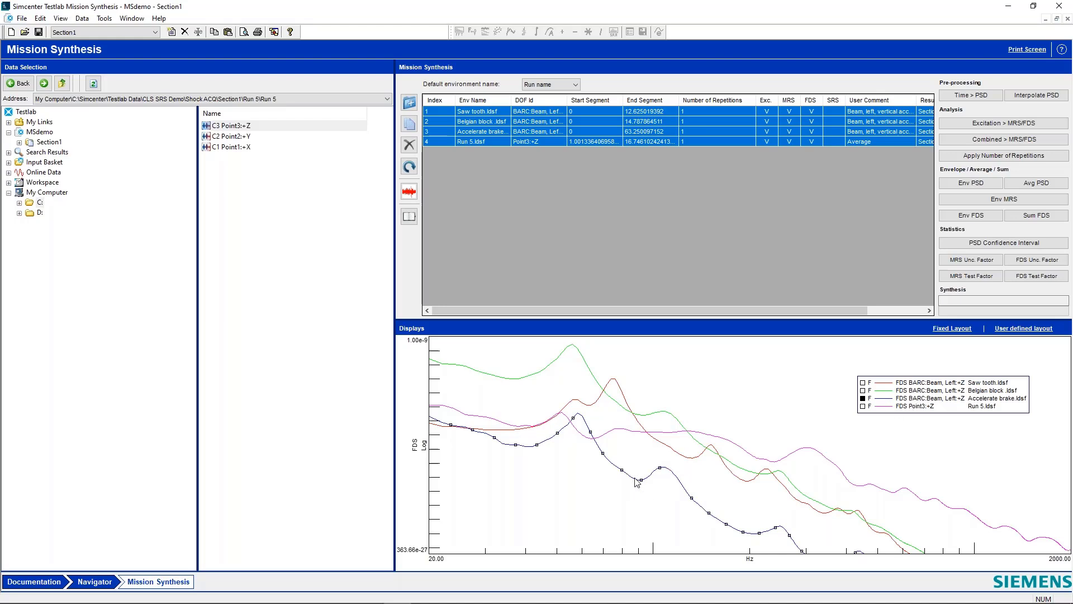
mouse_move(827, 449)
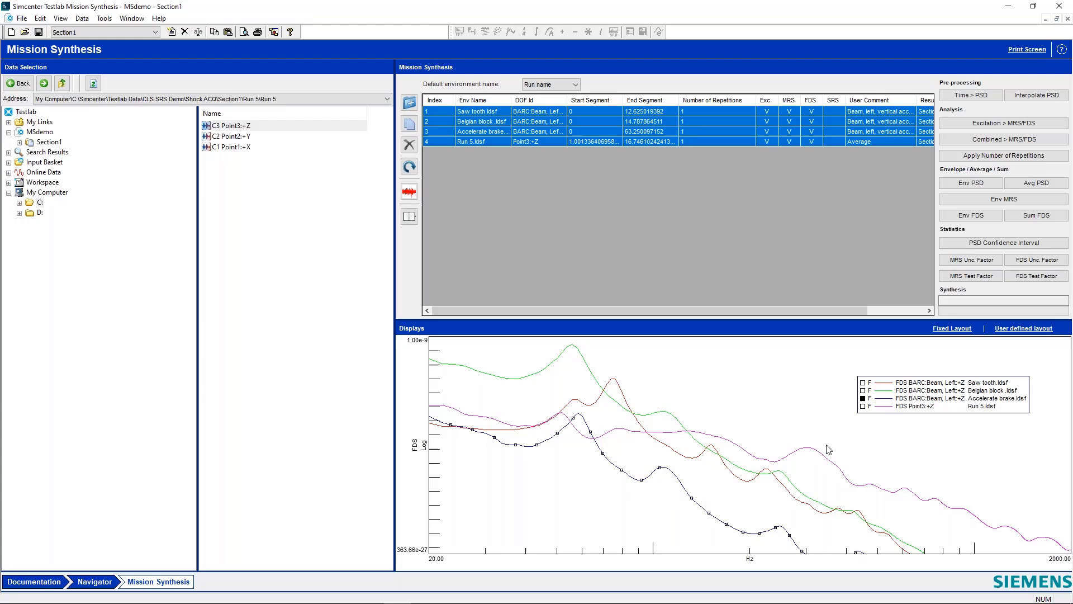
left_click(862, 406)
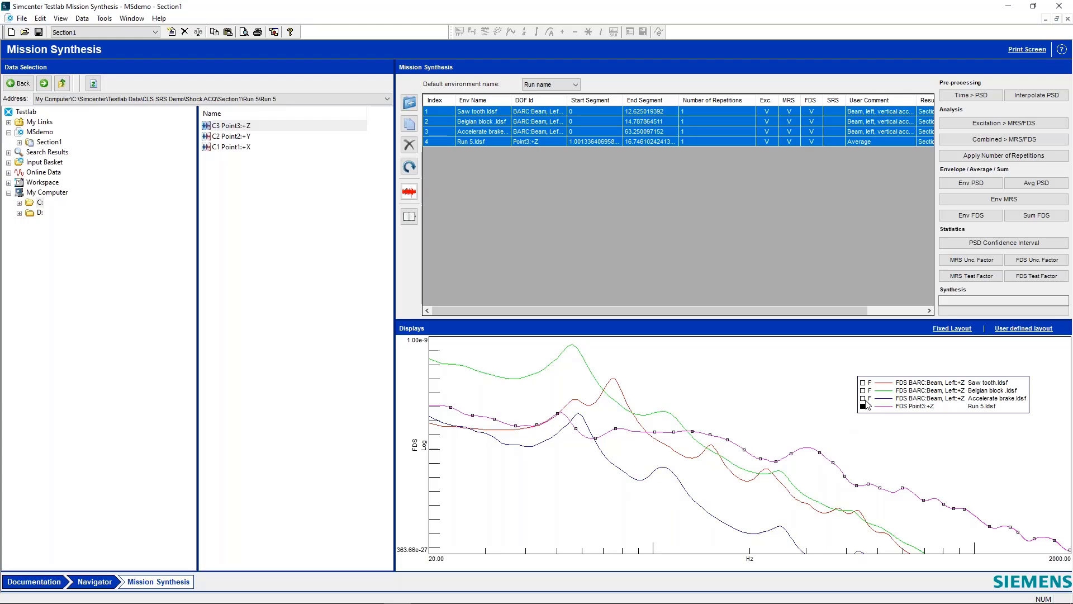
left_click(862, 398)
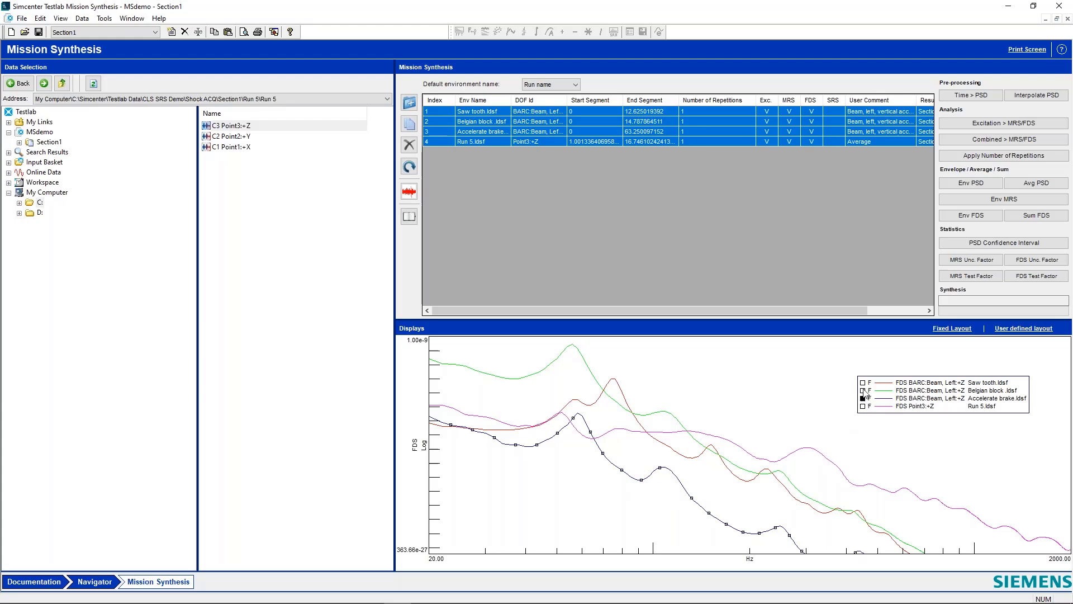
- Enter repetition counts 10, 20, 100 and 250 for the four environment rows
left_click(862, 383)
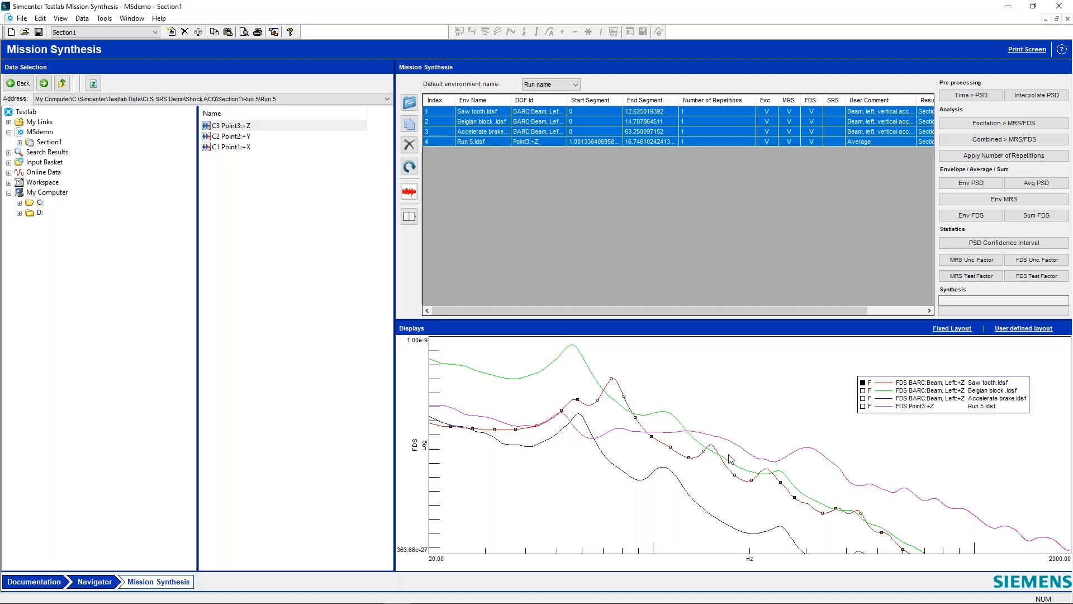
mouse_move(694, 315)
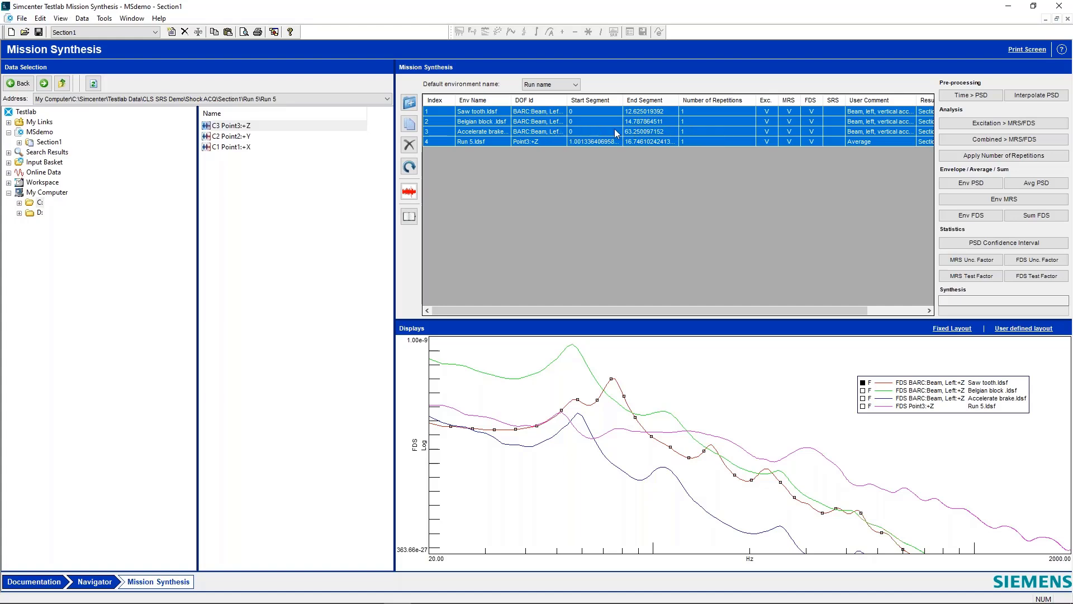
left_click(697, 110)
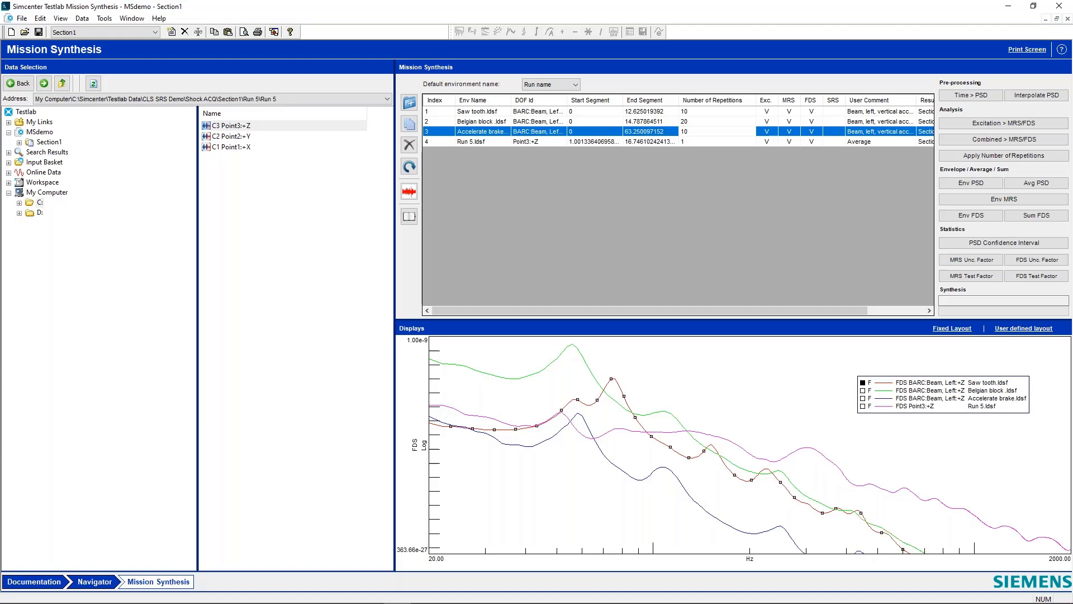
left_click(712, 142)
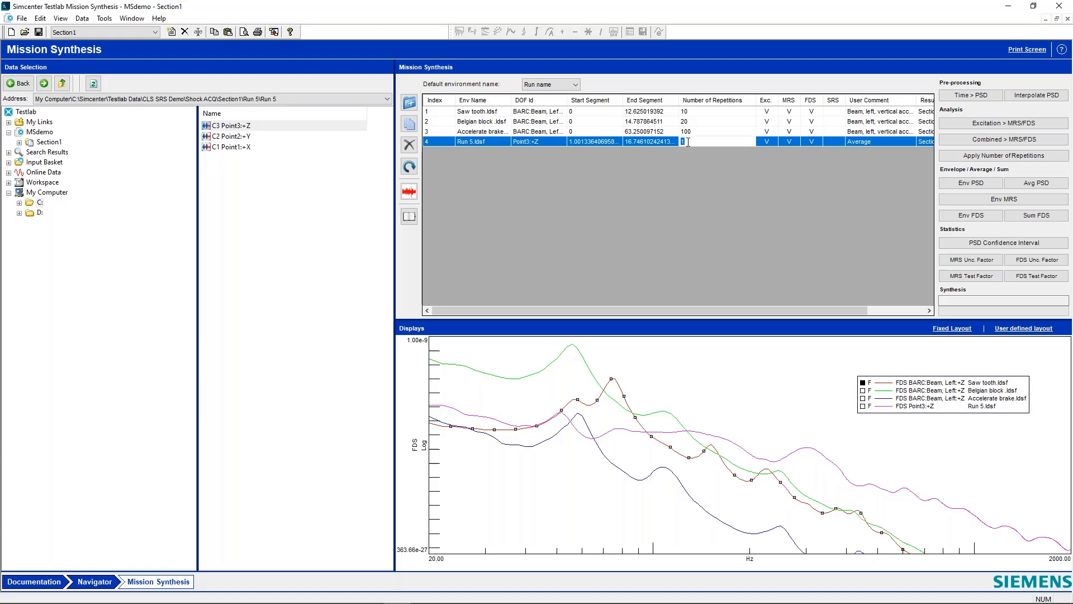
type("250")
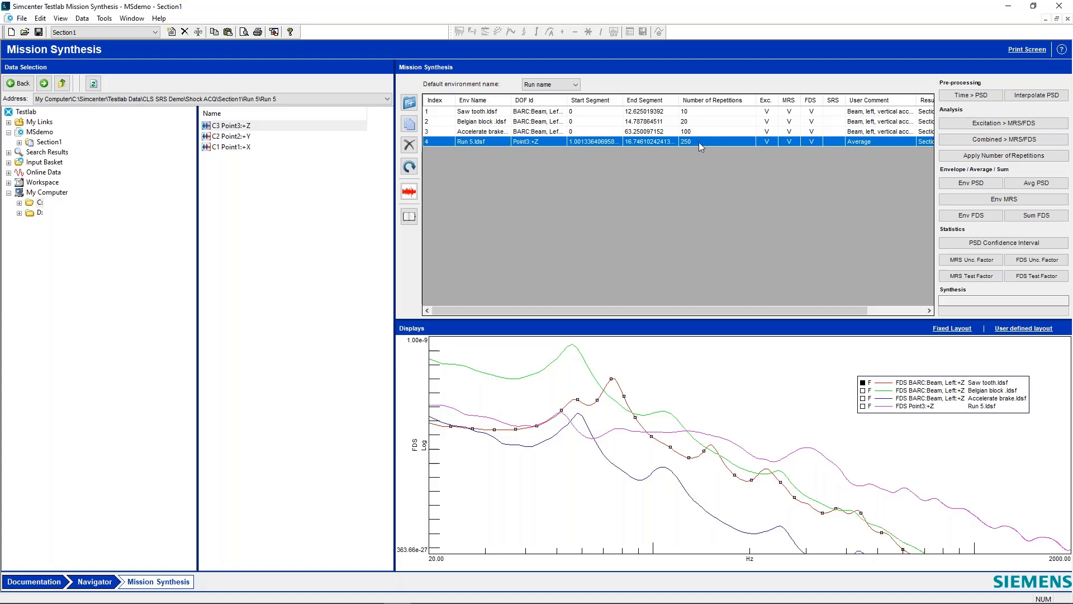
mouse_move(700, 161)
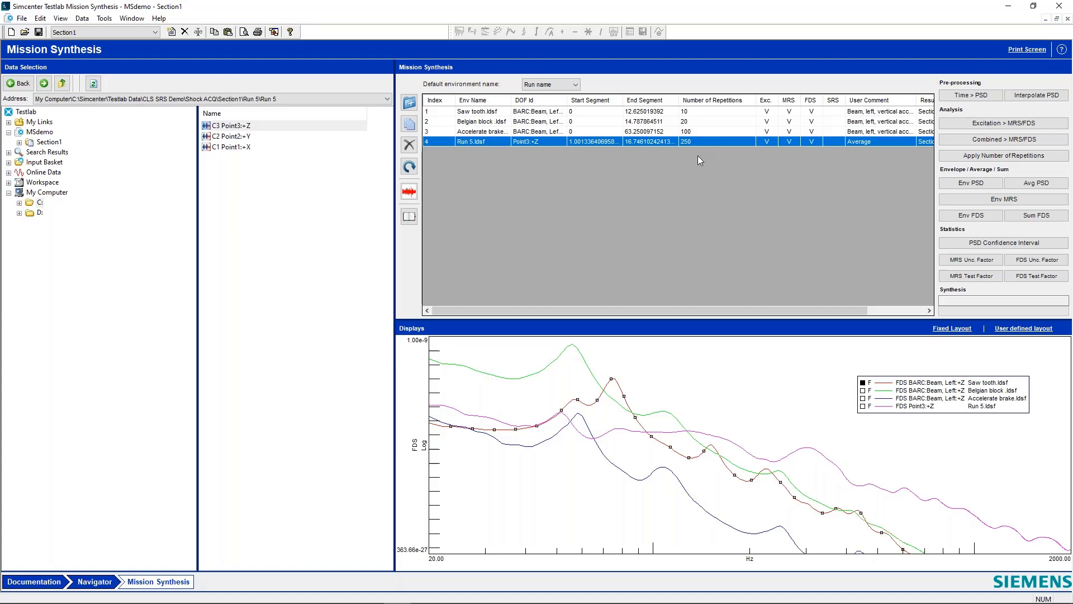
mouse_move(442, 116)
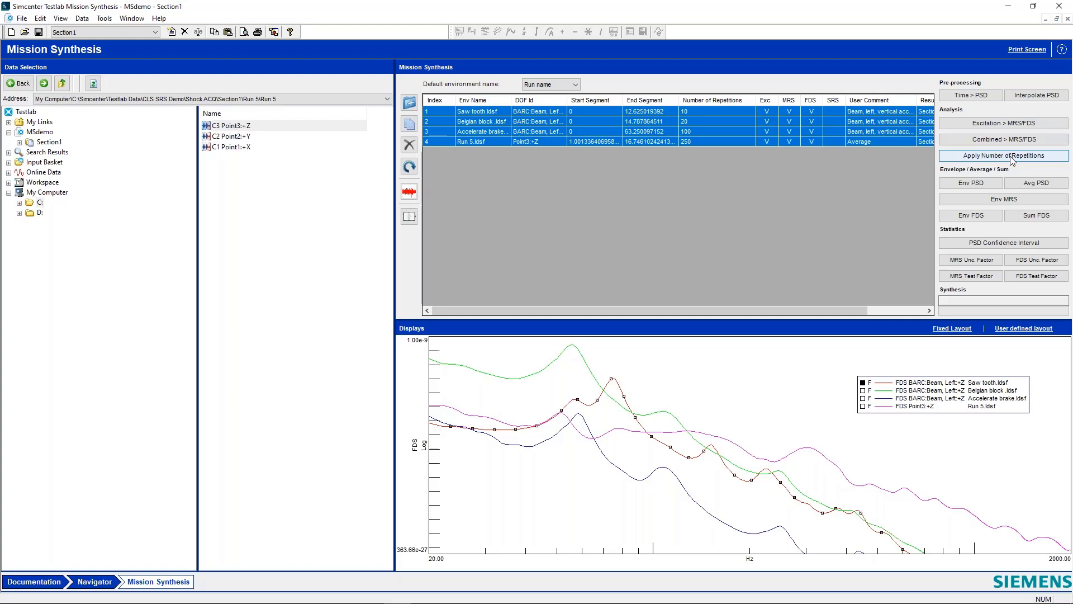
mouse_move(795, 145)
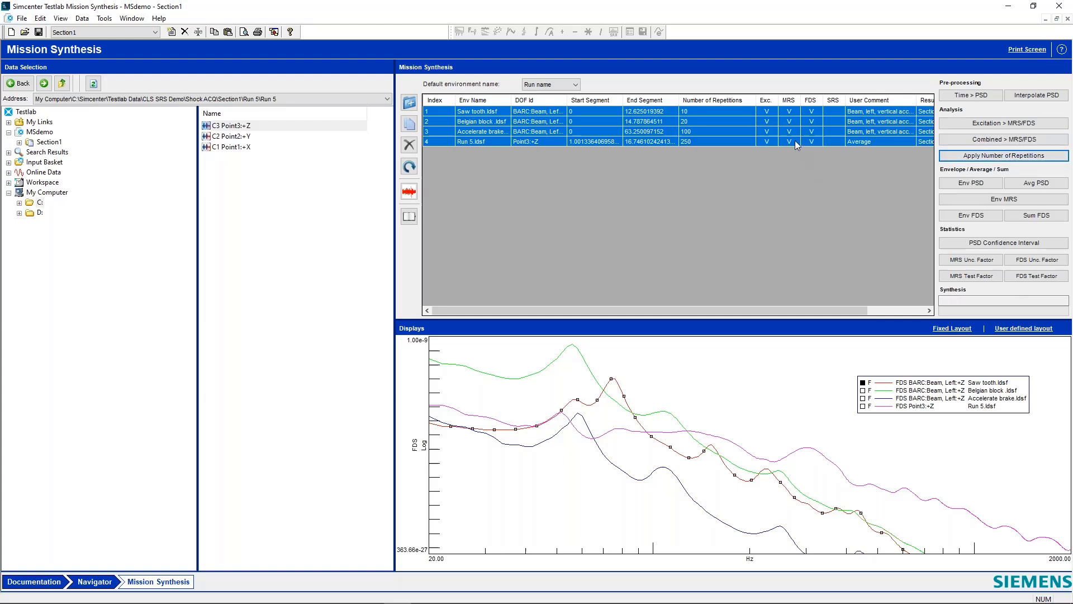
mouse_move(750, 484)
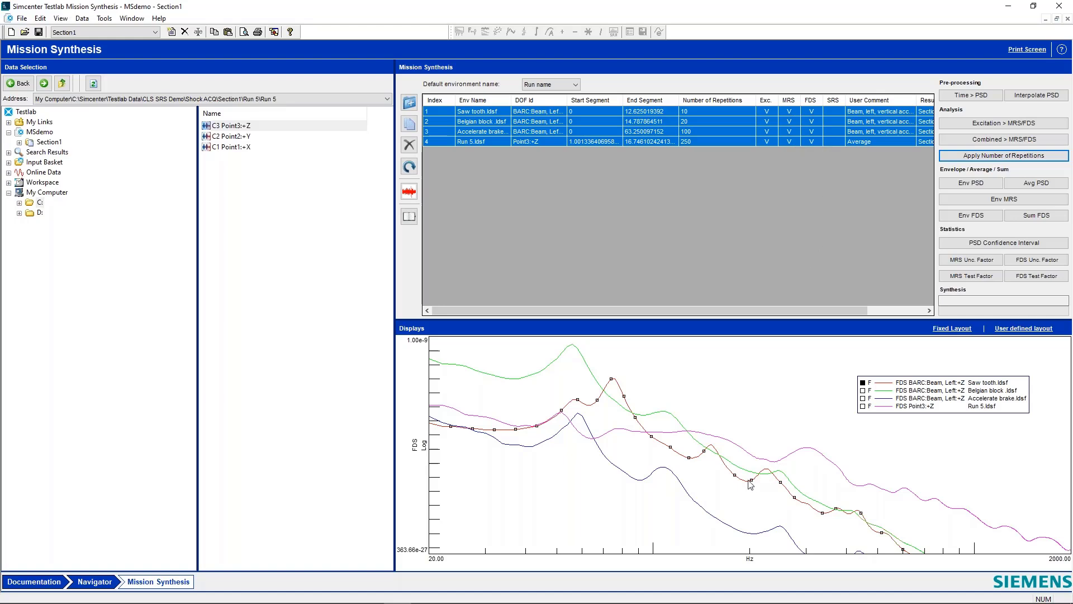
mouse_move(418, 348)
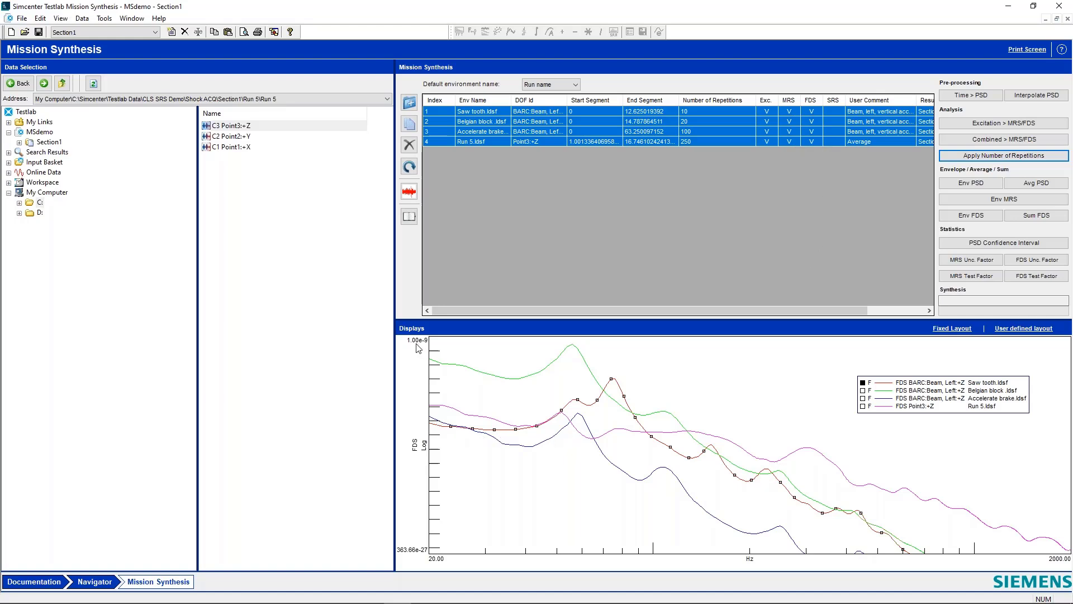
mouse_move(455, 354)
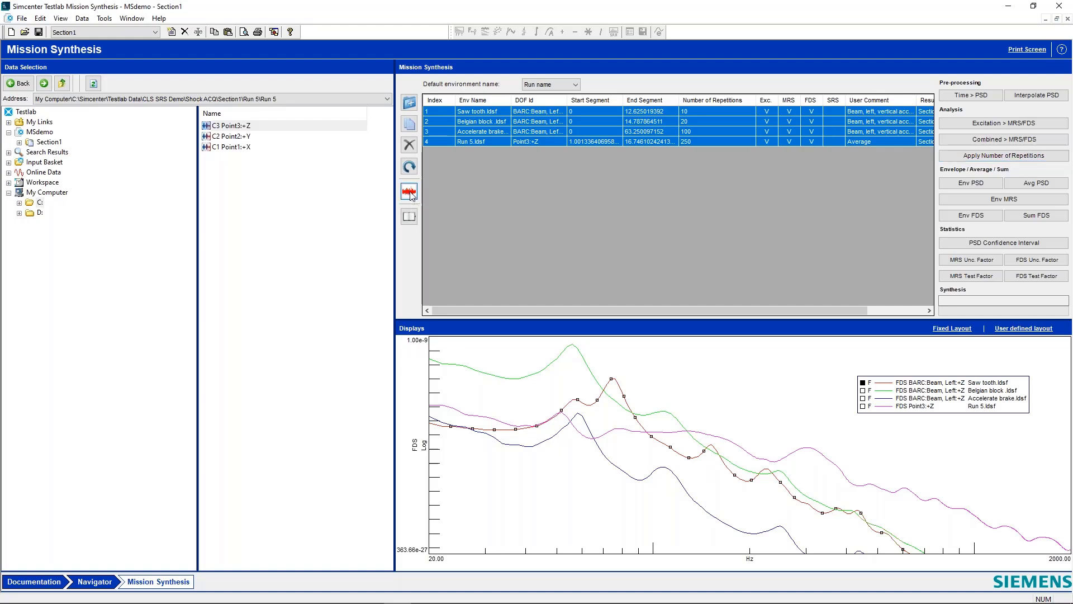
- Refresh the plots so the FDS curves reflect the applied repetition counts
left_click(409, 191)
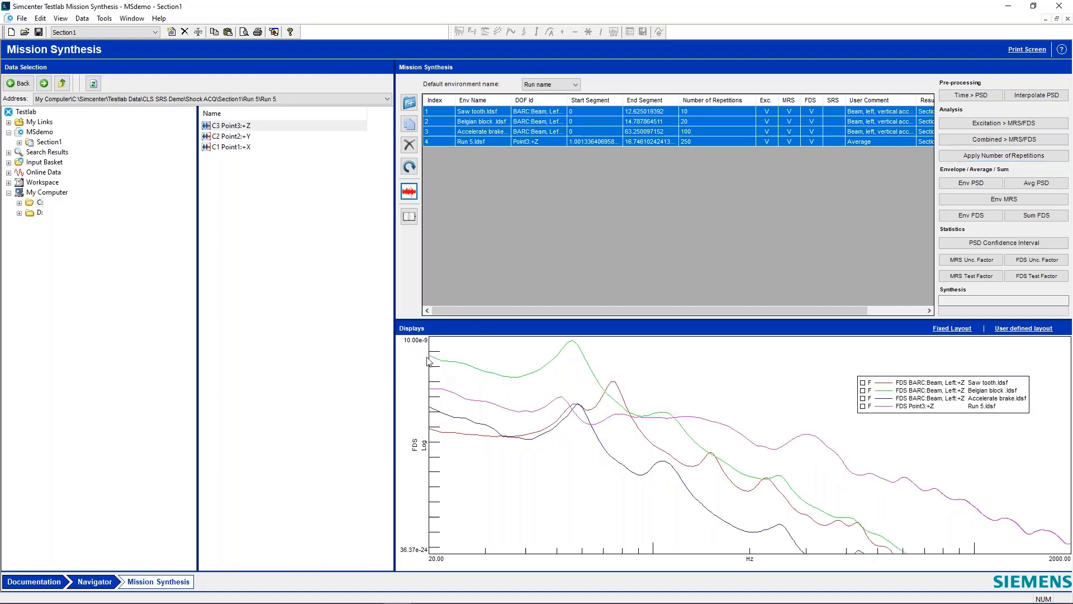
mouse_move(634, 412)
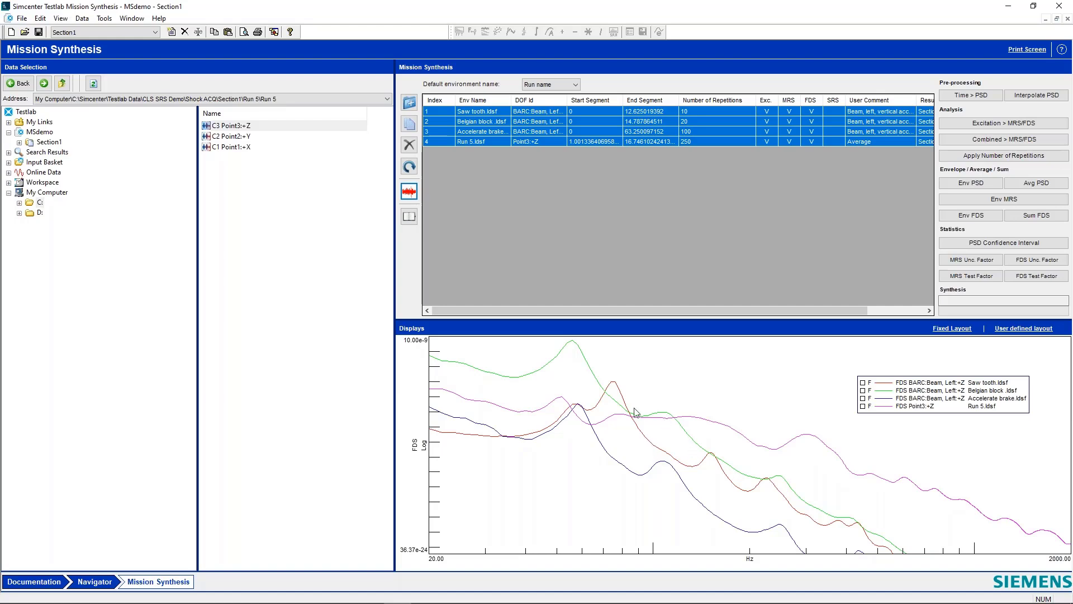
mouse_move(677, 466)
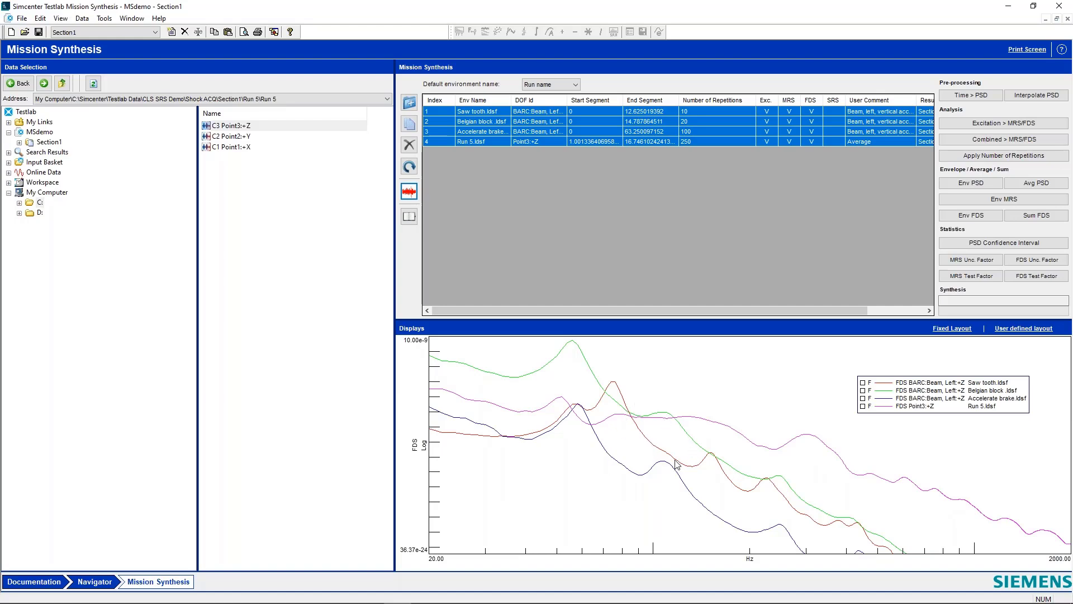
mouse_move(586, 509)
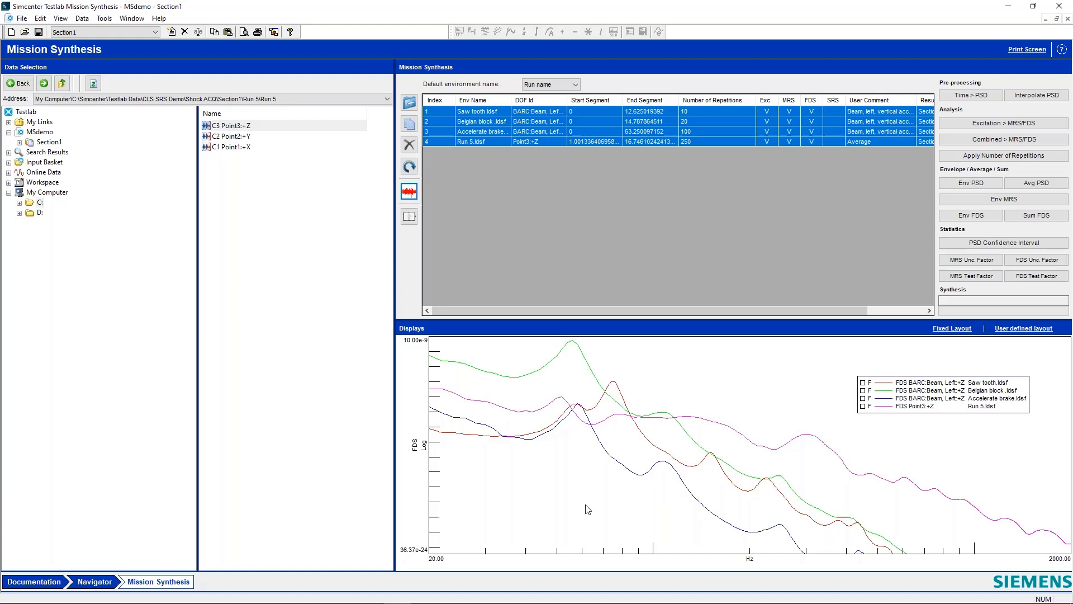
mouse_move(630, 460)
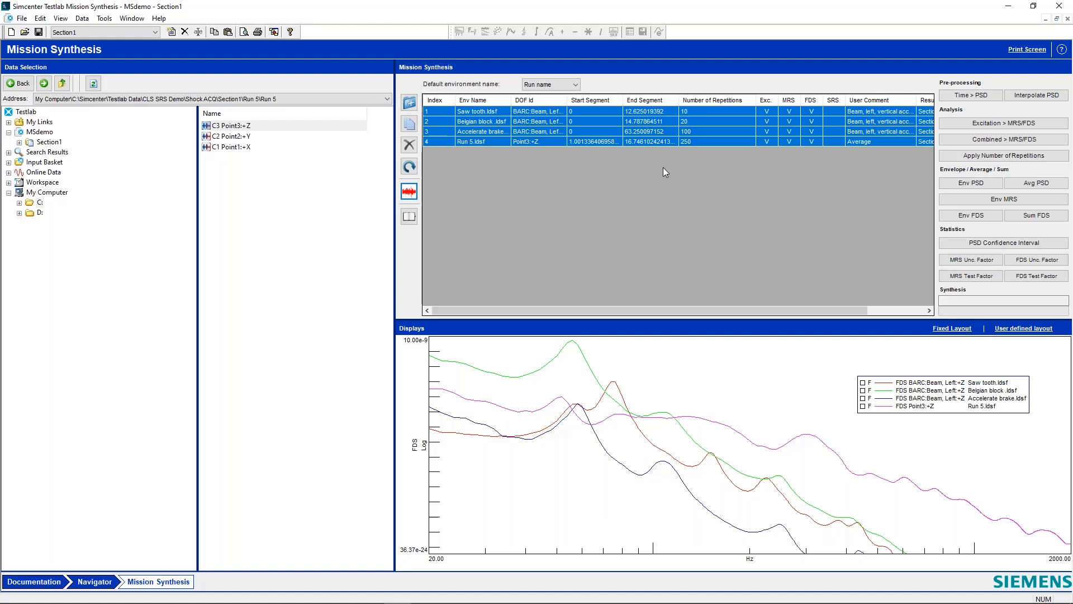
mouse_move(654, 142)
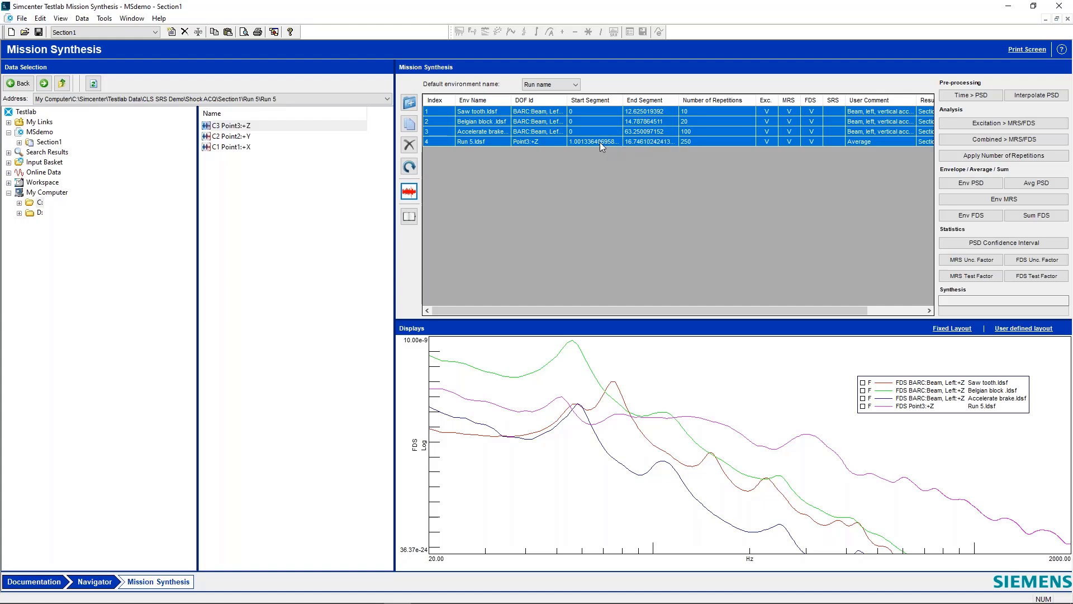
mouse_move(681, 148)
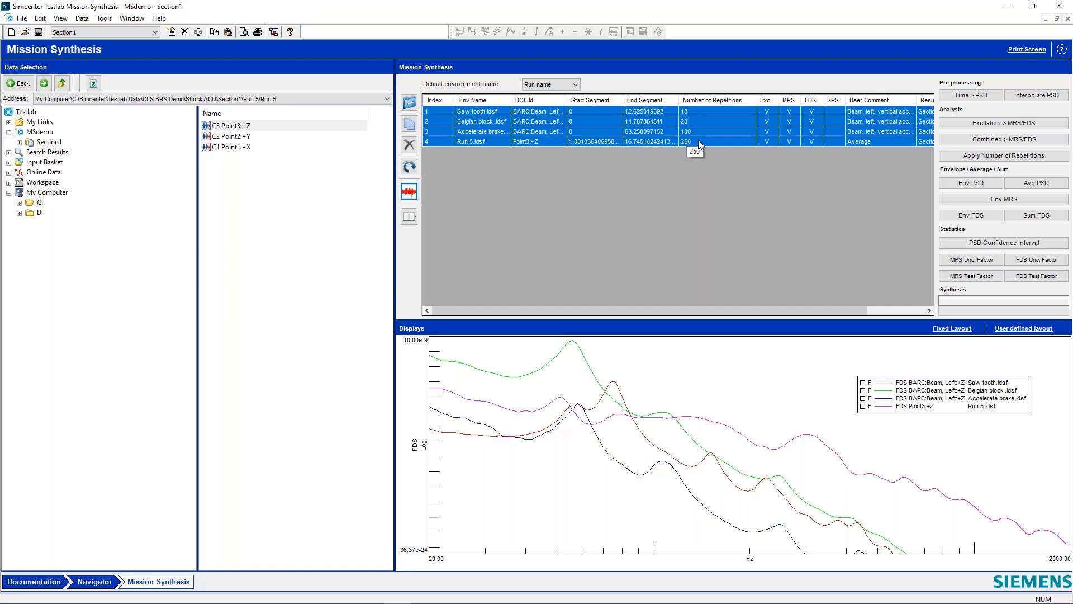
mouse_move(748, 425)
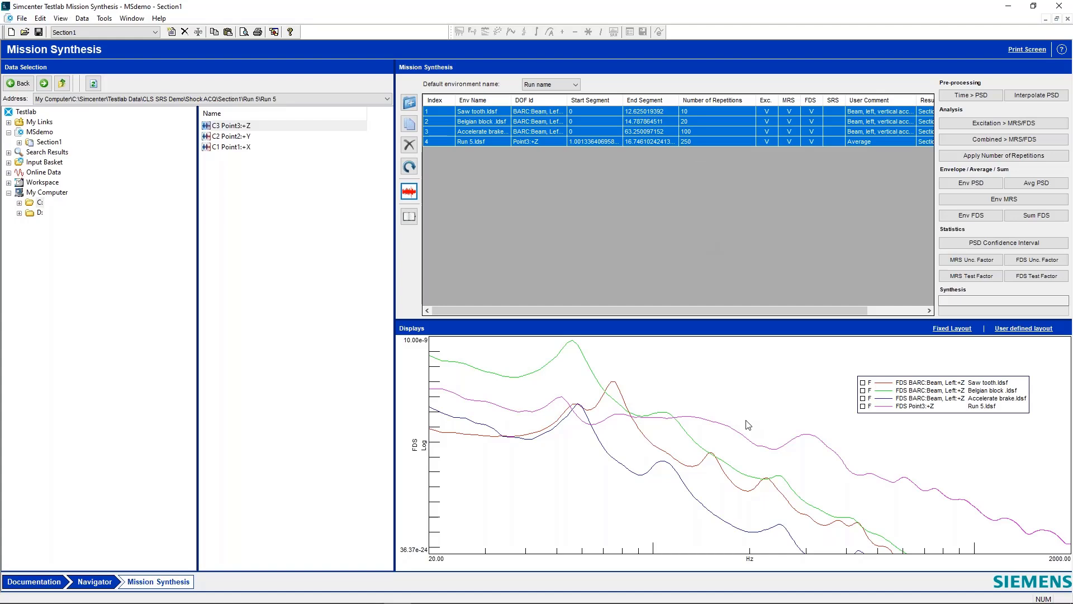
mouse_move(709, 184)
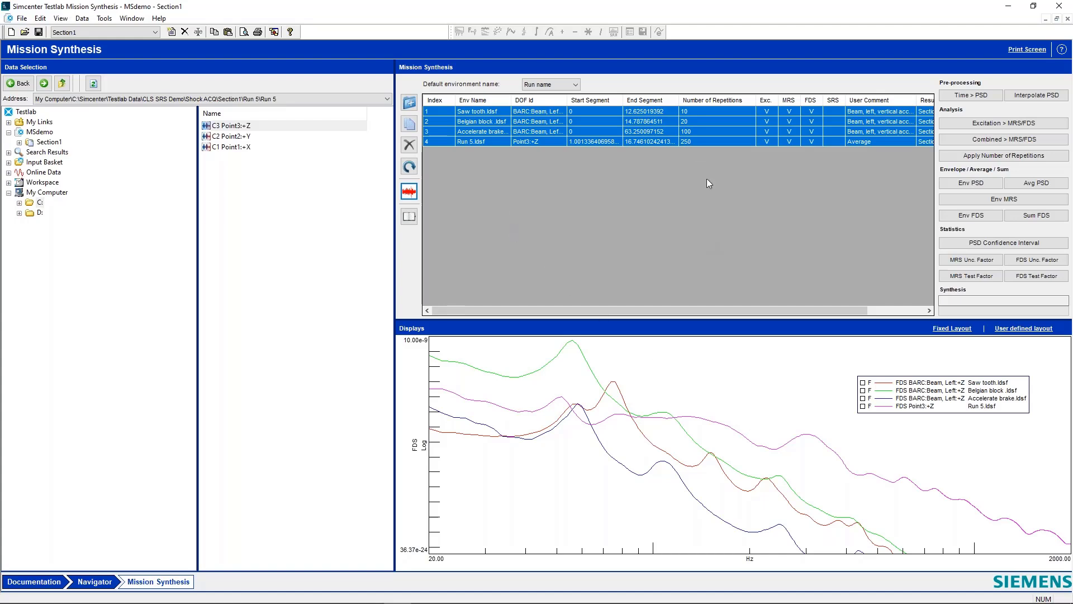
mouse_move(617, 211)
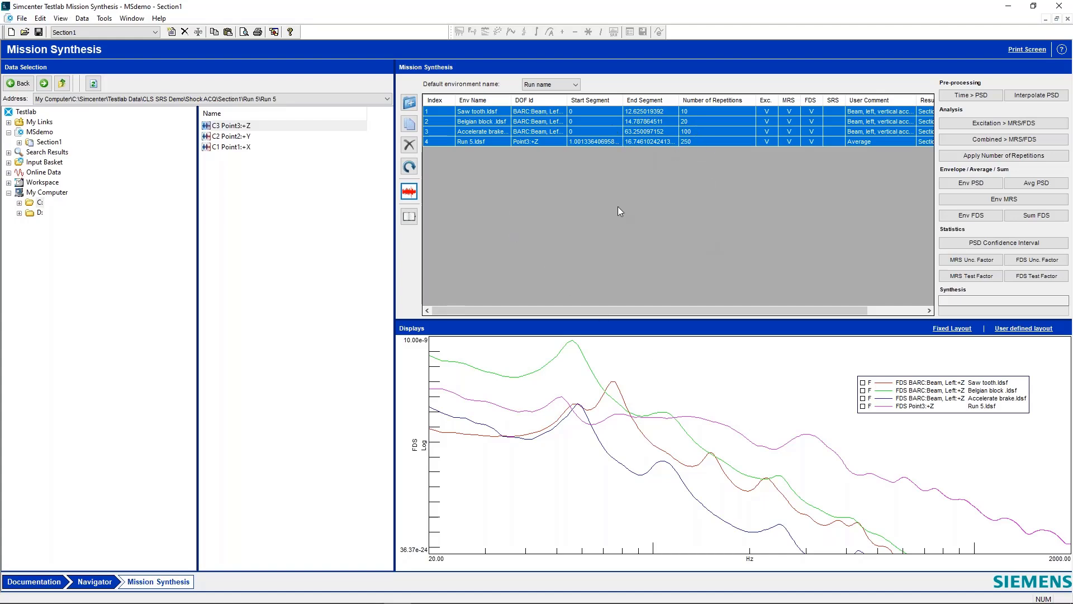
mouse_move(647, 420)
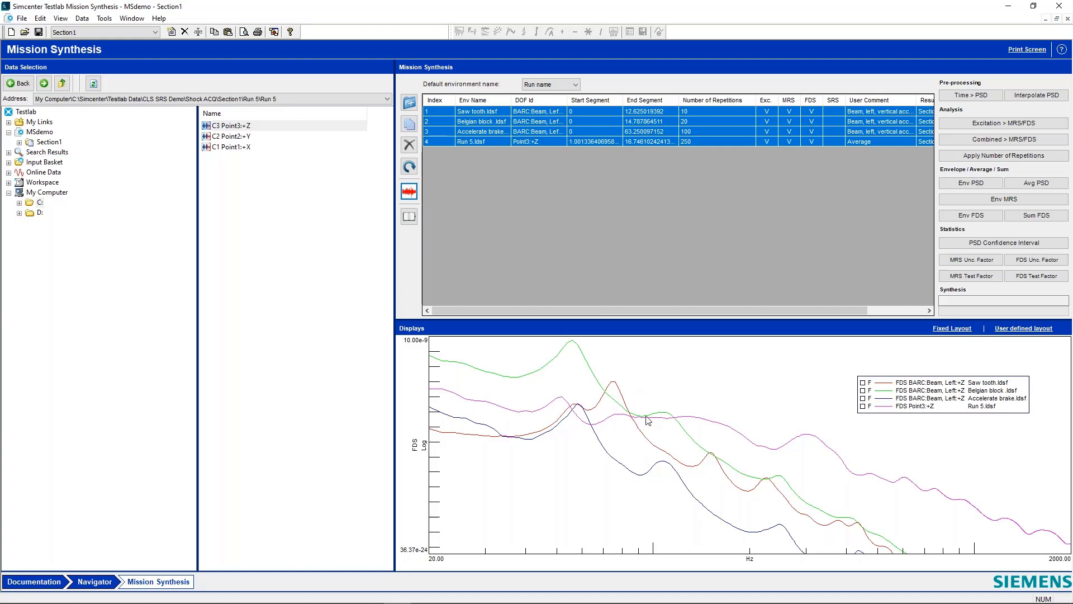
mouse_move(640, 435)
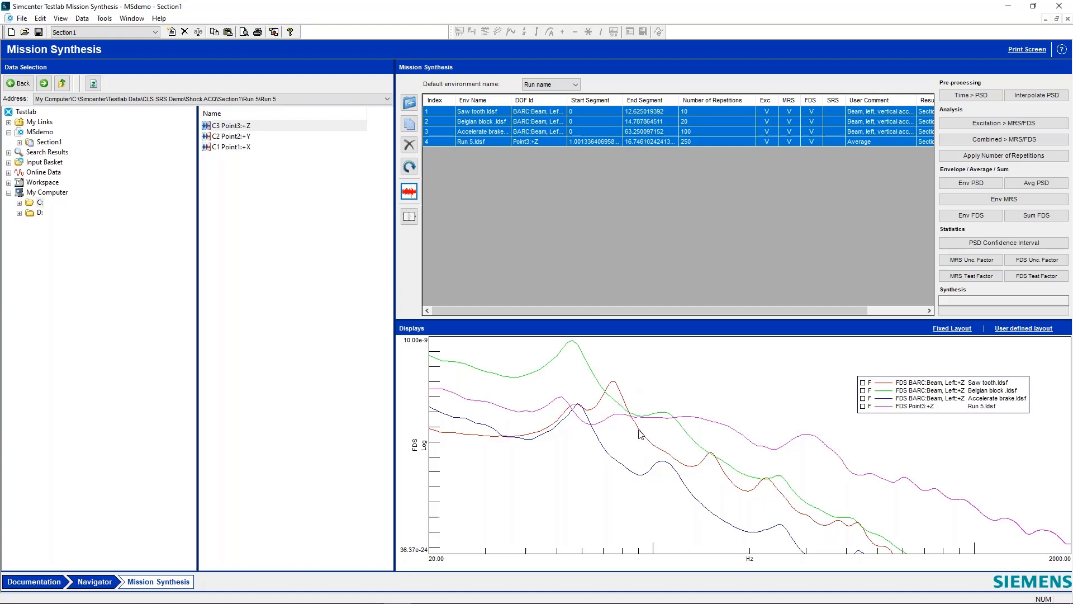
mouse_move(639, 456)
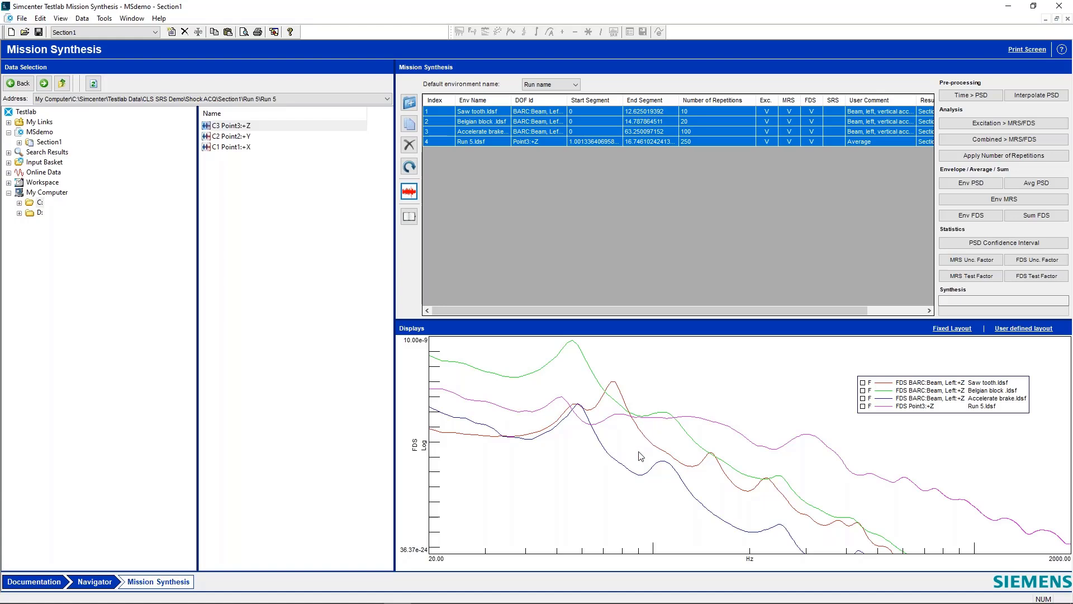
mouse_move(664, 419)
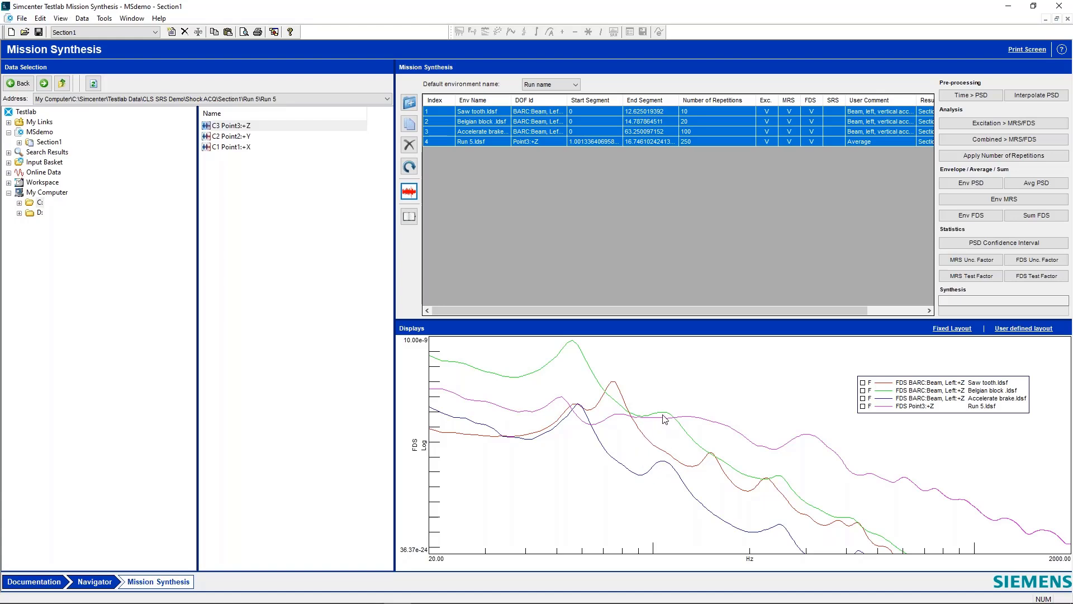
mouse_move(673, 409)
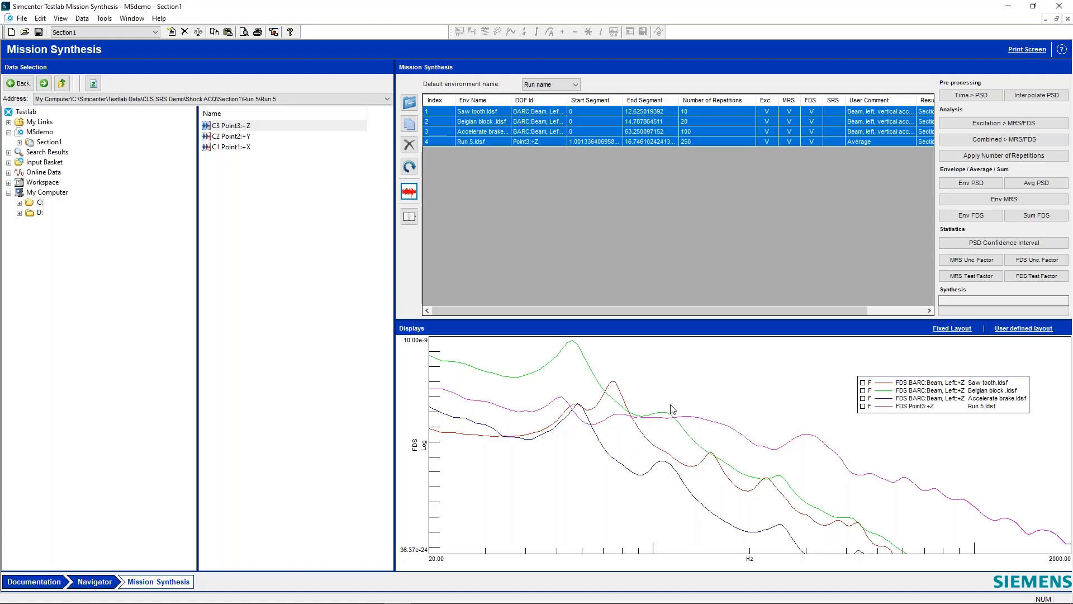
mouse_move(624, 425)
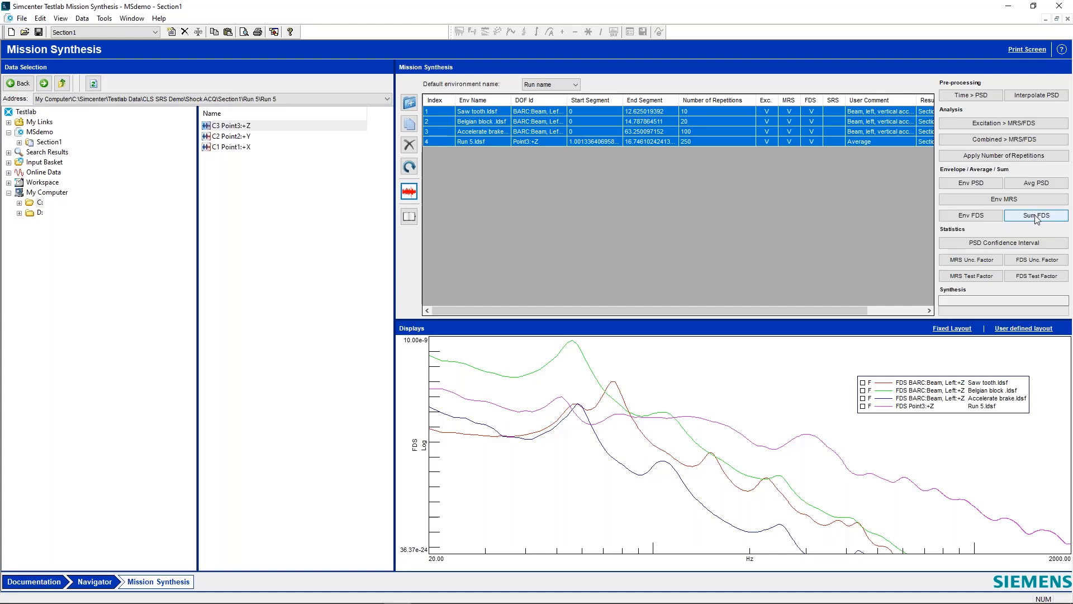
- Create the FDS Sum row, plot it with the four environment curves and highlight it in the legend
left_click(1036, 214)
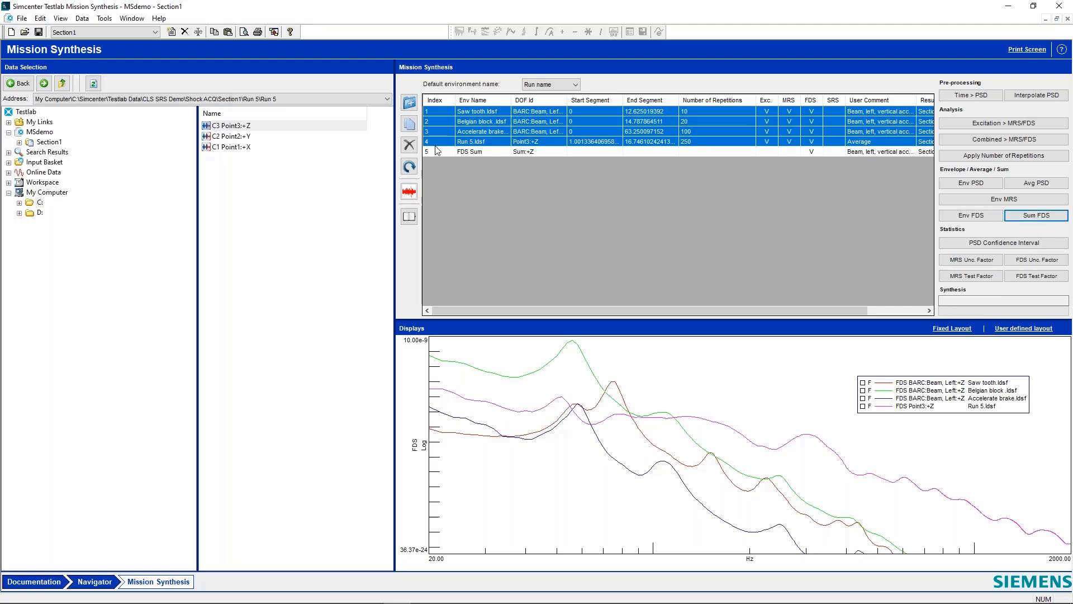
left_click(469, 151)
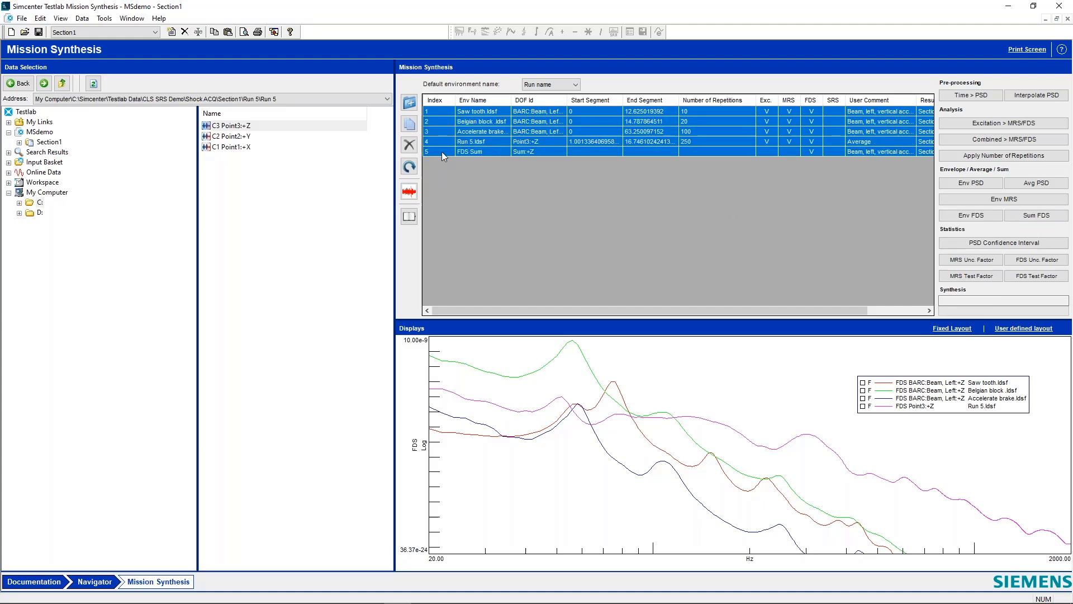
left_click(408, 192)
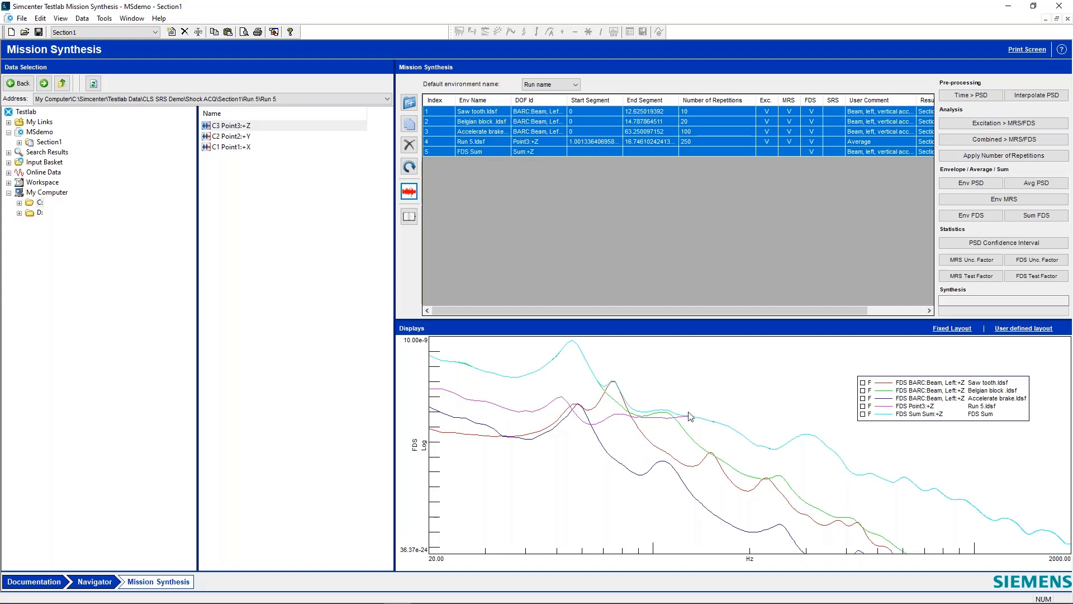
mouse_move(602, 387)
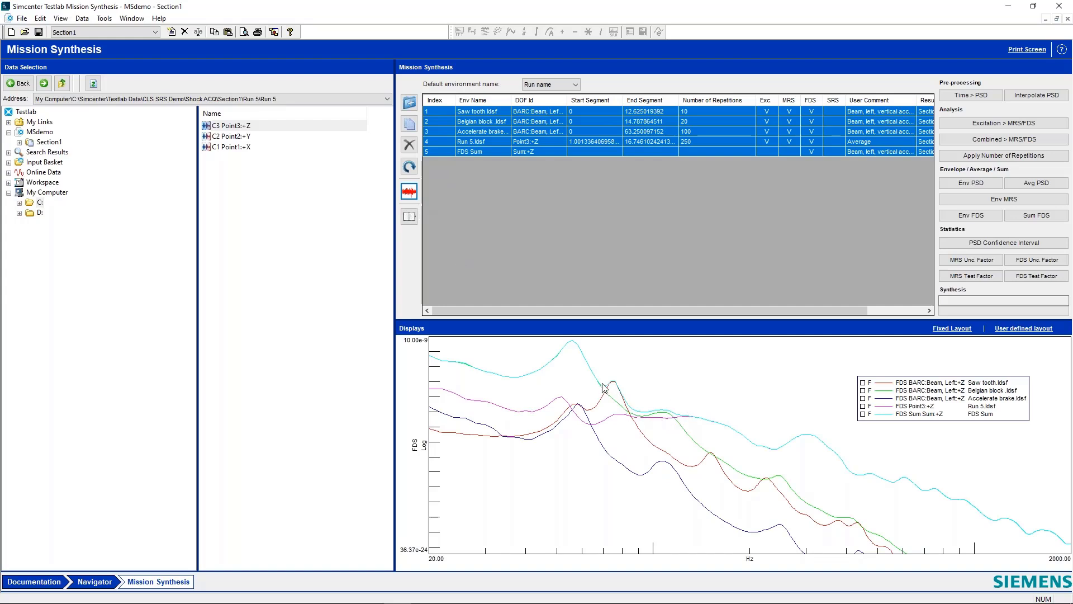
mouse_move(786, 448)
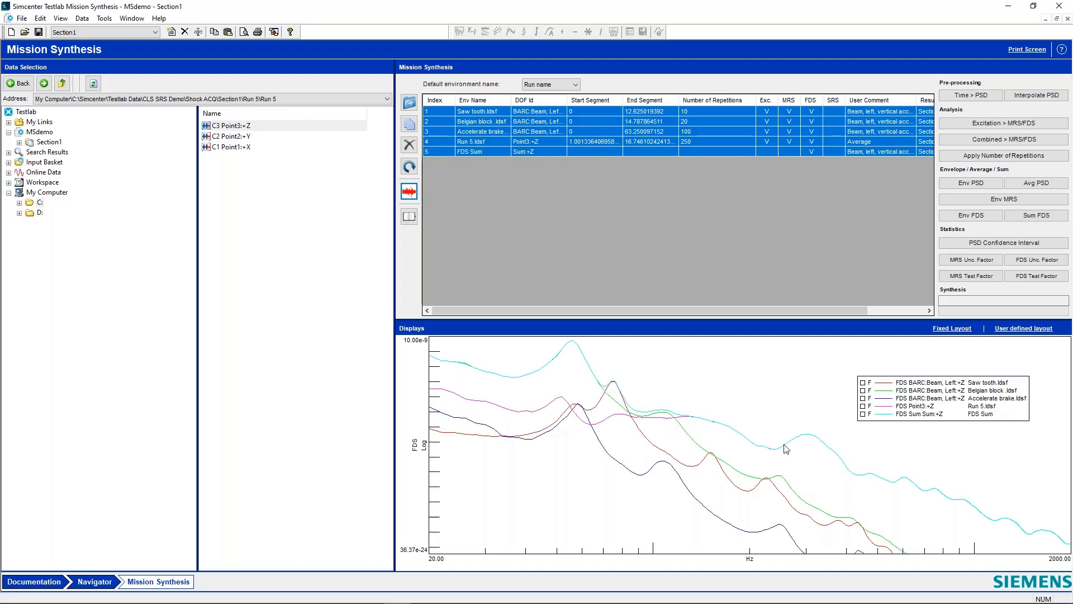
mouse_move(721, 434)
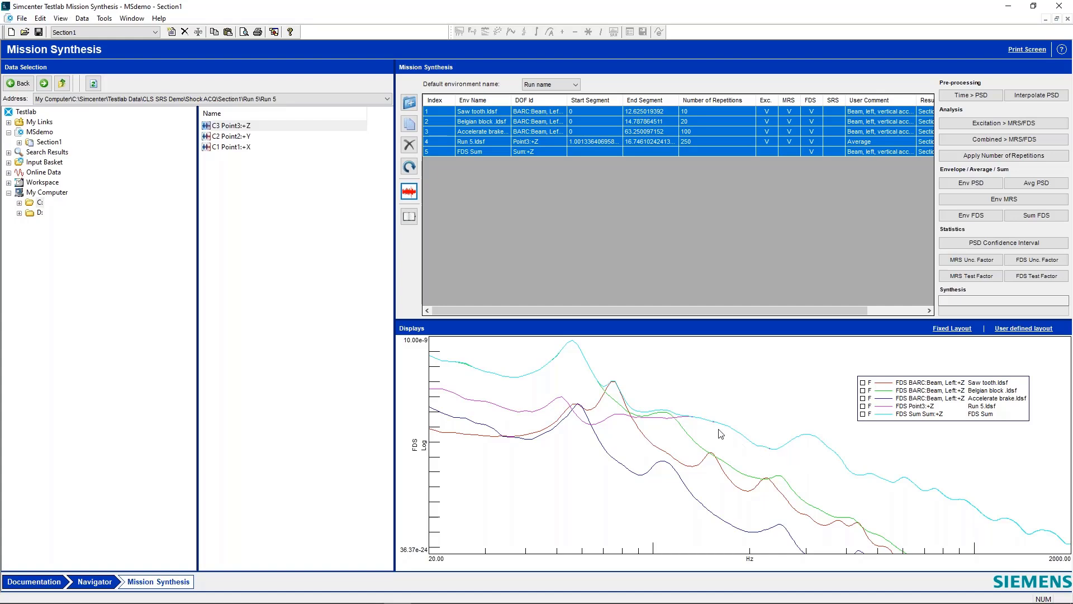
mouse_move(606, 392)
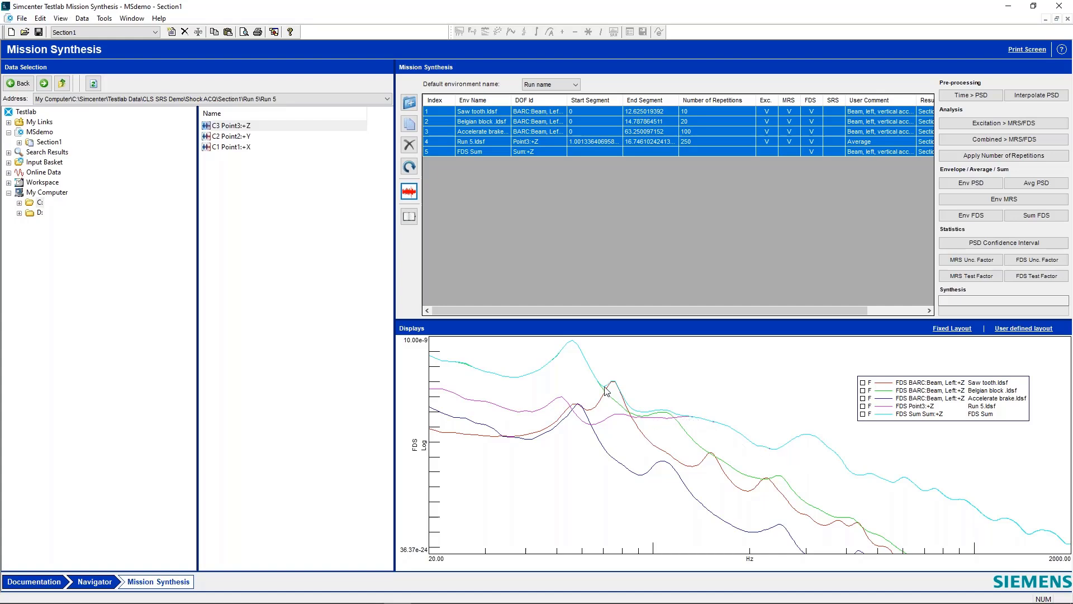
left_click(869, 413)
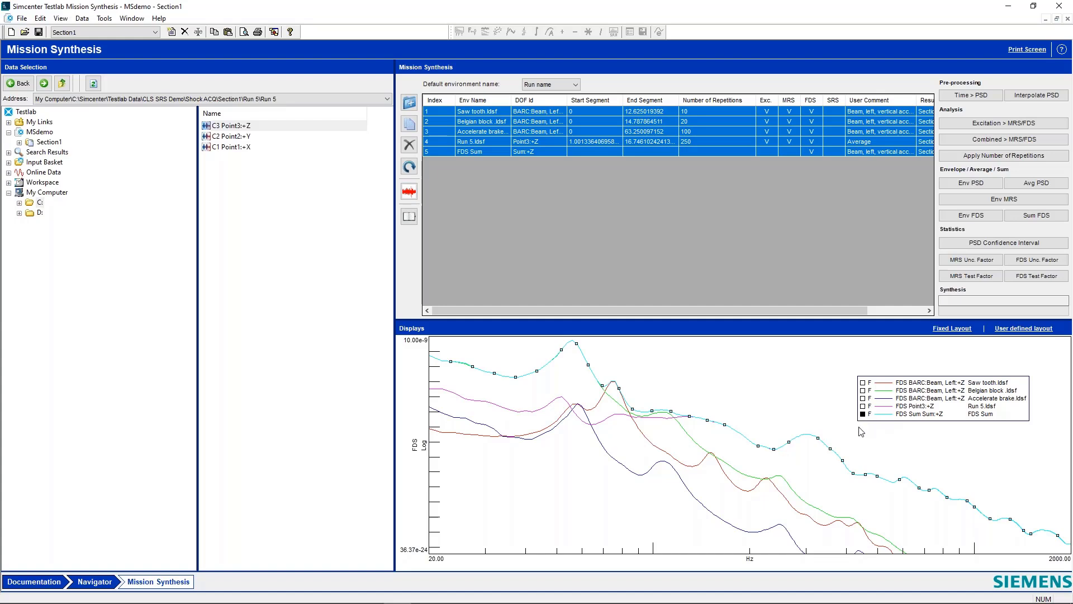
mouse_move(681, 417)
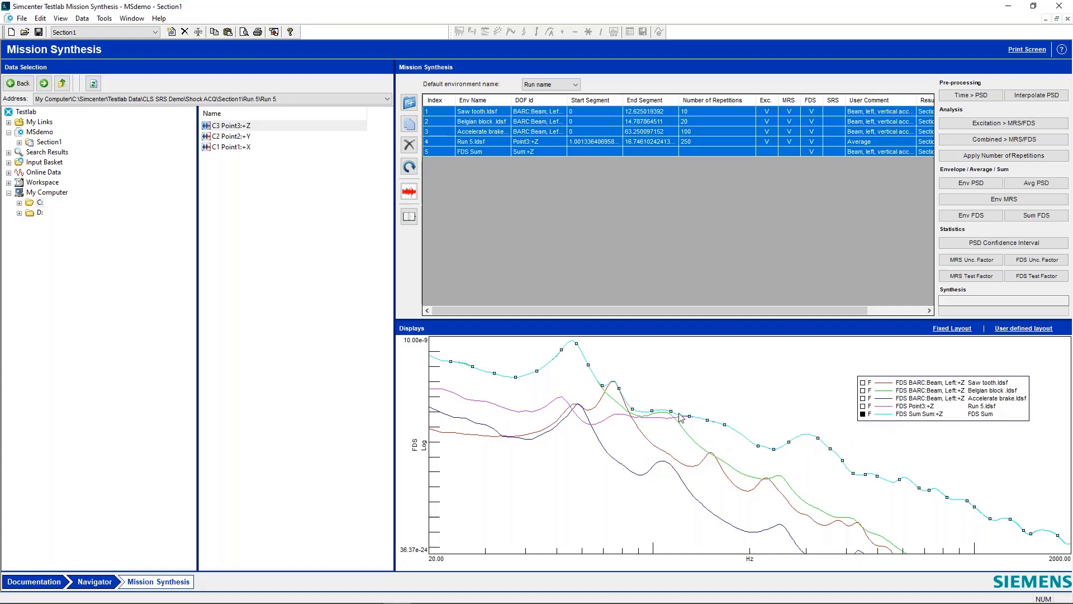
mouse_move(746, 440)
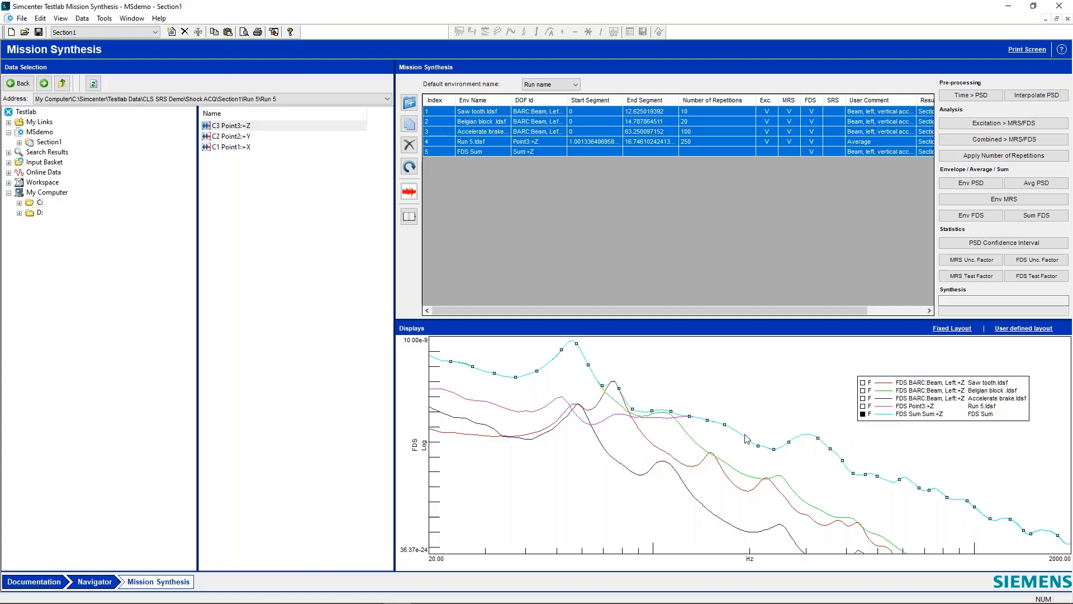
mouse_move(601, 456)
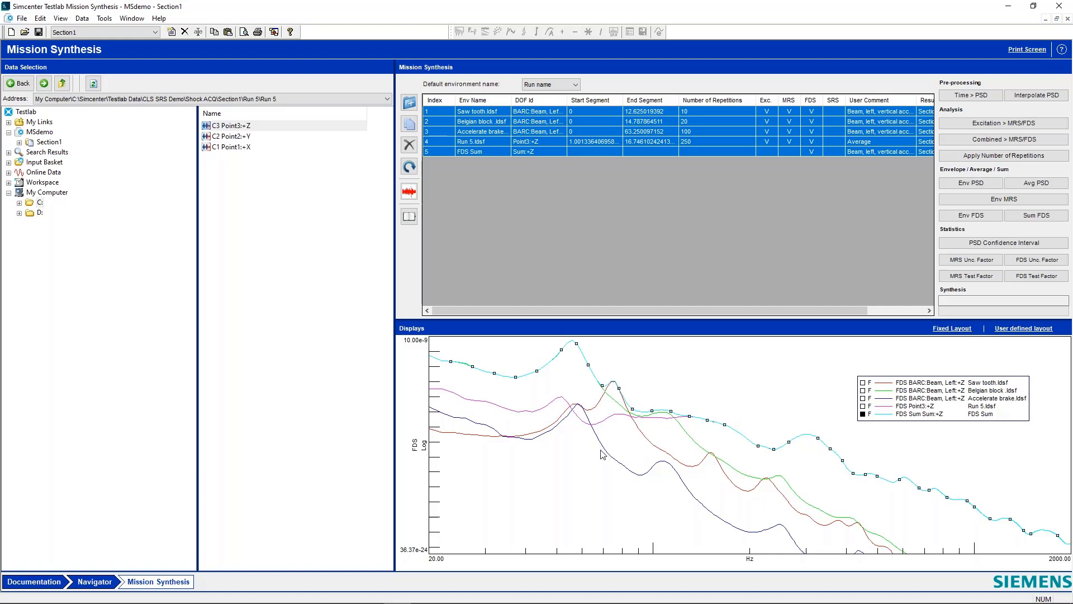
mouse_move(602, 454)
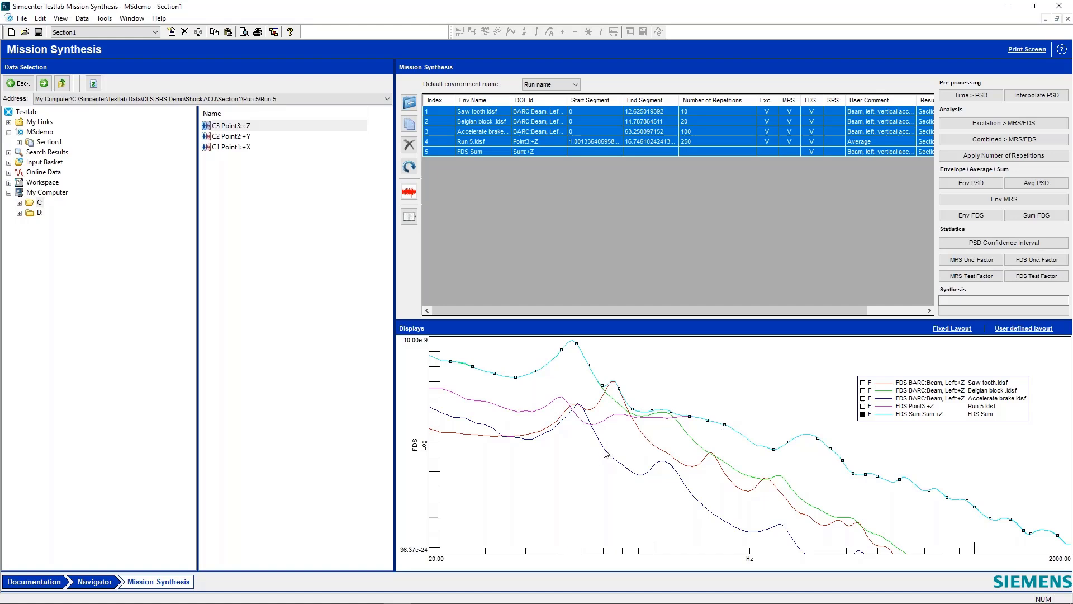
mouse_move(600, 452)
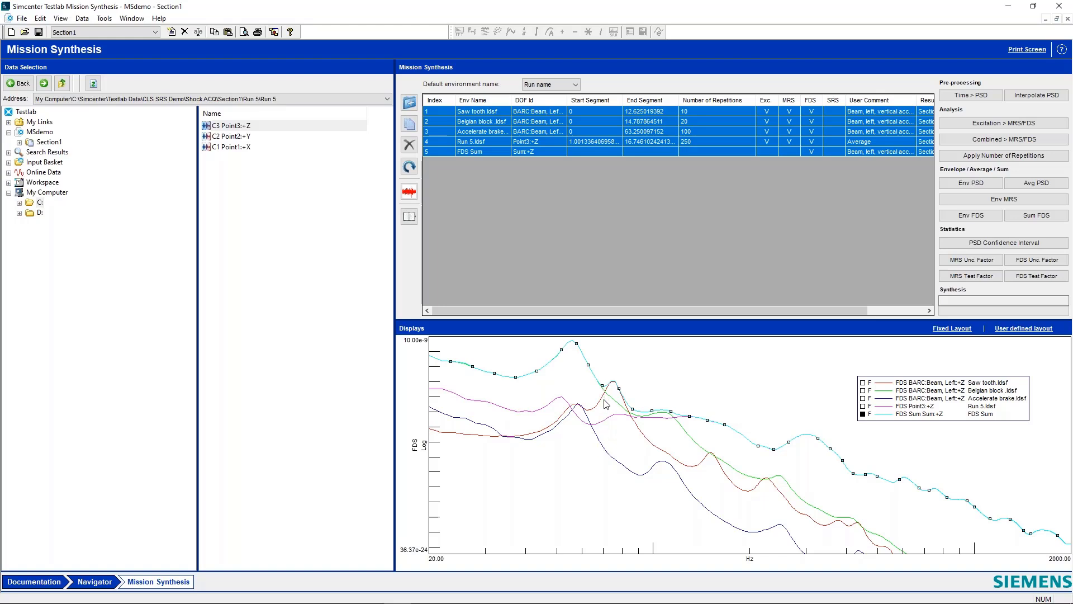
mouse_move(603, 421)
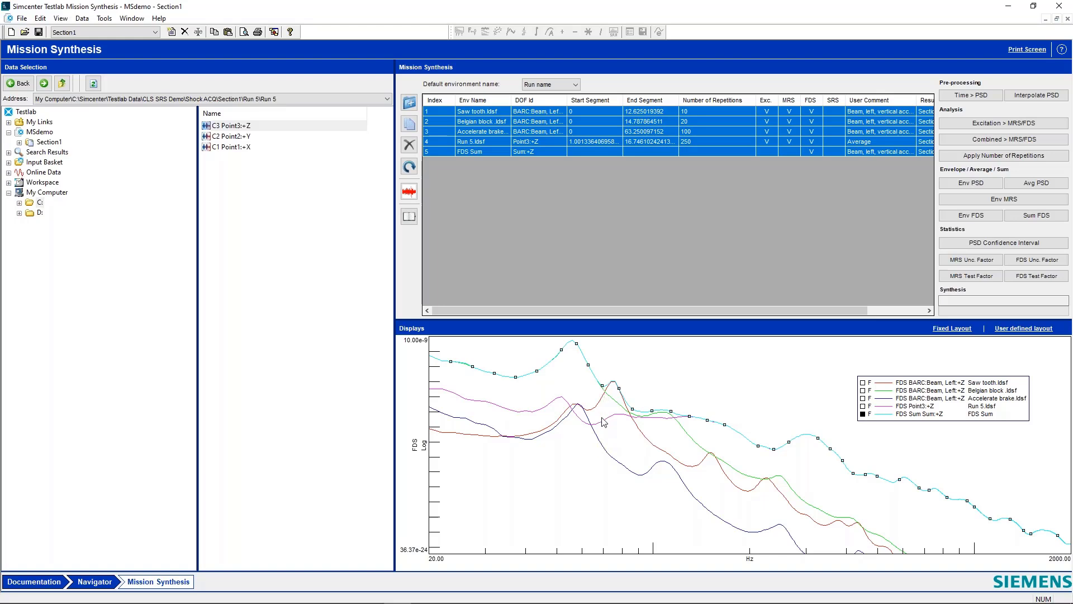
mouse_move(612, 463)
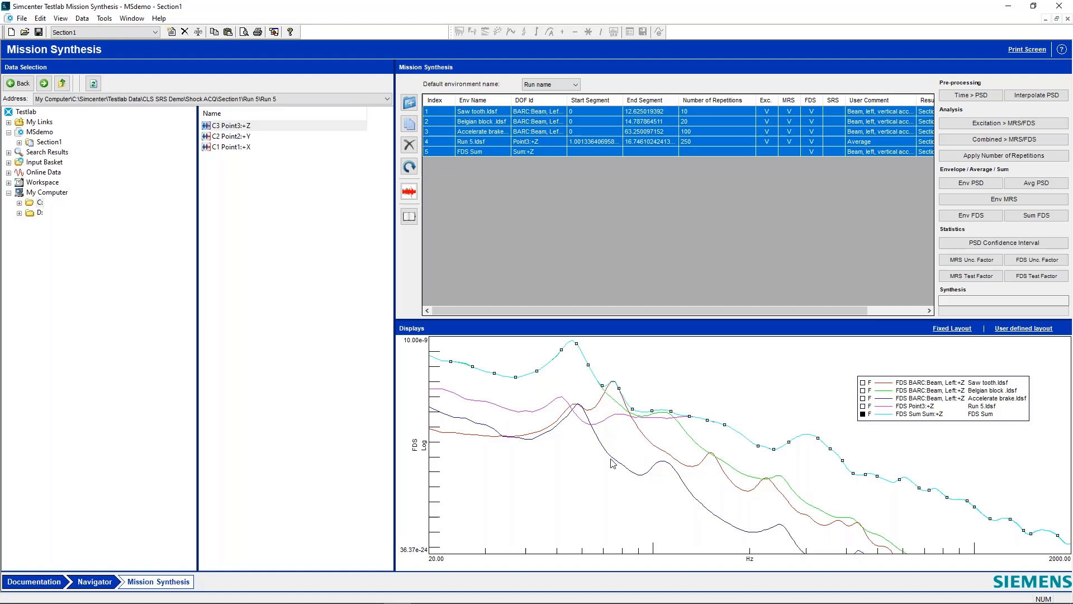
mouse_move(614, 449)
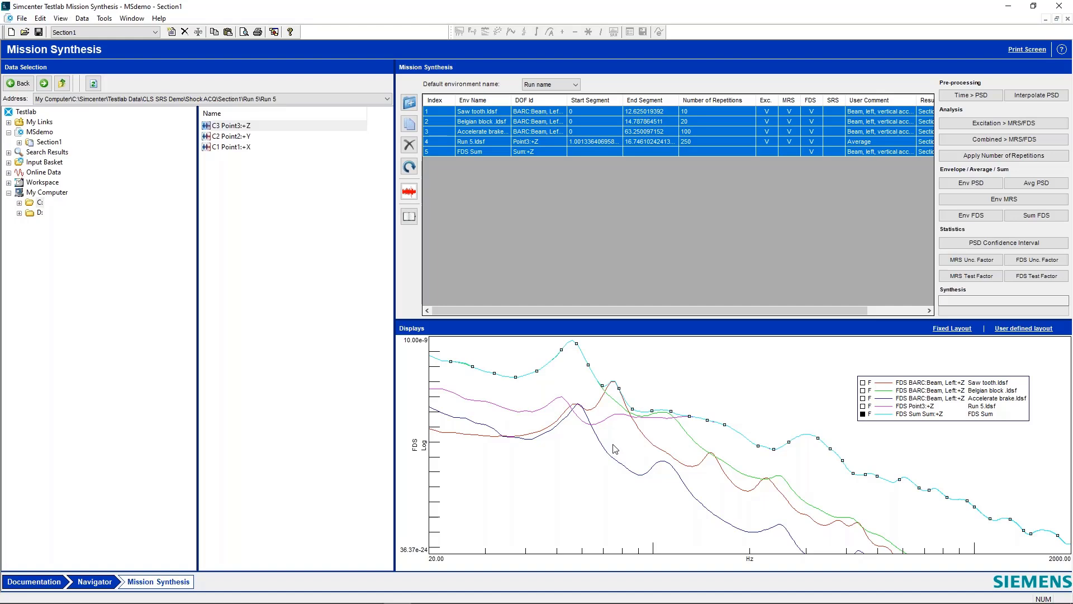
mouse_move(603, 419)
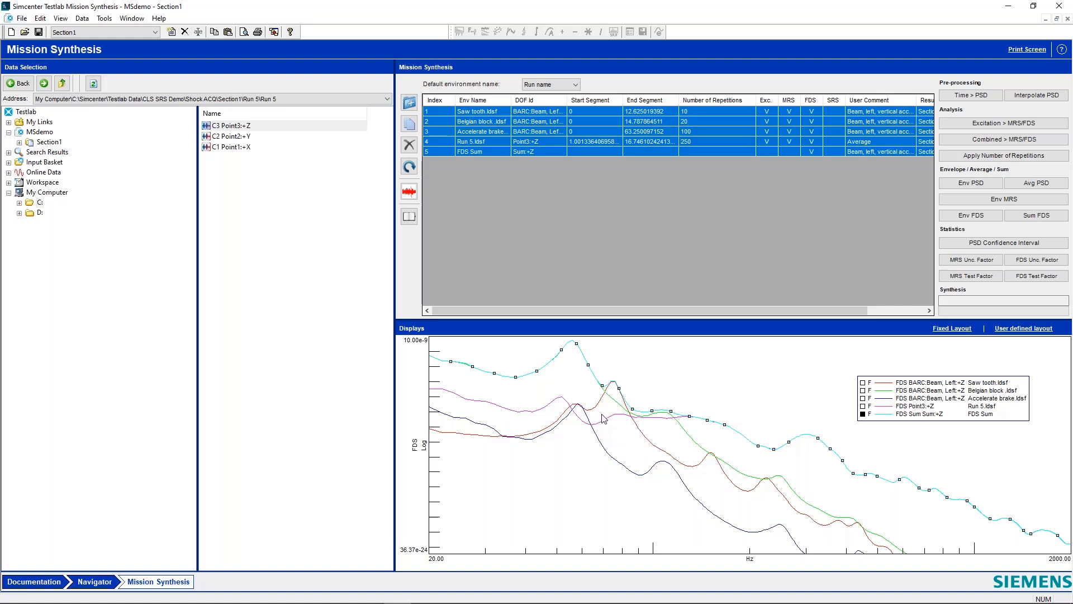
mouse_move(705, 384)
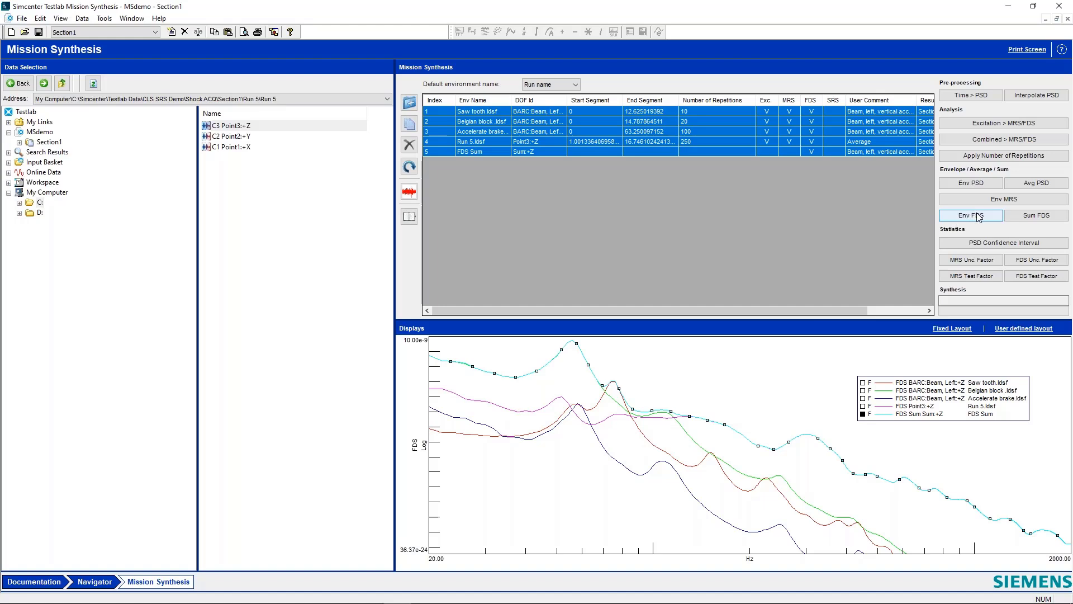
mouse_move(975, 222)
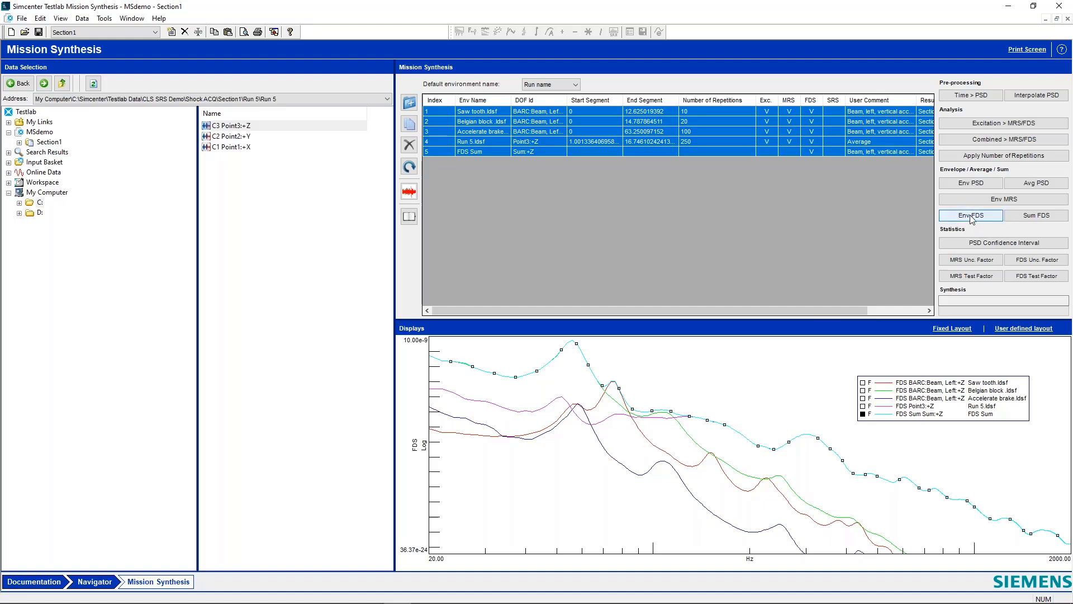
- Compute the FDS Envelope and plot its curve with the other five environments
left_click(970, 215)
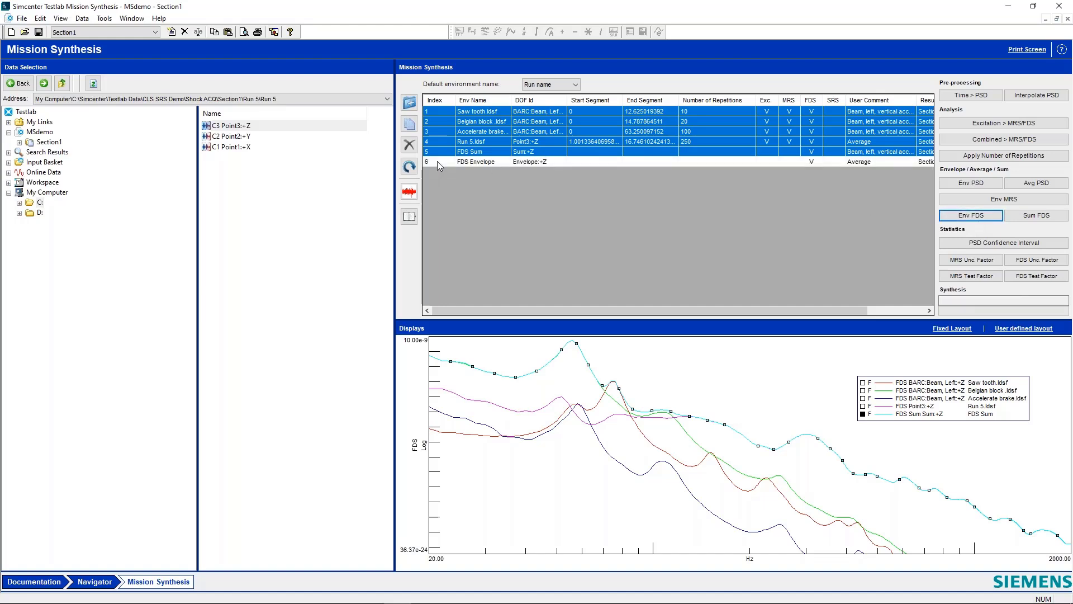
left_click(476, 161)
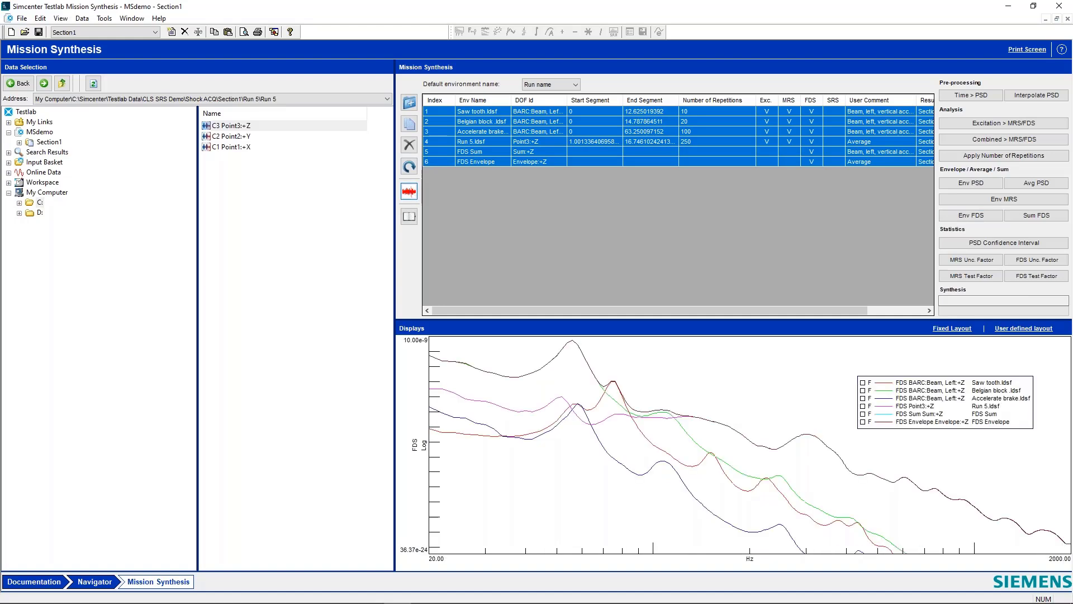
mouse_move(620, 398)
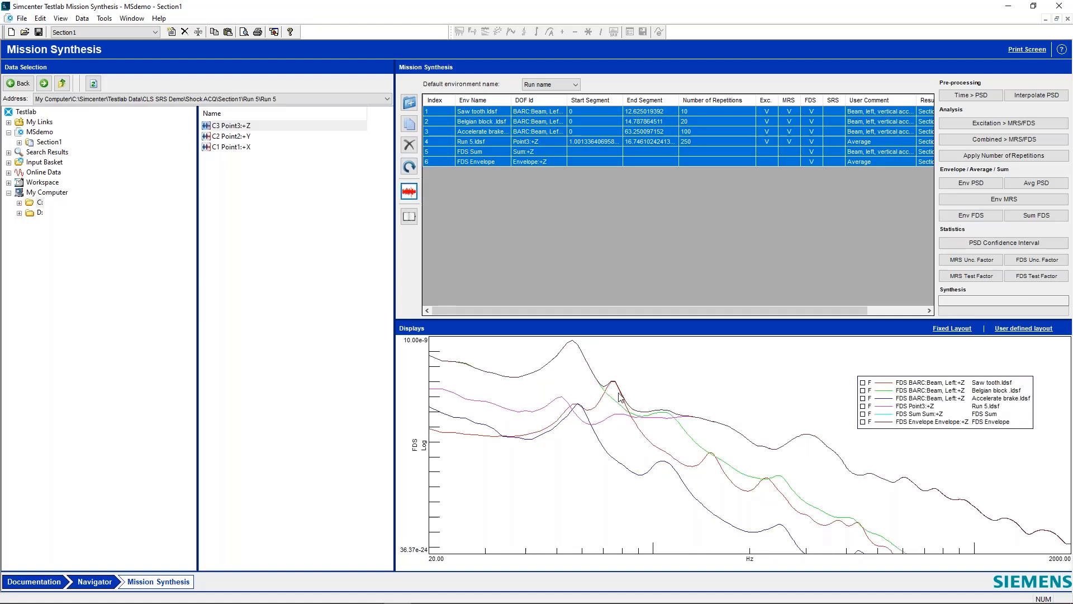
mouse_move(916, 434)
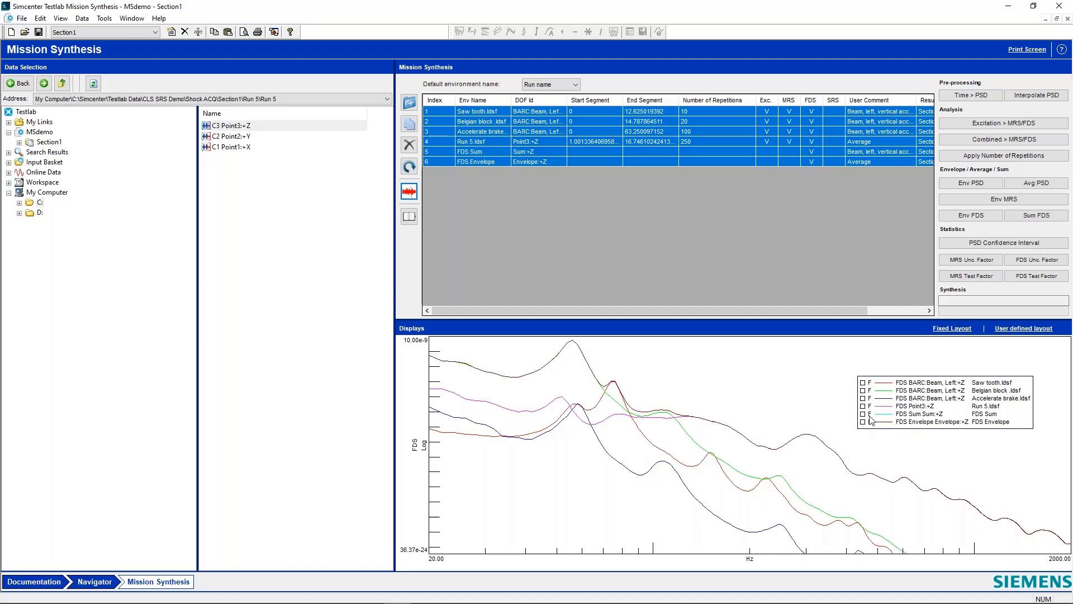
- Show only FDS Sum and FDS Envelope together, toggling their data-point markers in the legend
left_click(472, 151)
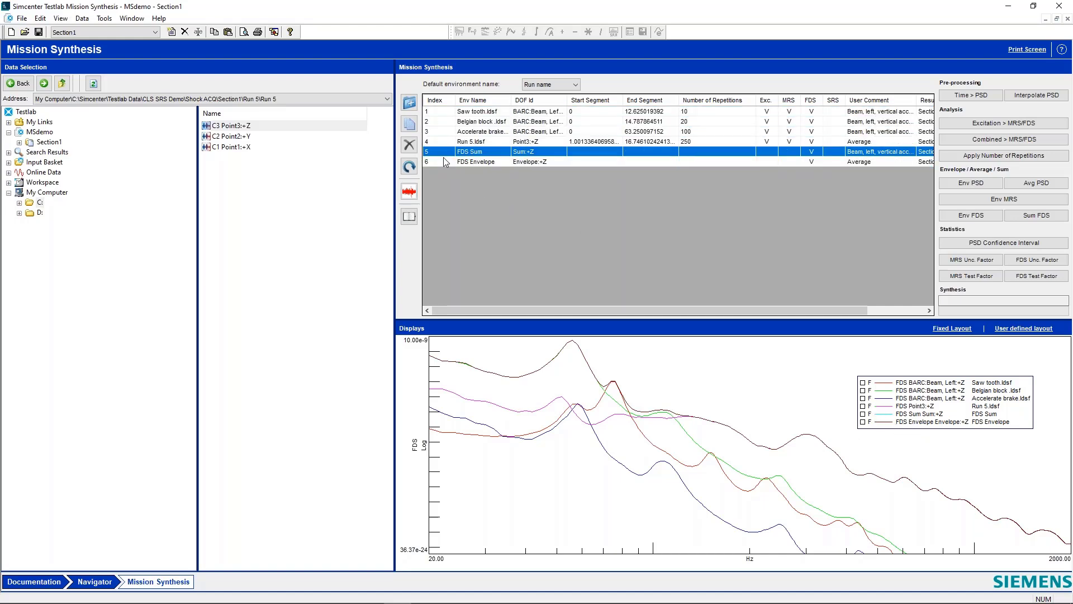
left_click(480, 161)
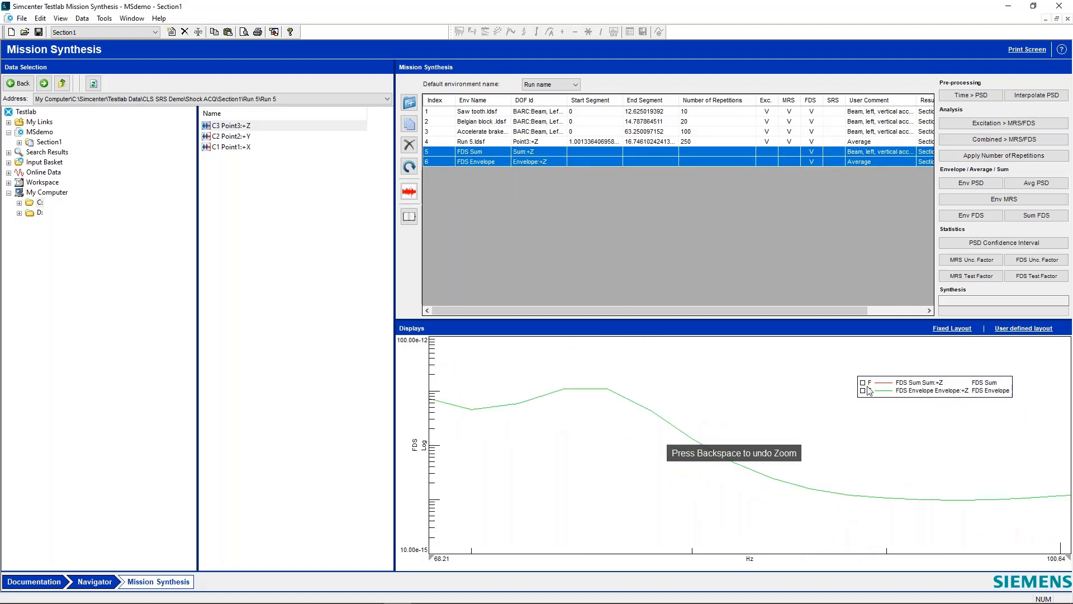
left_click(862, 390)
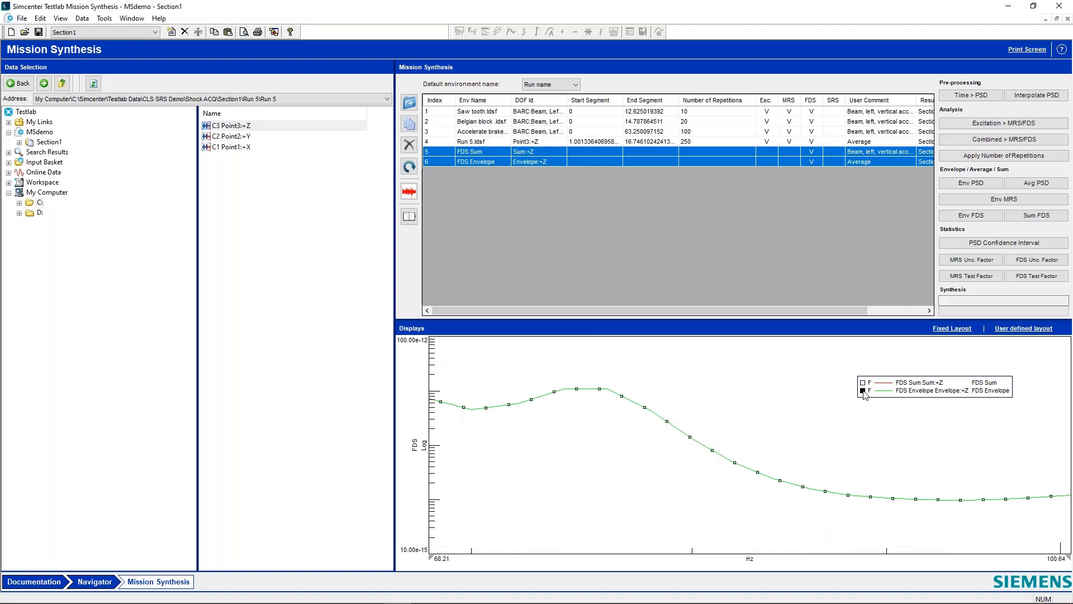
left_click(862, 382)
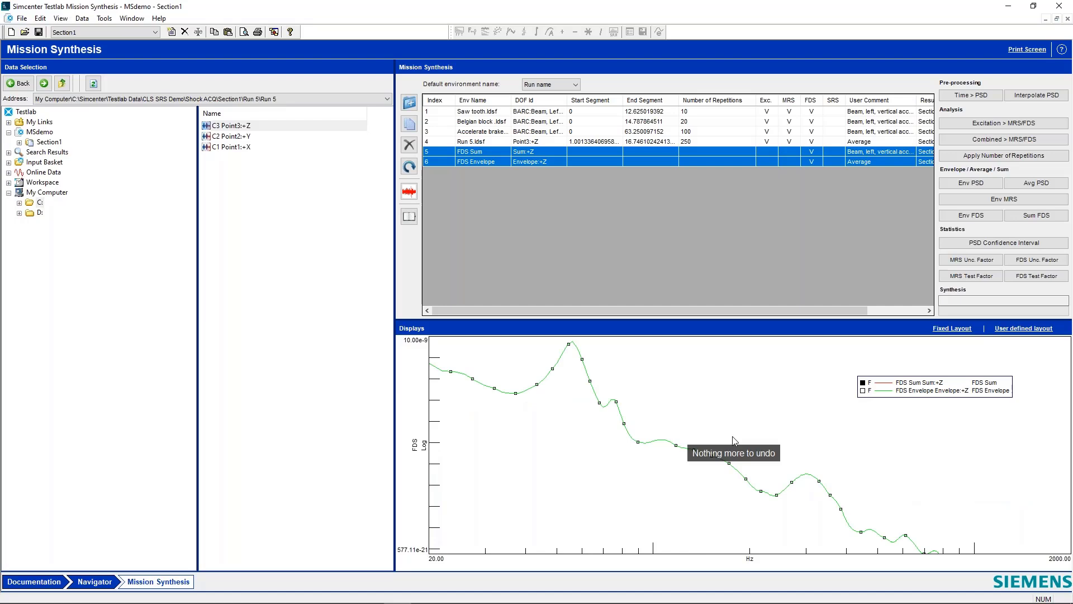
mouse_move(467, 176)
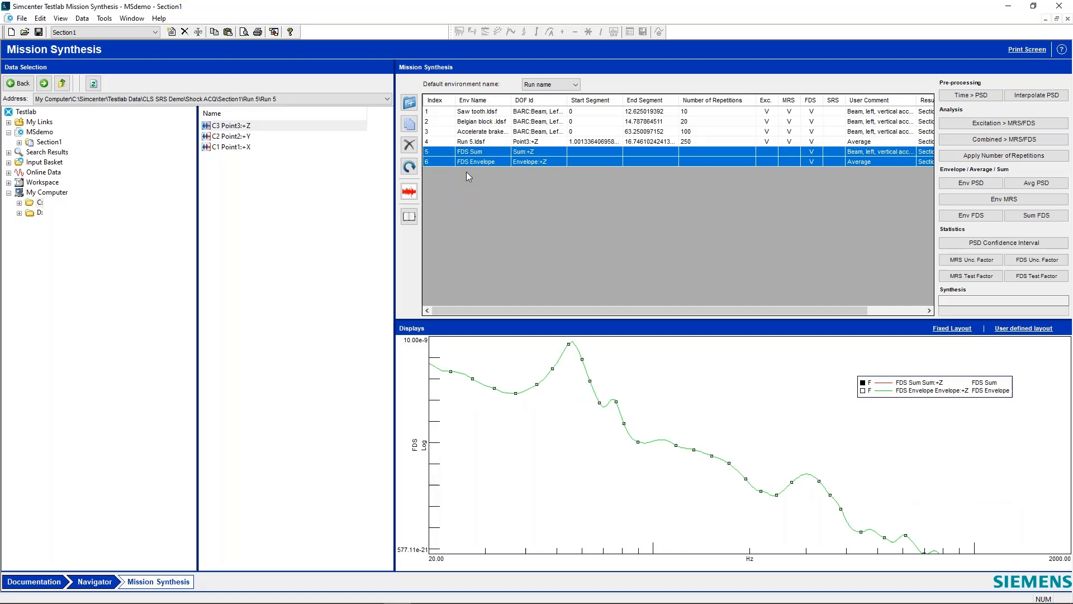
- Duplicate the Saw tooth.ldsf environment as a copy with 10 repetitions
left_click(481, 121)
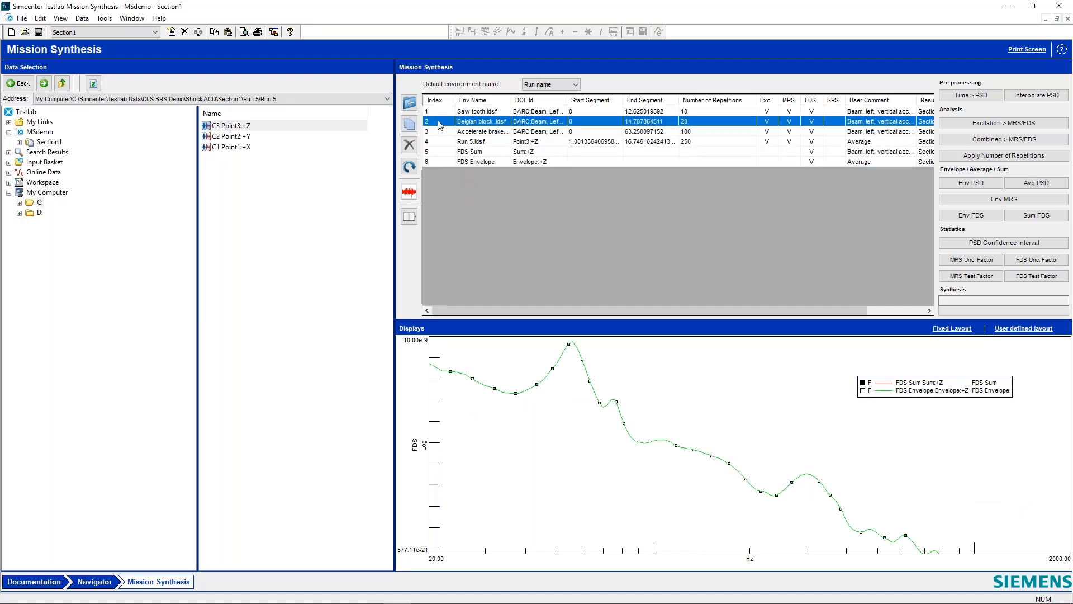
left_click(481, 111)
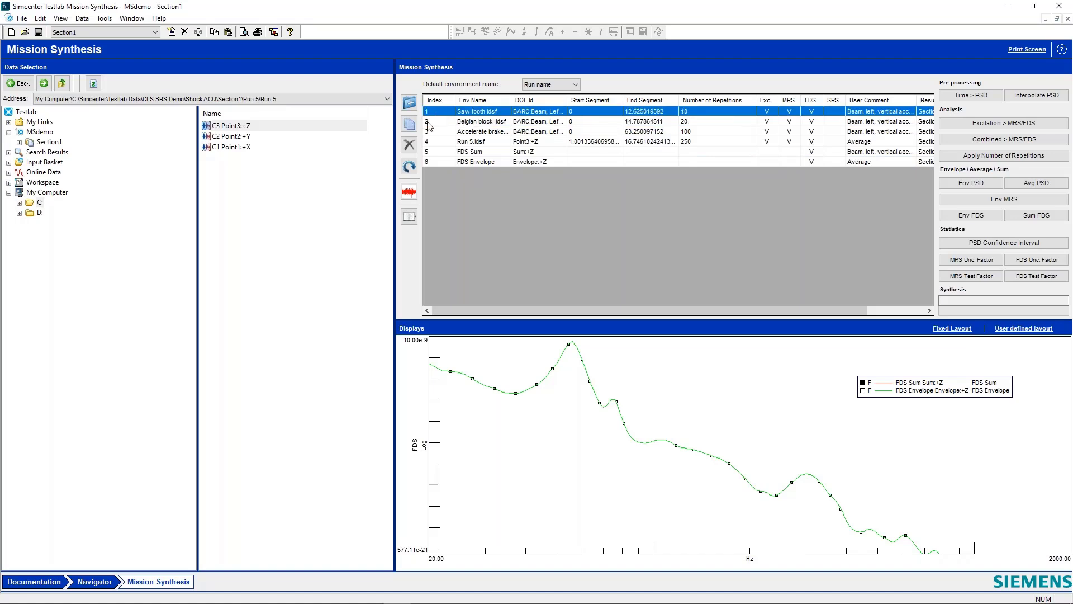
mouse_move(409, 124)
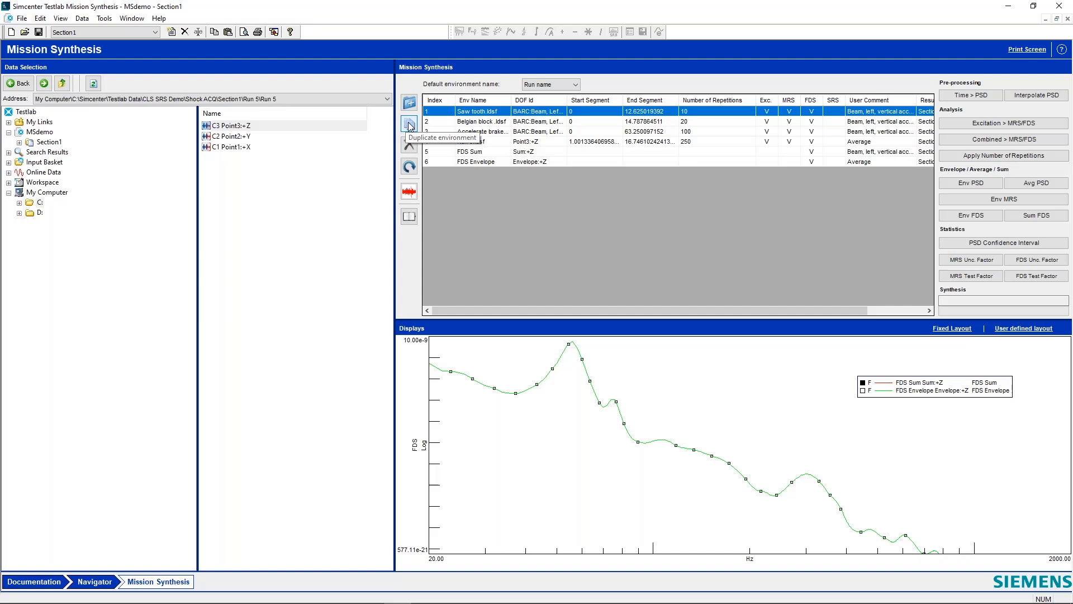
left_click(409, 124)
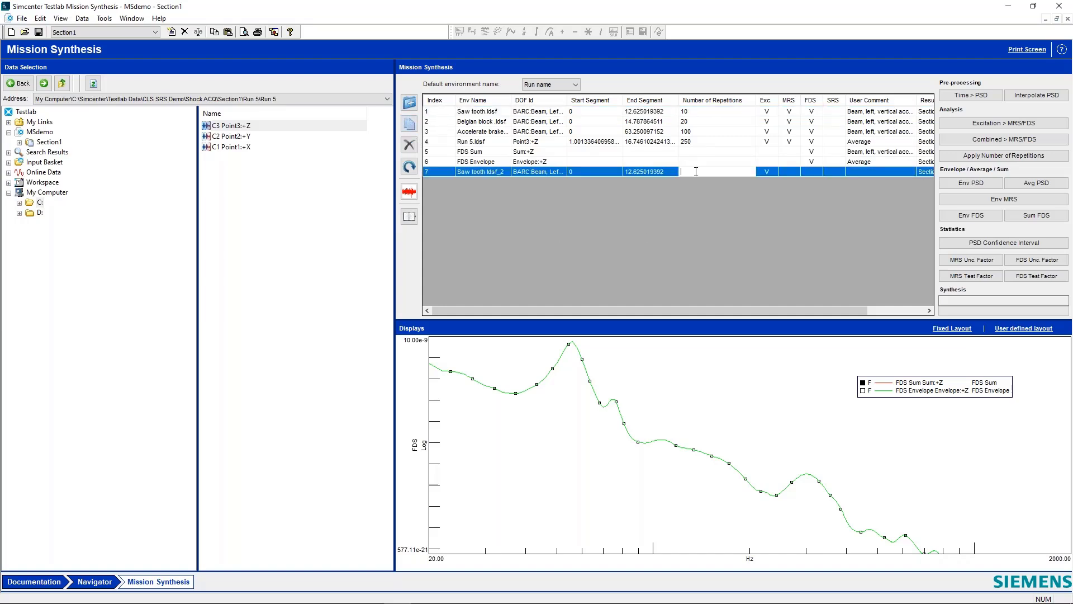
type("10")
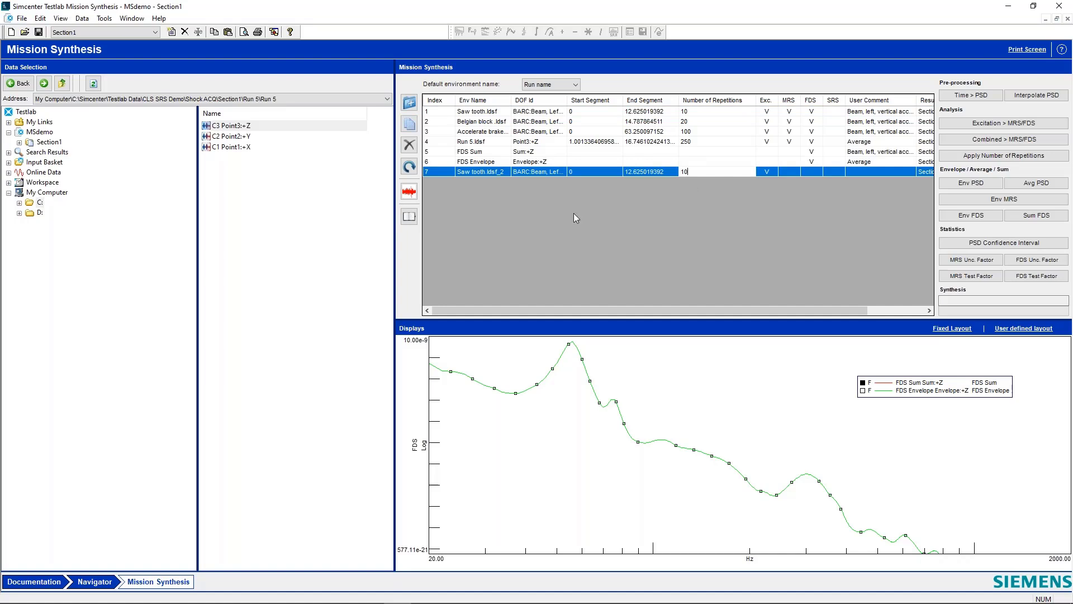
- Select the original Saw tooth and its new copy together
left_click(480, 111)
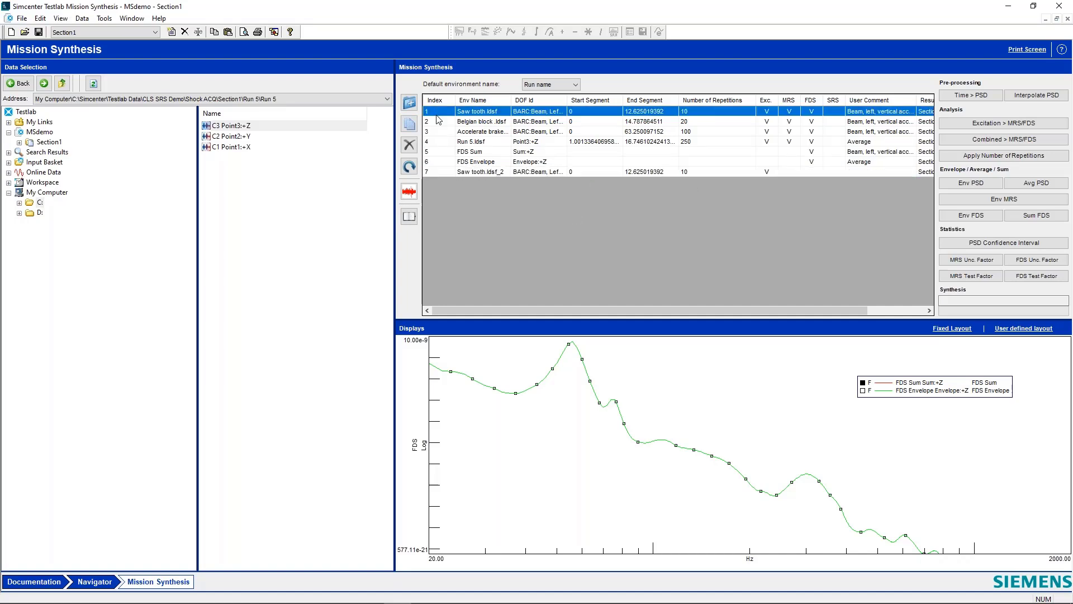
left_click(480, 171)
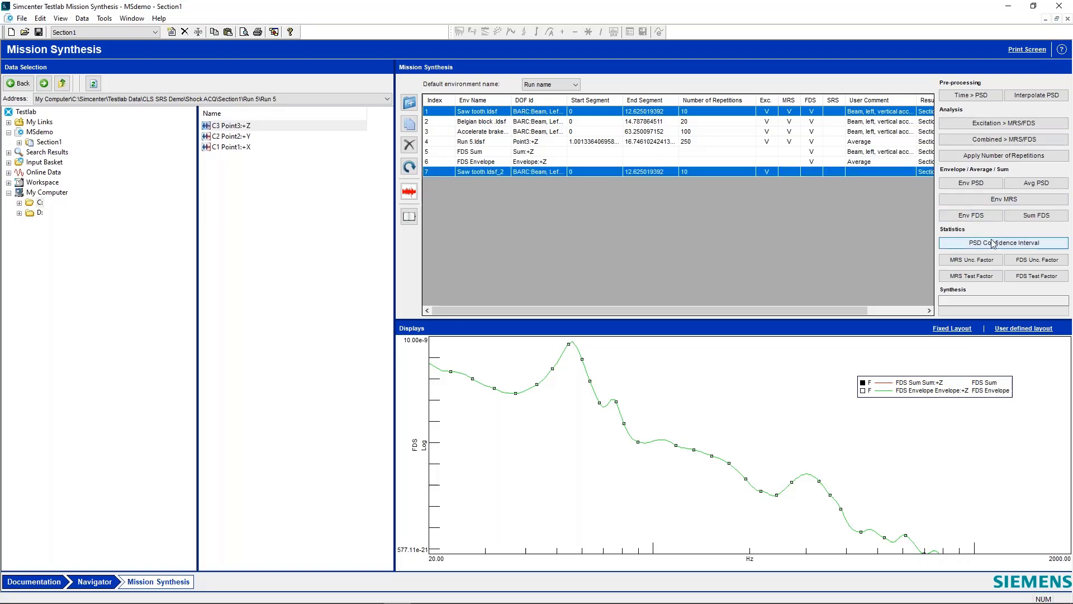
- Run MRS/FDS with default parameters for both saw tooth environments and plot their curves
left_click(1003, 123)
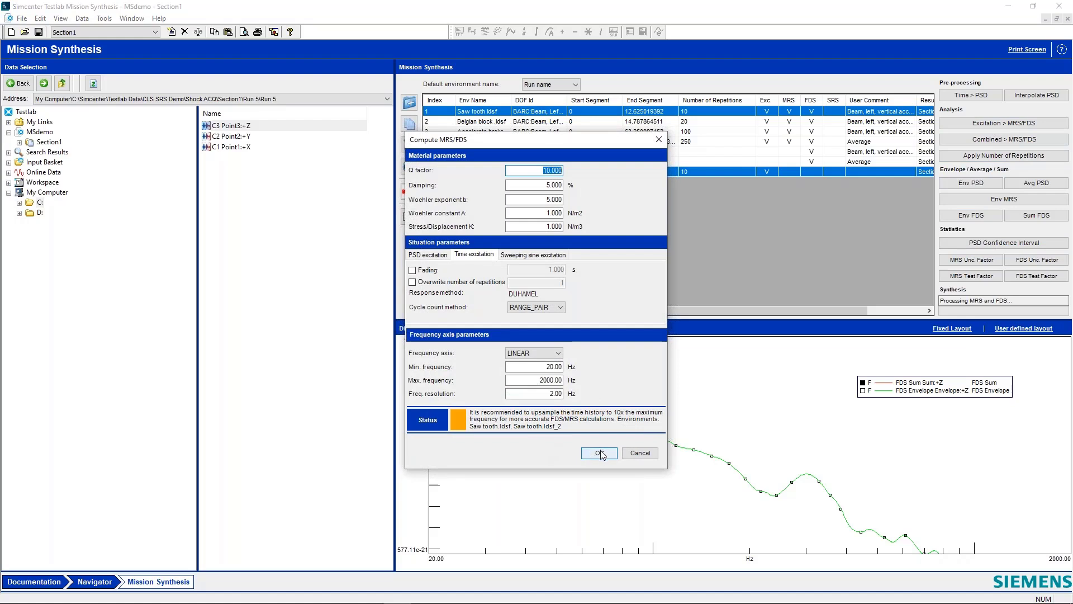
left_click(598, 453)
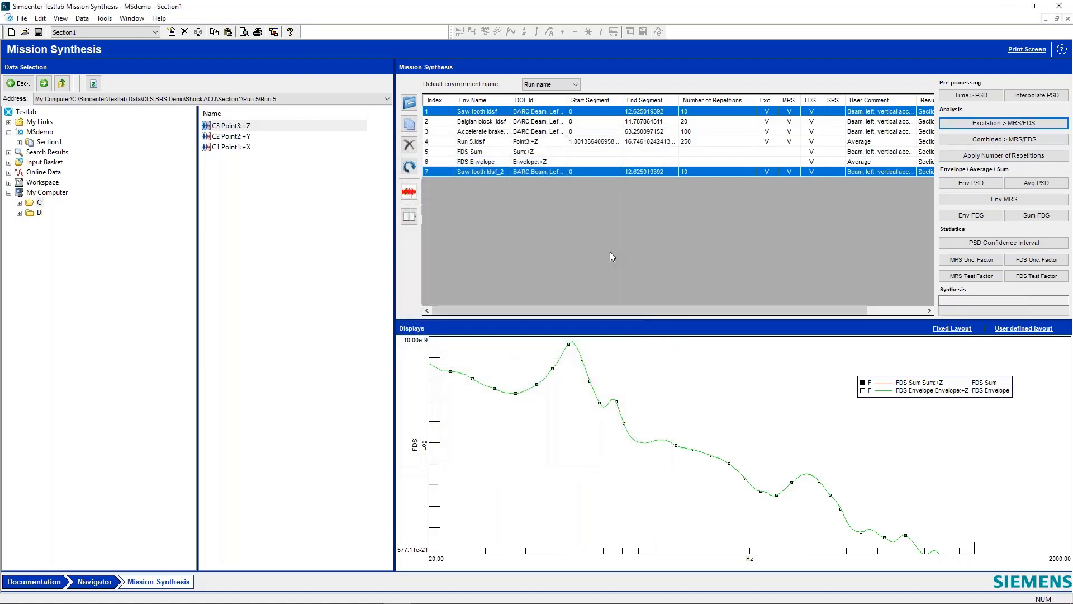
left_click(408, 191)
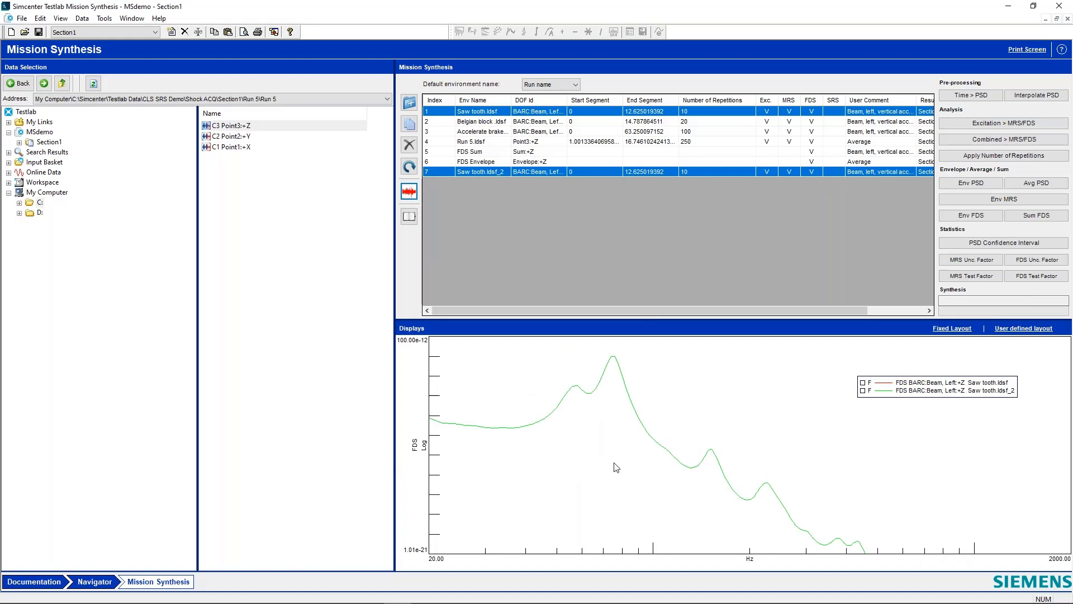
mouse_move(633, 385)
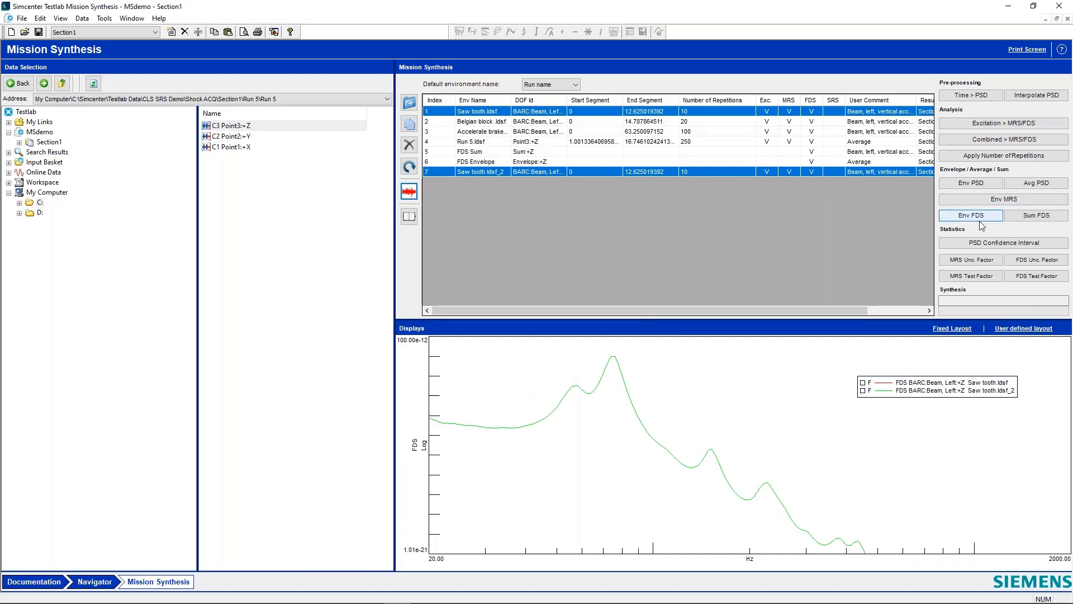
- Derive FDS Envelope_2 and FDS Sum_2 from the saw tooth pair and overlay all four curves
left_click(1035, 214)
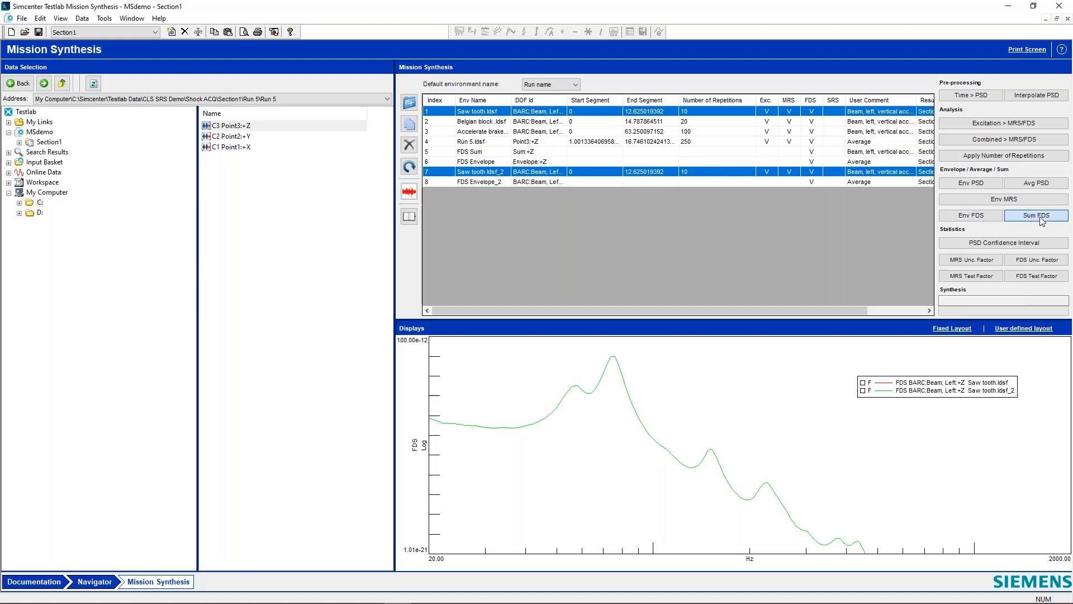
left_click(1036, 216)
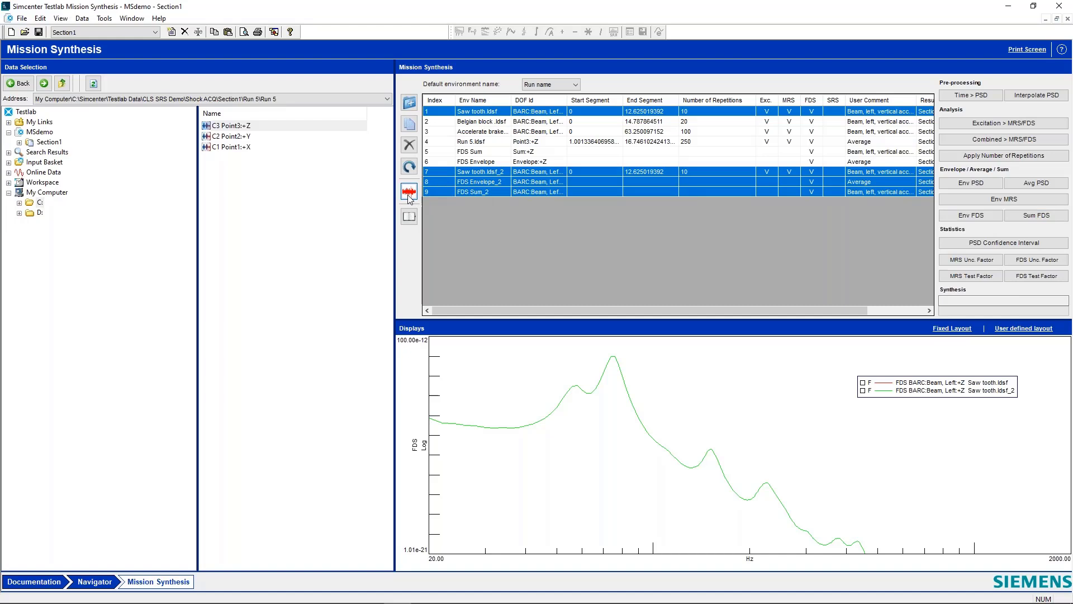
left_click(408, 190)
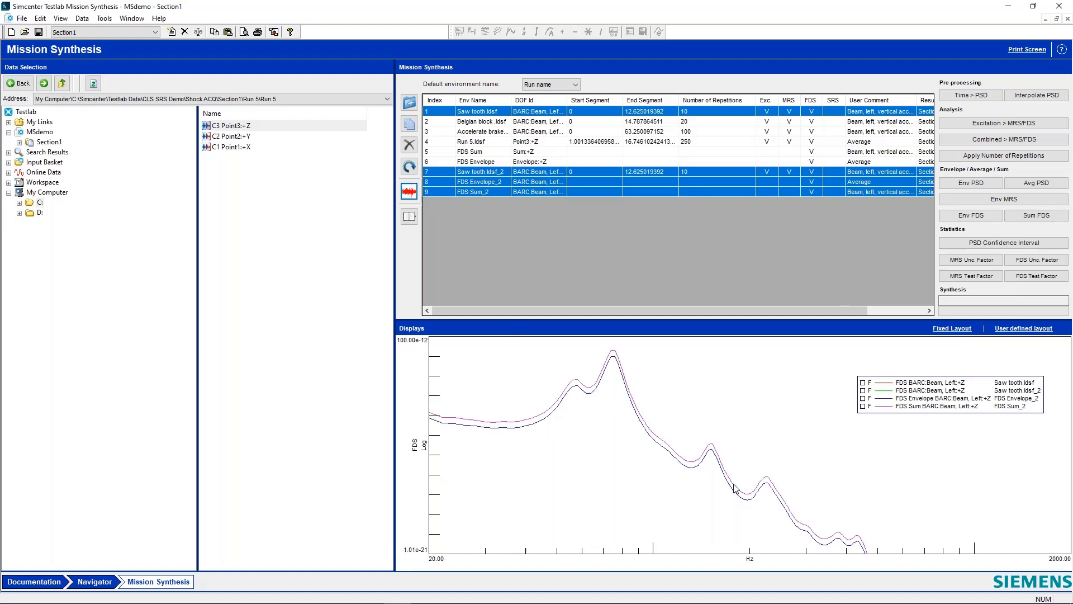
mouse_move(693, 474)
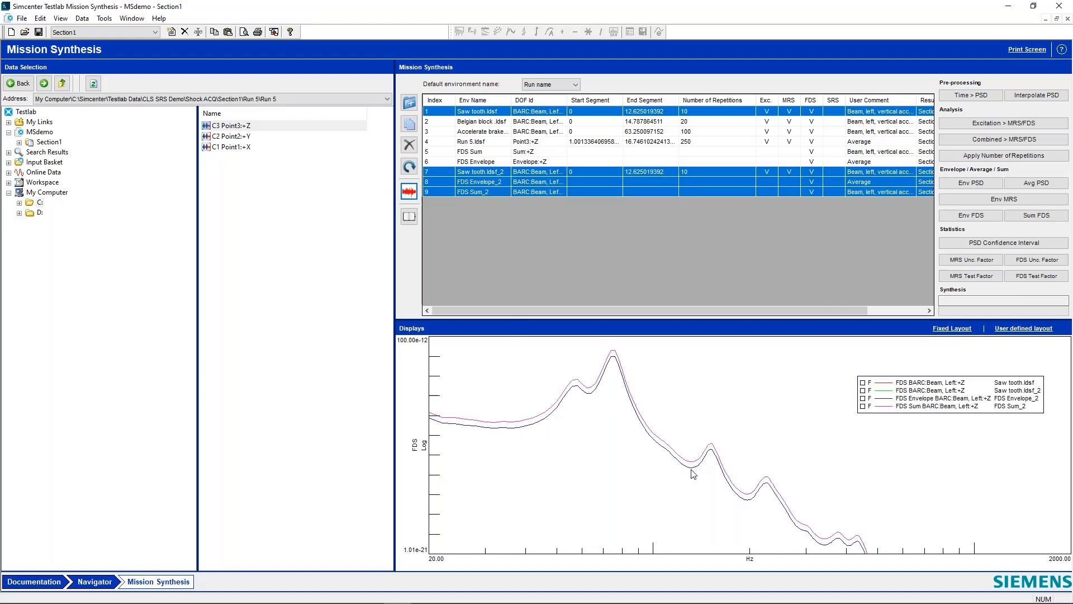
mouse_move(767, 489)
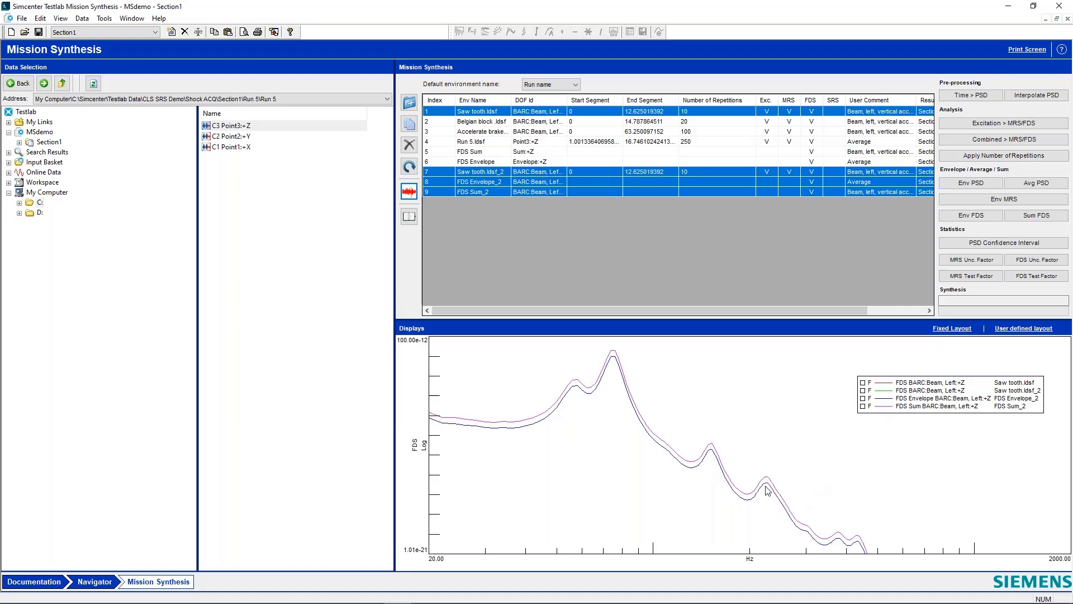
mouse_move(648, 439)
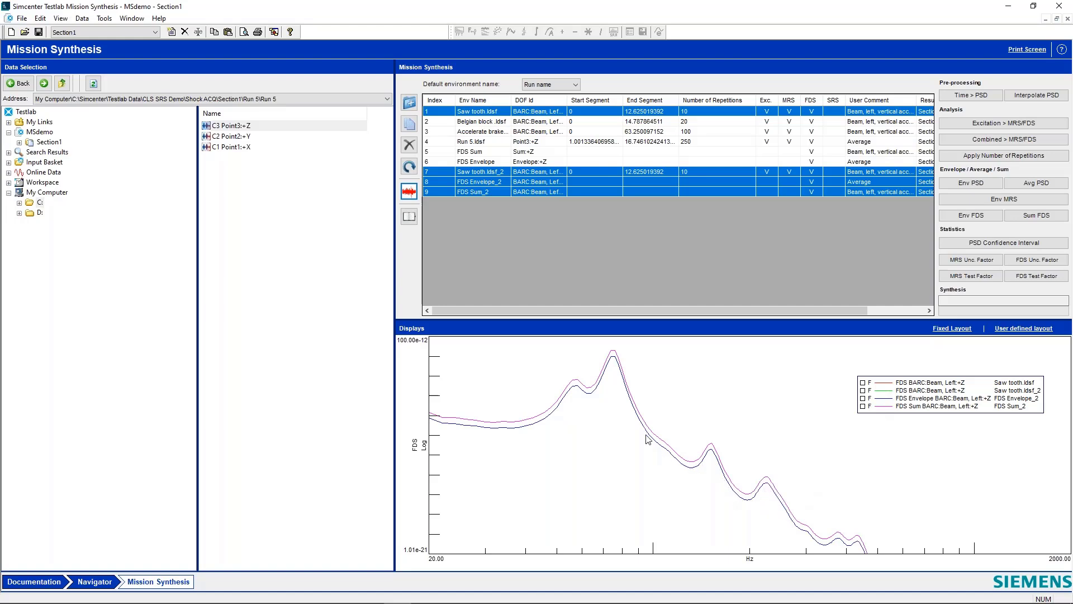
mouse_move(645, 423)
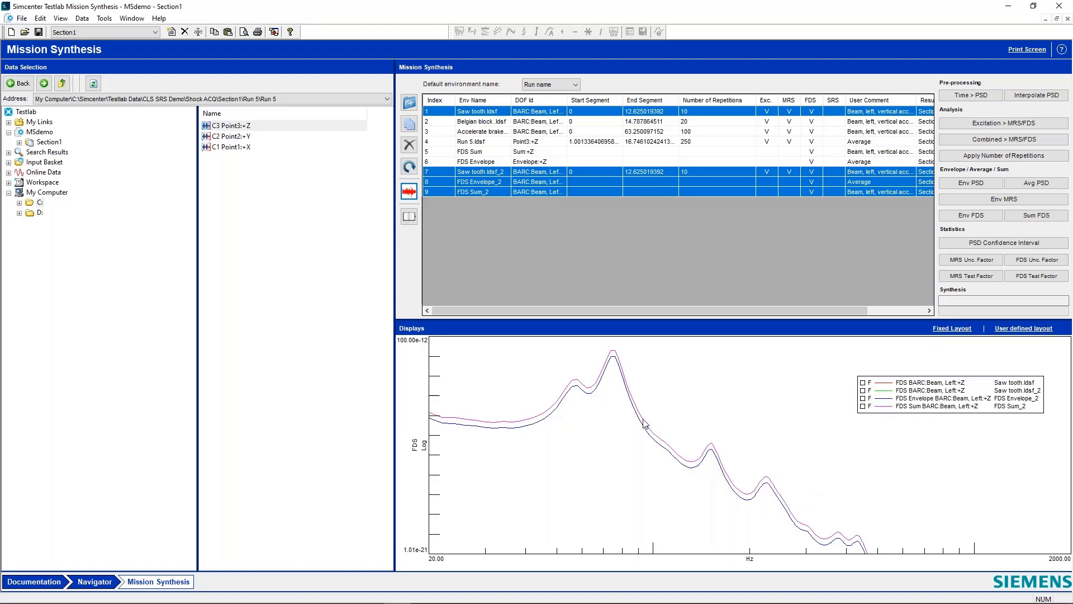
mouse_move(619, 353)
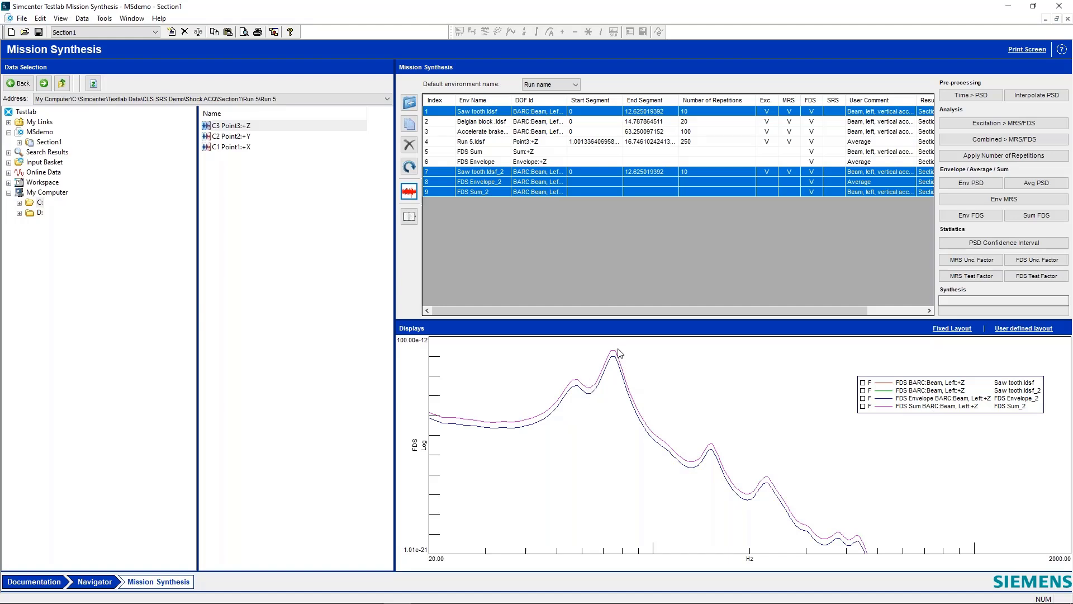
mouse_move(723, 481)
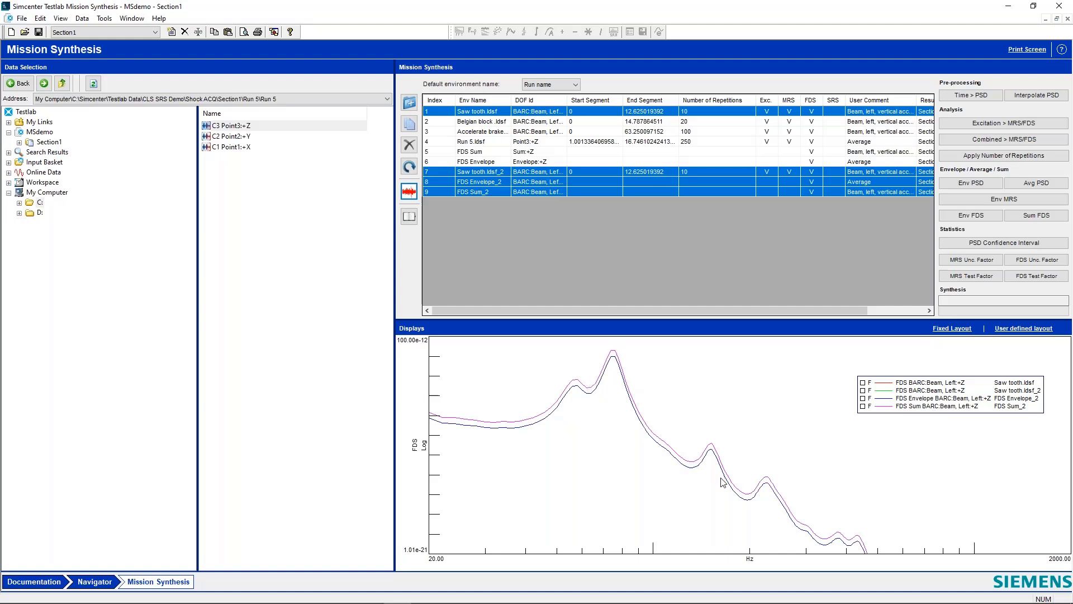
mouse_move(768, 432)
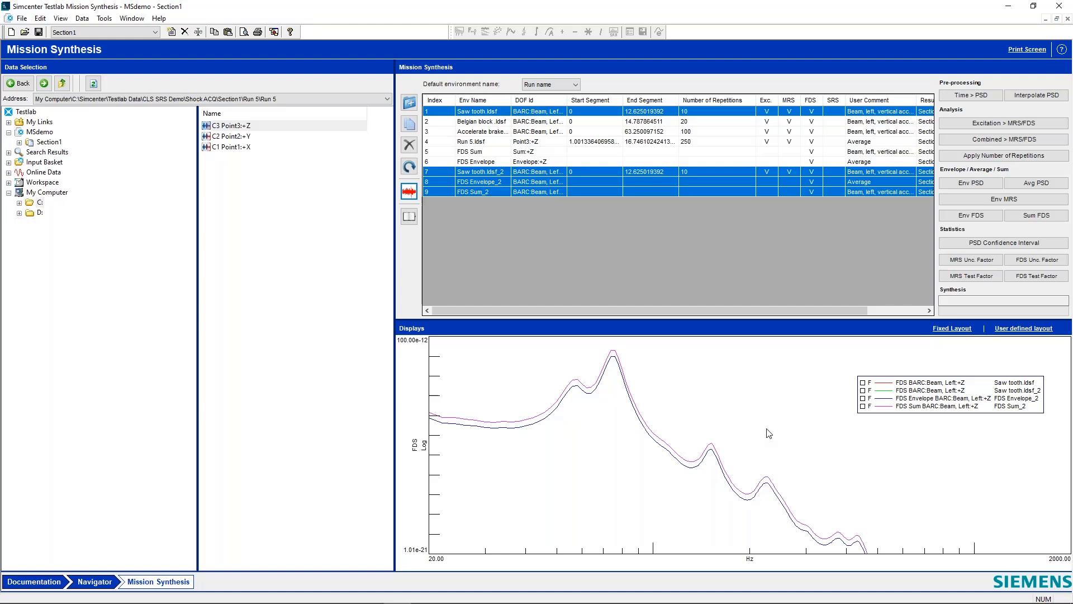
mouse_move(566, 487)
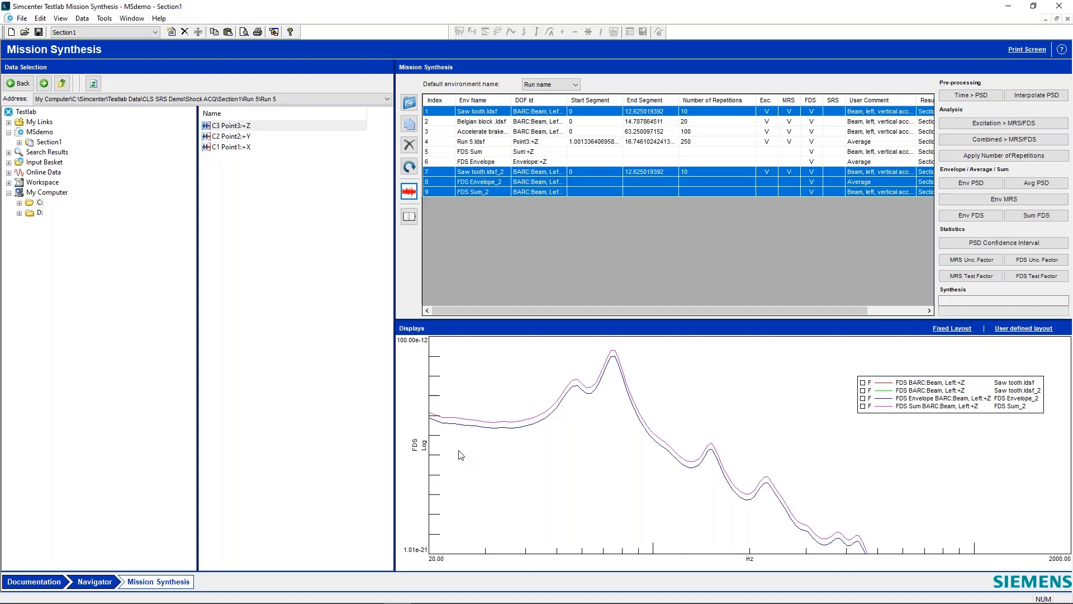
mouse_move(624, 466)
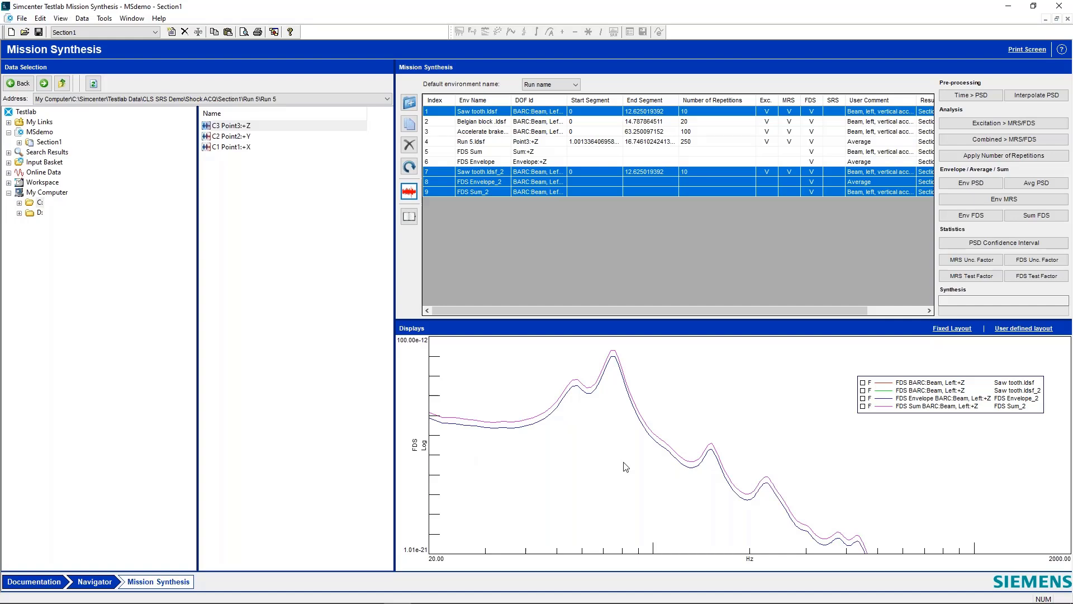